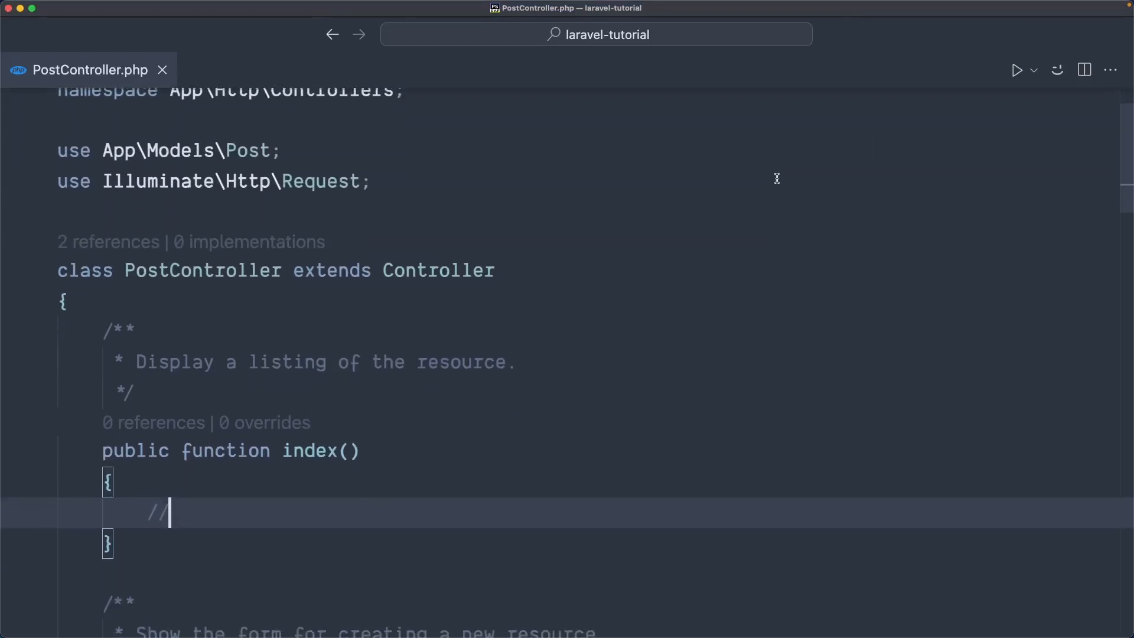
Make PostController's index() method return the welcome view in place of the placeholder comment
scroll("down", 3)
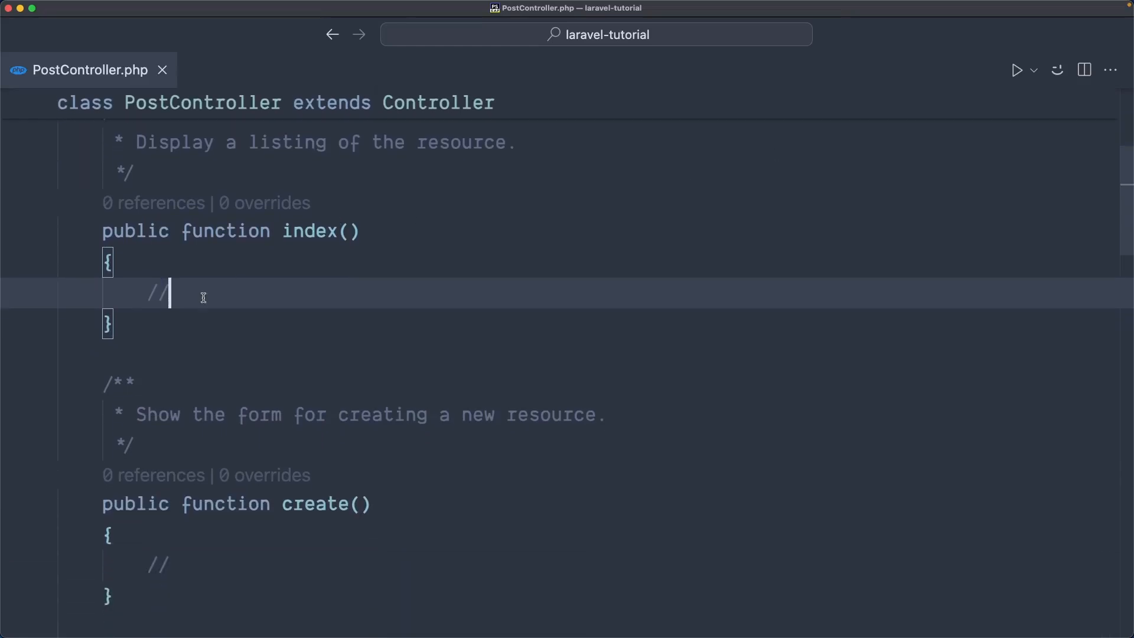
mouse_move(99, 228)
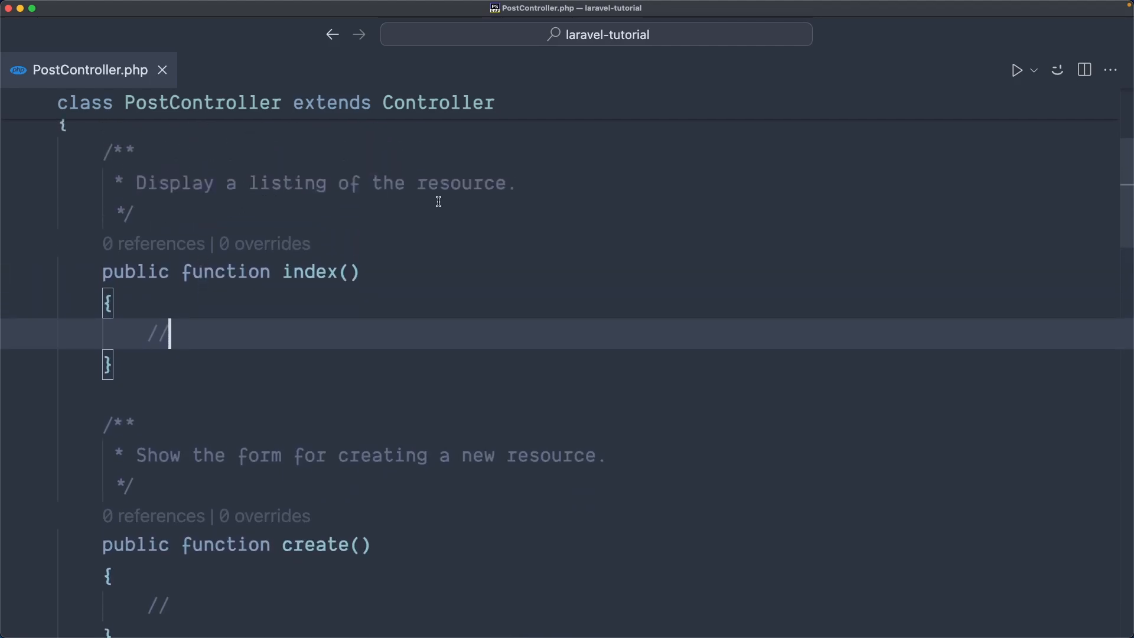
scroll("down", 3)
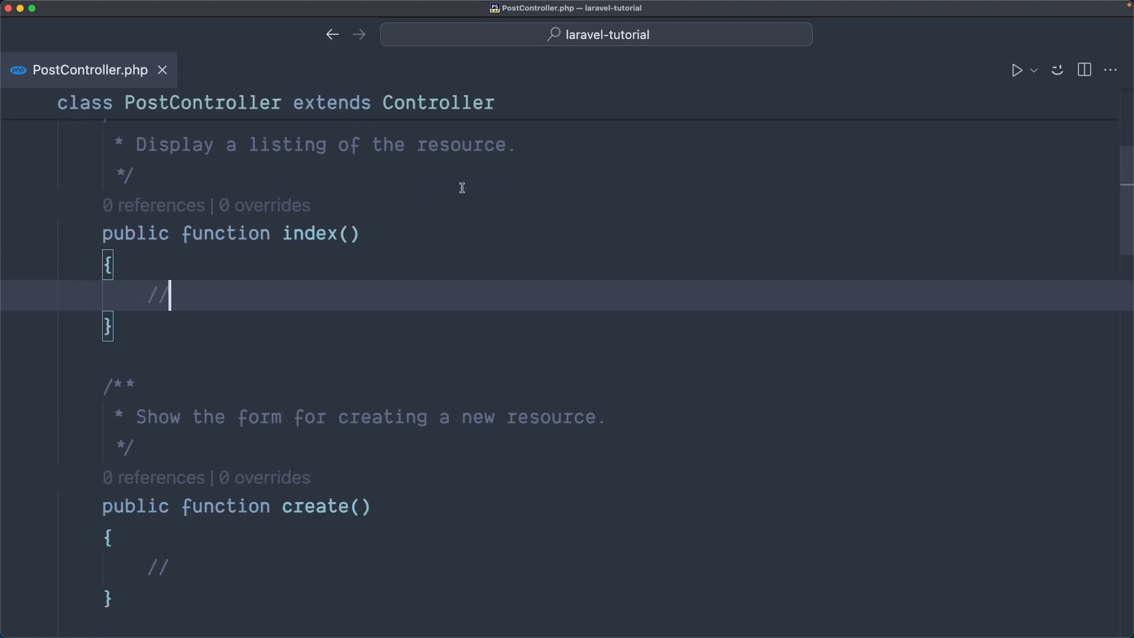
scroll("down", 3)
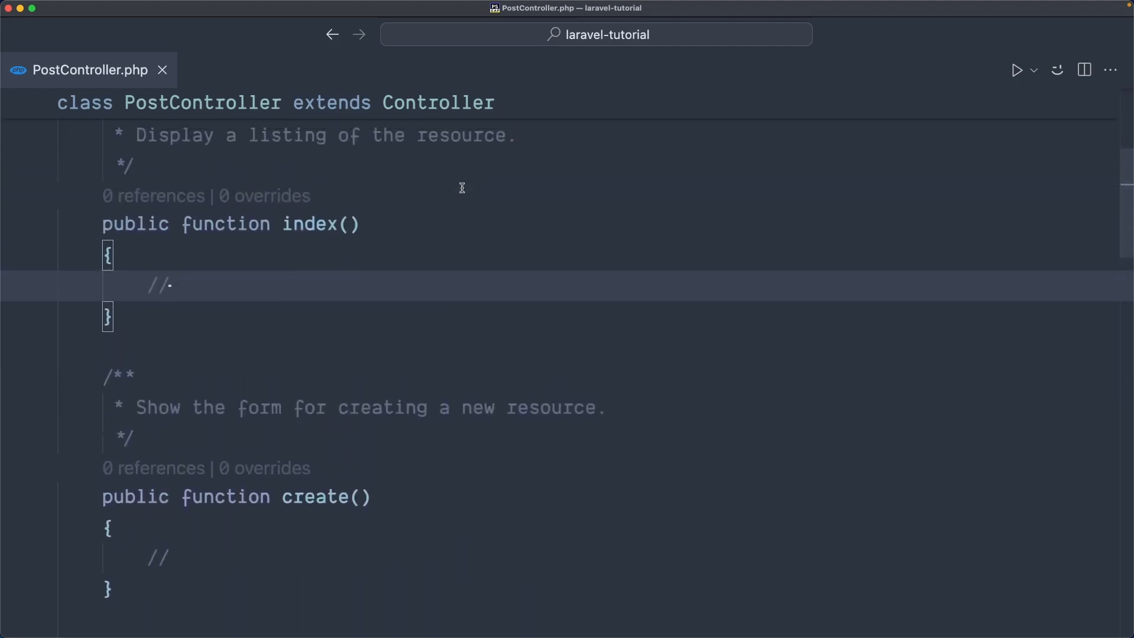
scroll("down", 3)
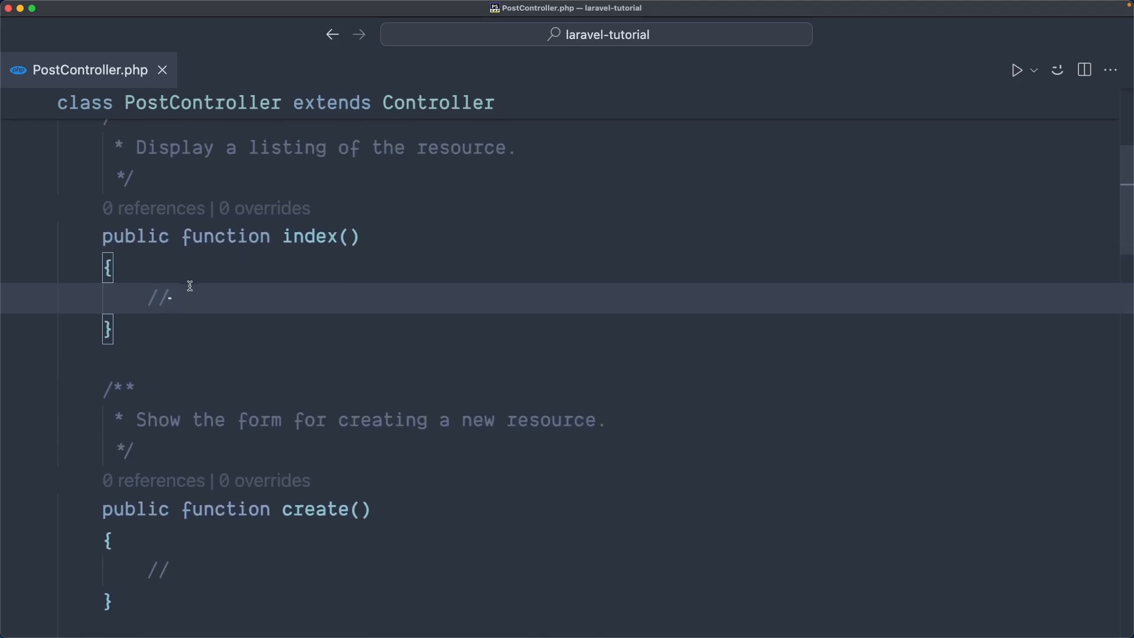
left_click(174, 298)
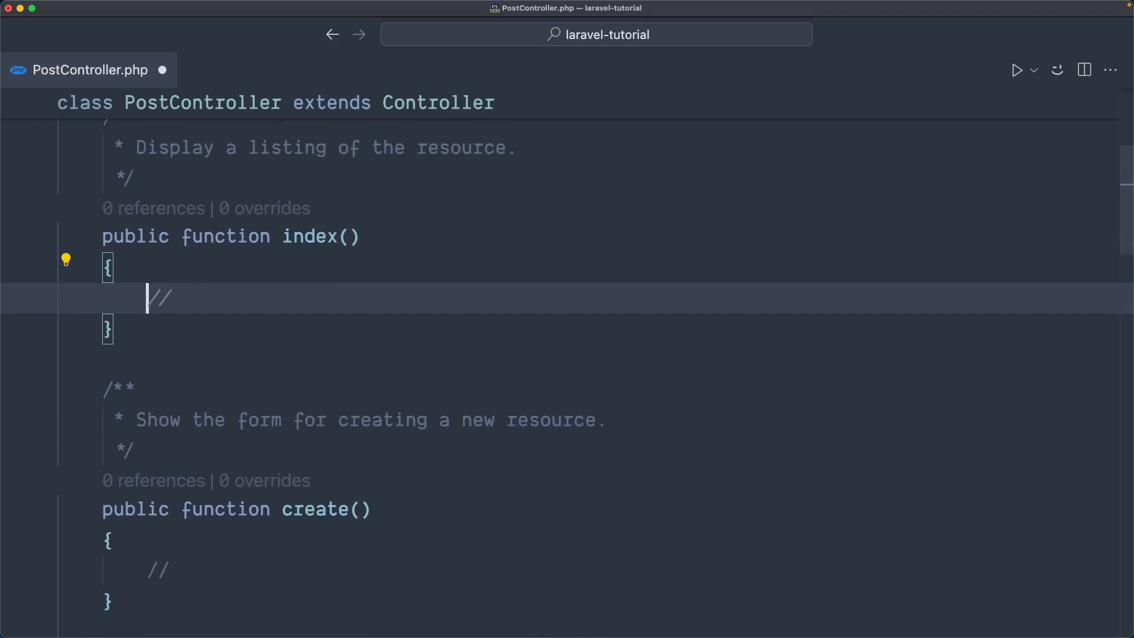
type("return Post::all();")
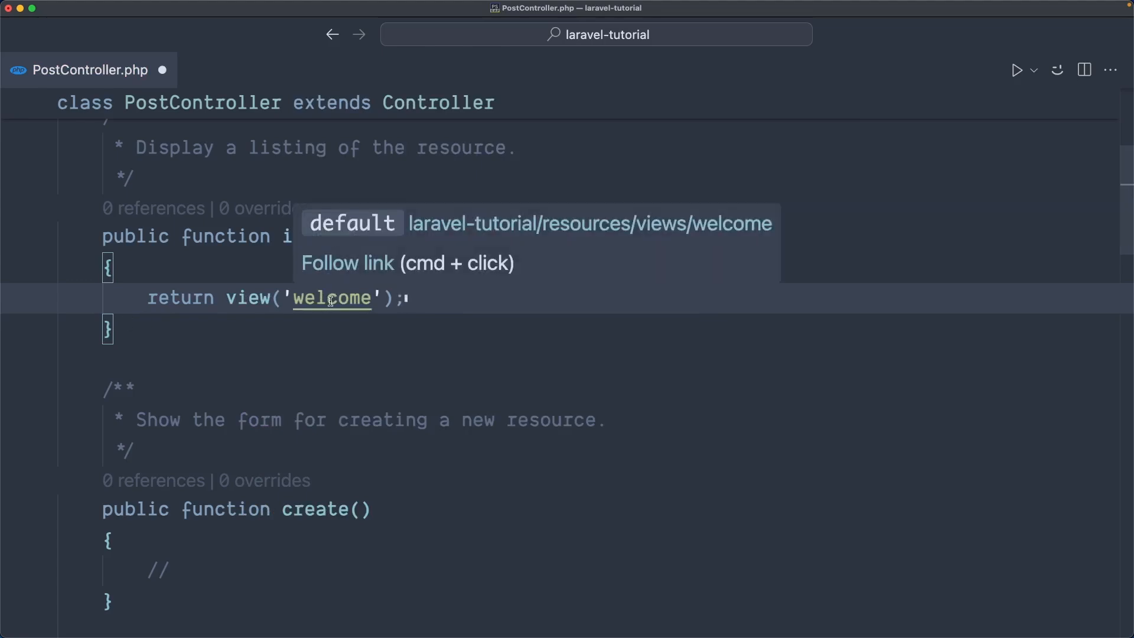
Check the posts resource route in routes/web.php via quick open, then return to PostController
type("web")
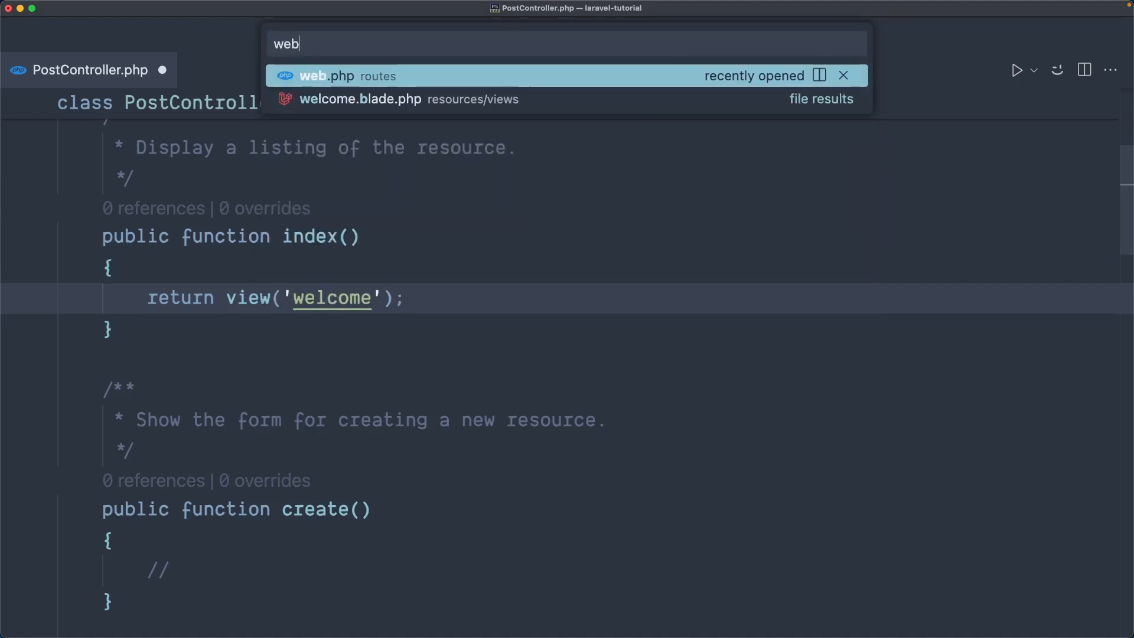
left_click(331, 76)
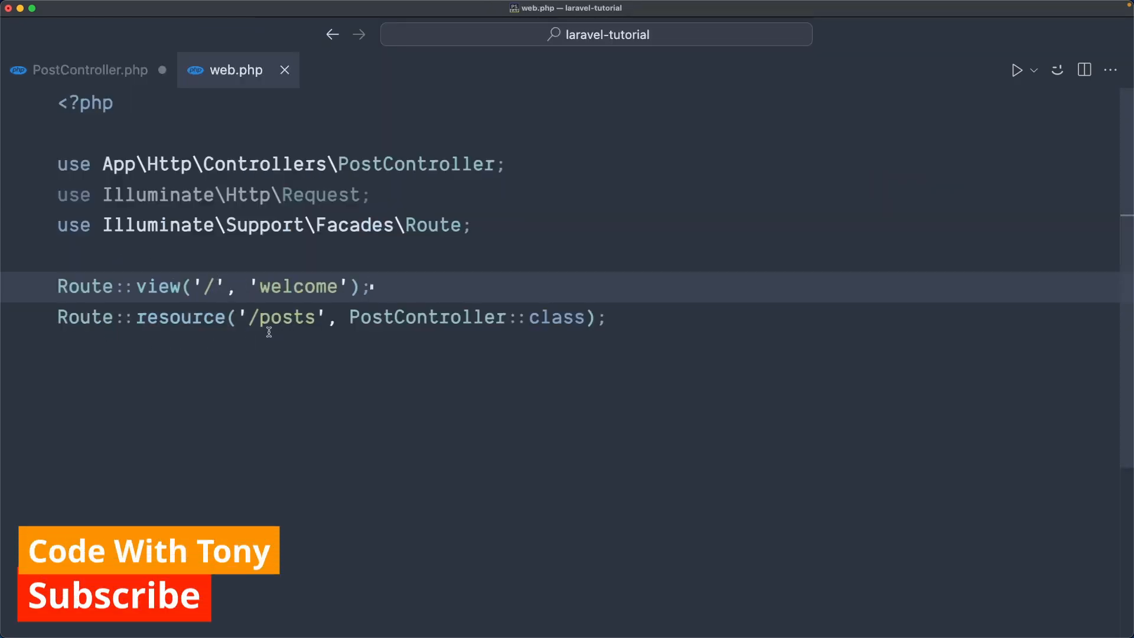
left_click(91, 70)
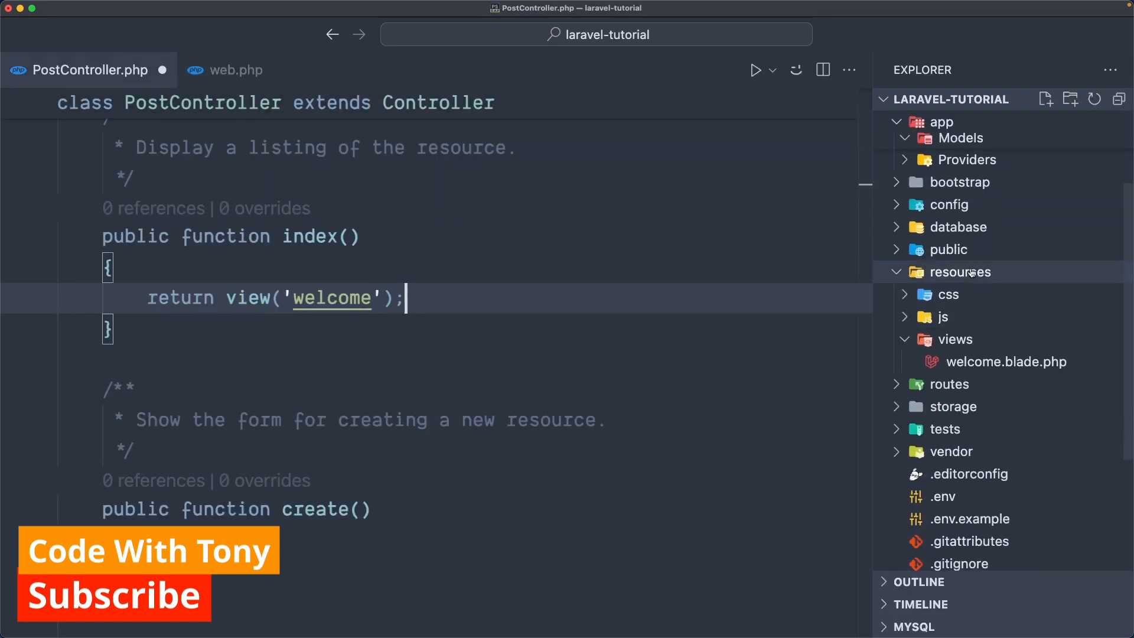
Create a new posts folder inside resources/views
left_click(955, 339)
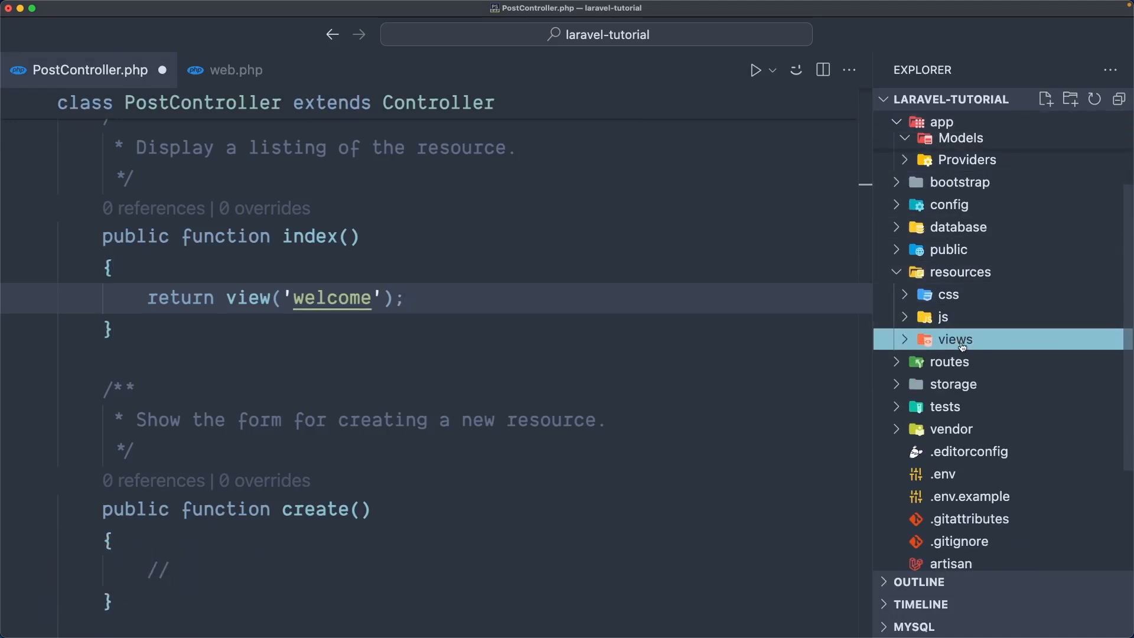
left_click(955, 339)
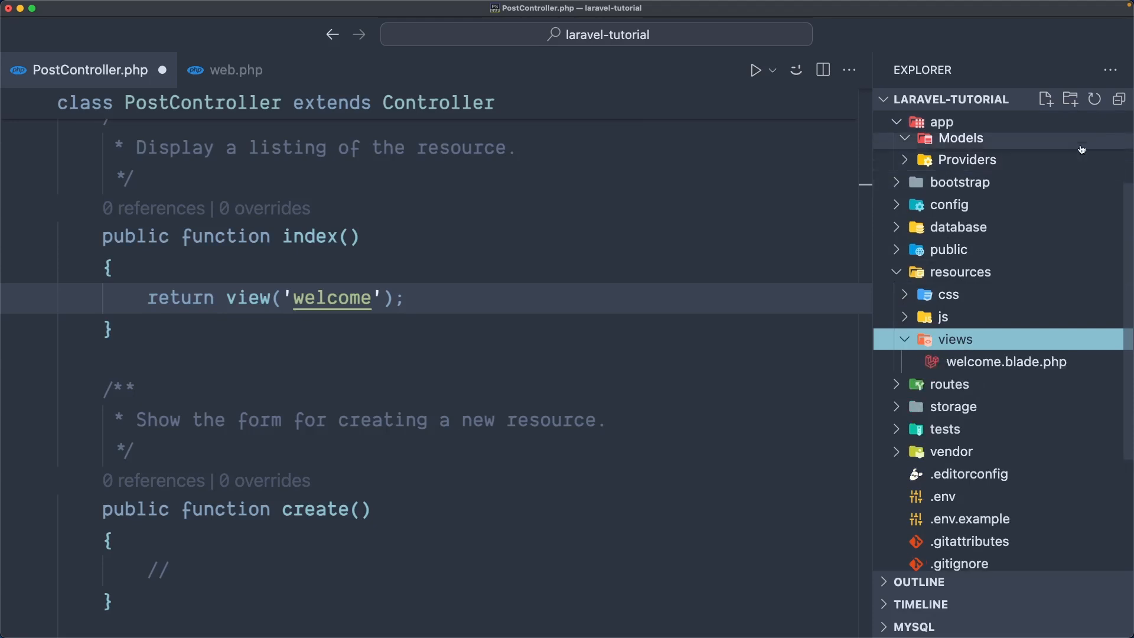
mouse_move(1071, 99)
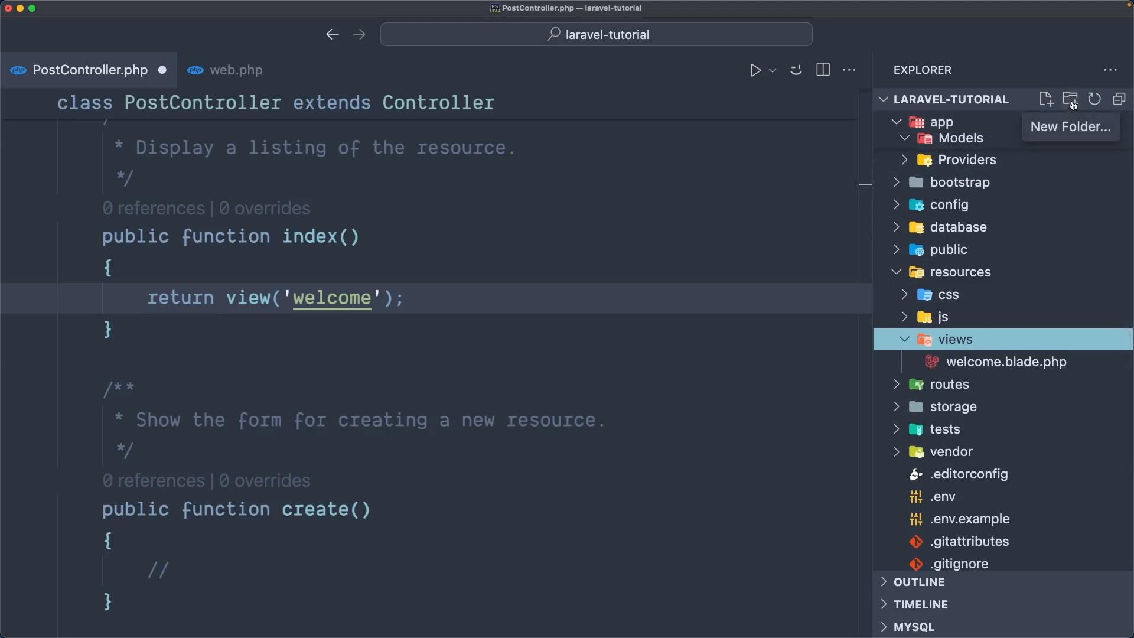
left_click(1071, 99)
type("posts")
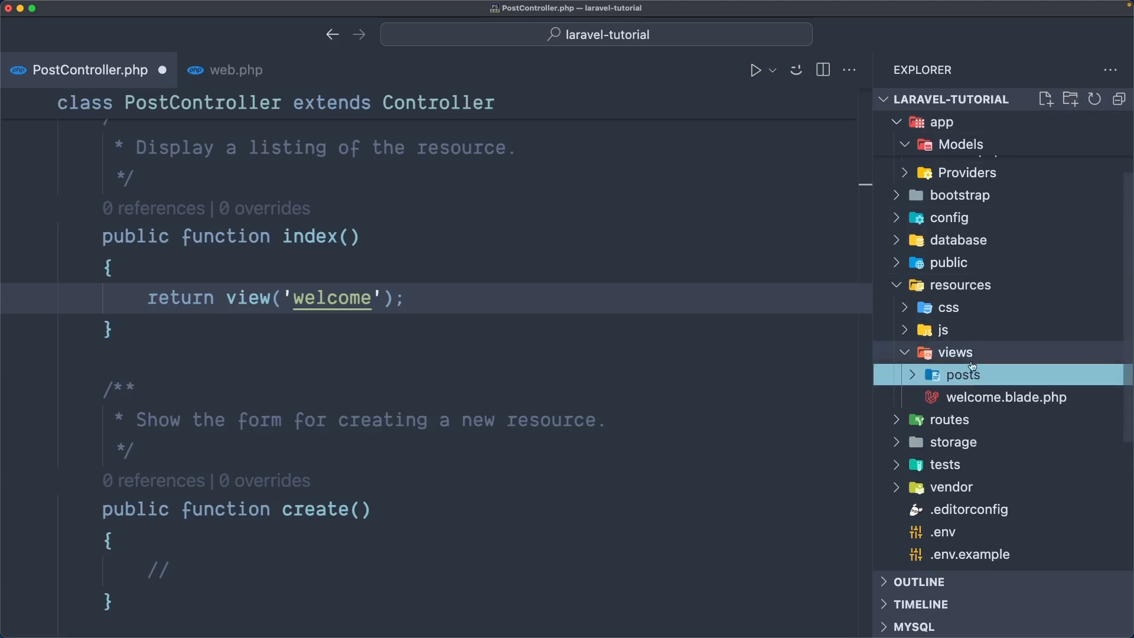
mouse_move(965, 374)
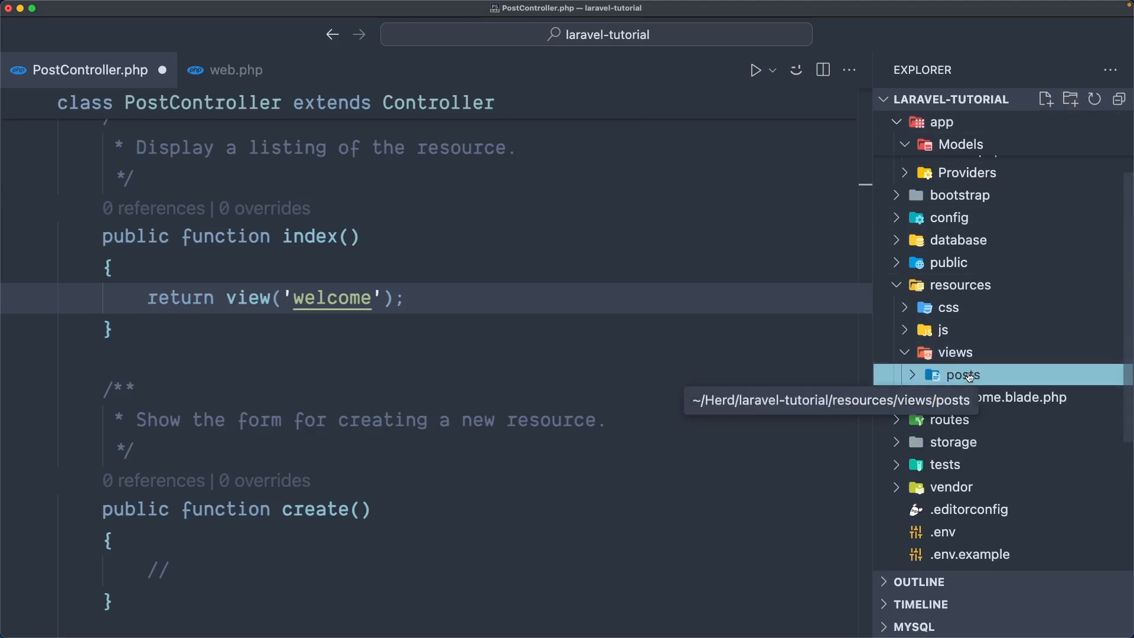
Create an empty index.blade.php file inside the new posts folder
left_click(961, 374)
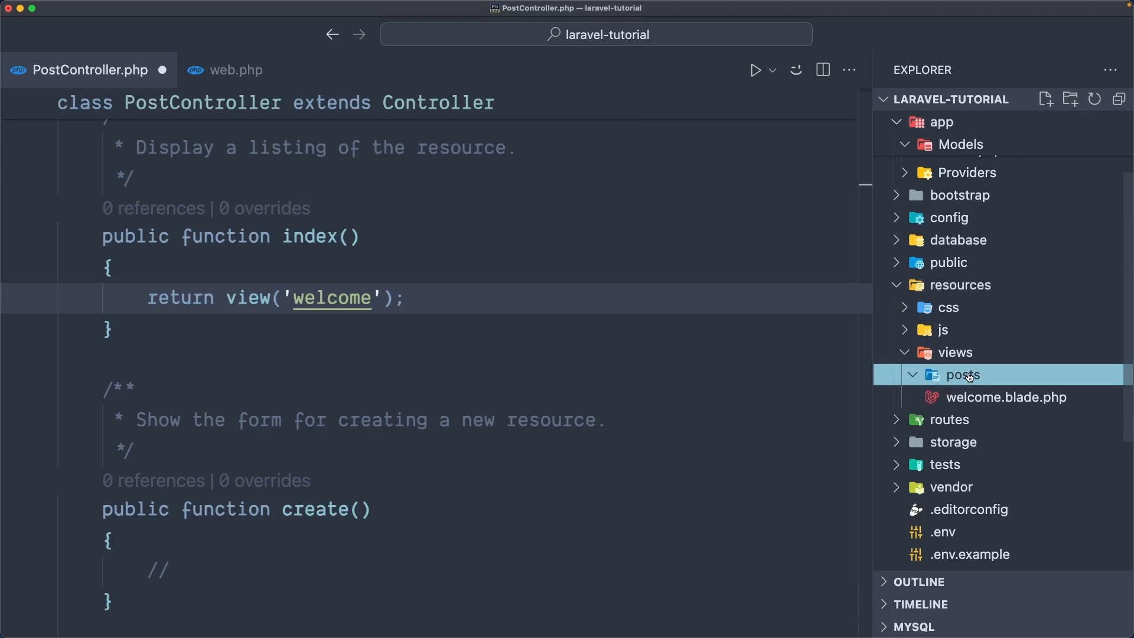
left_click(912, 374)
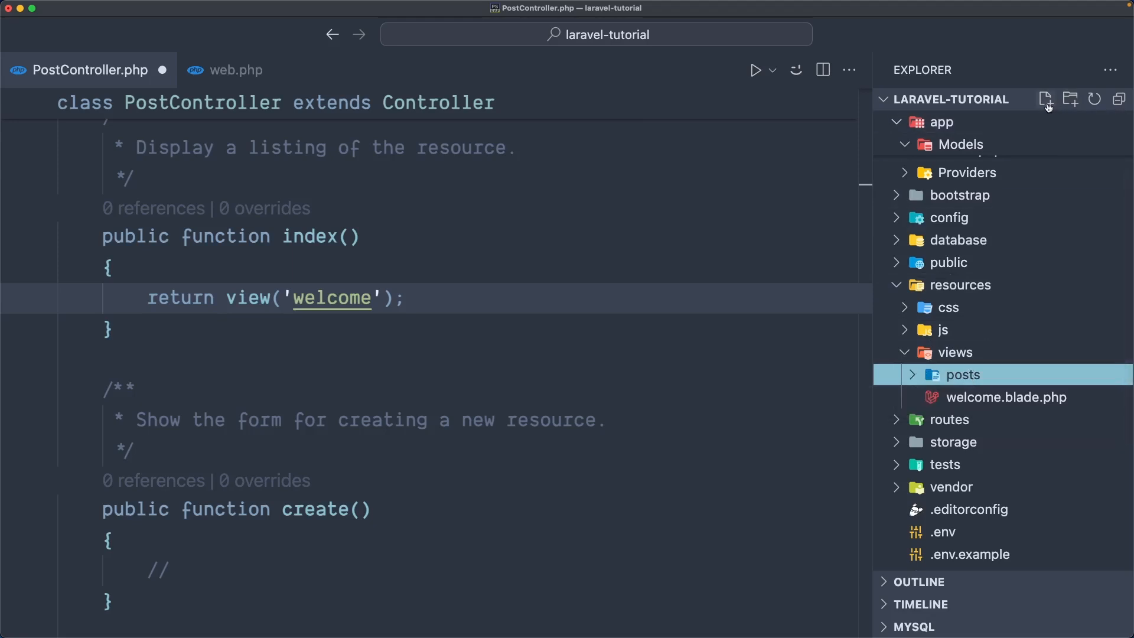
mouse_move(1043, 99)
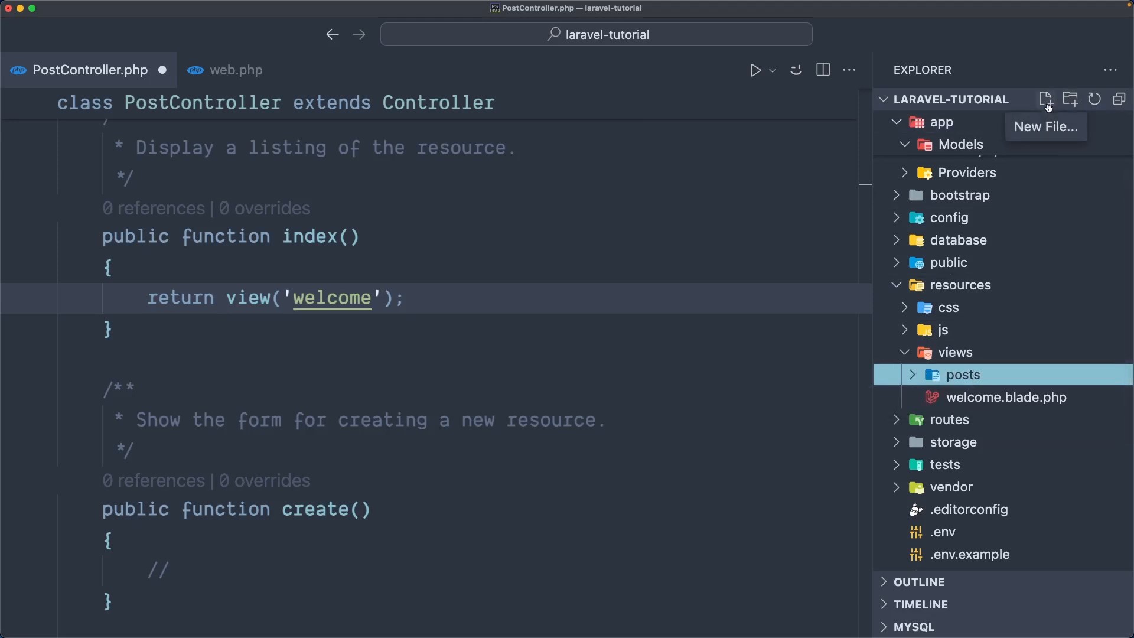
type("index")
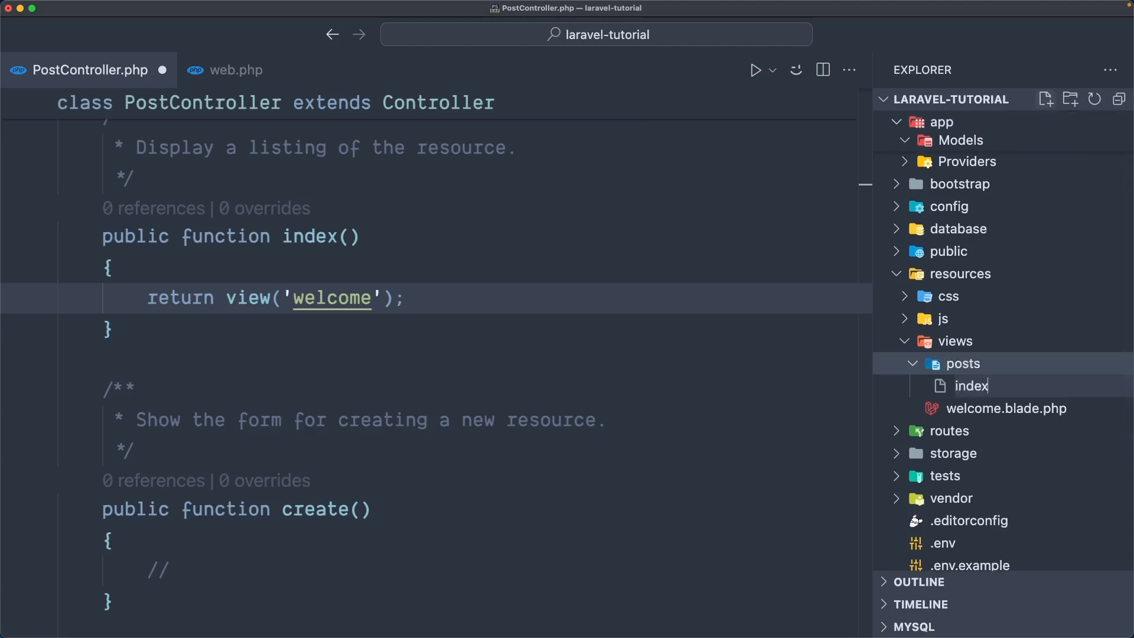
type(".blade.php")
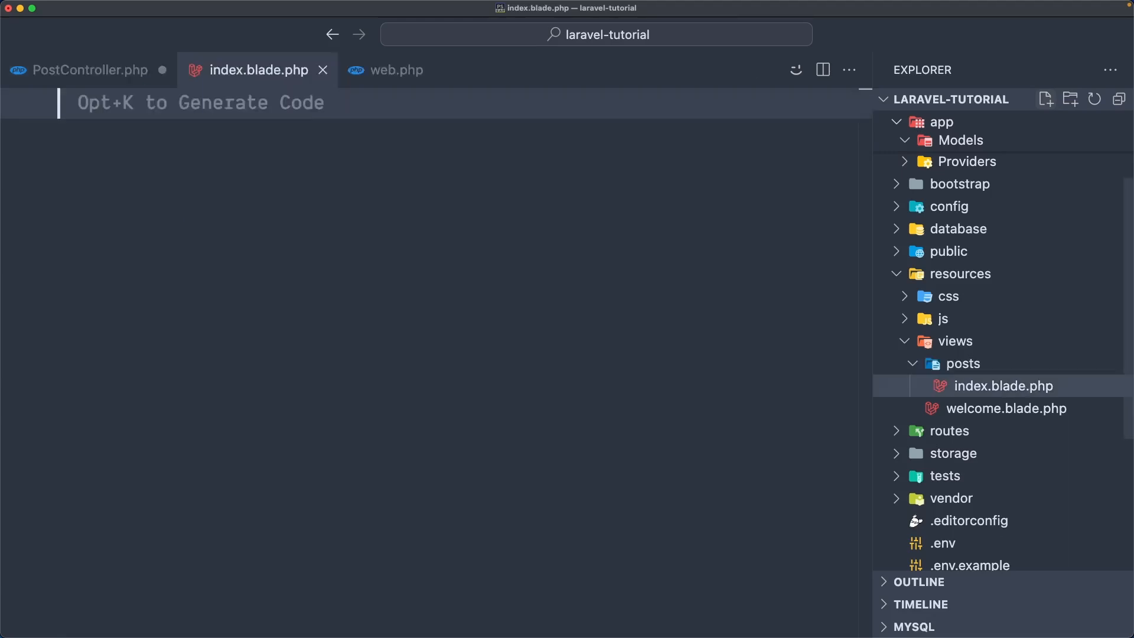
mouse_move(1011, 399)
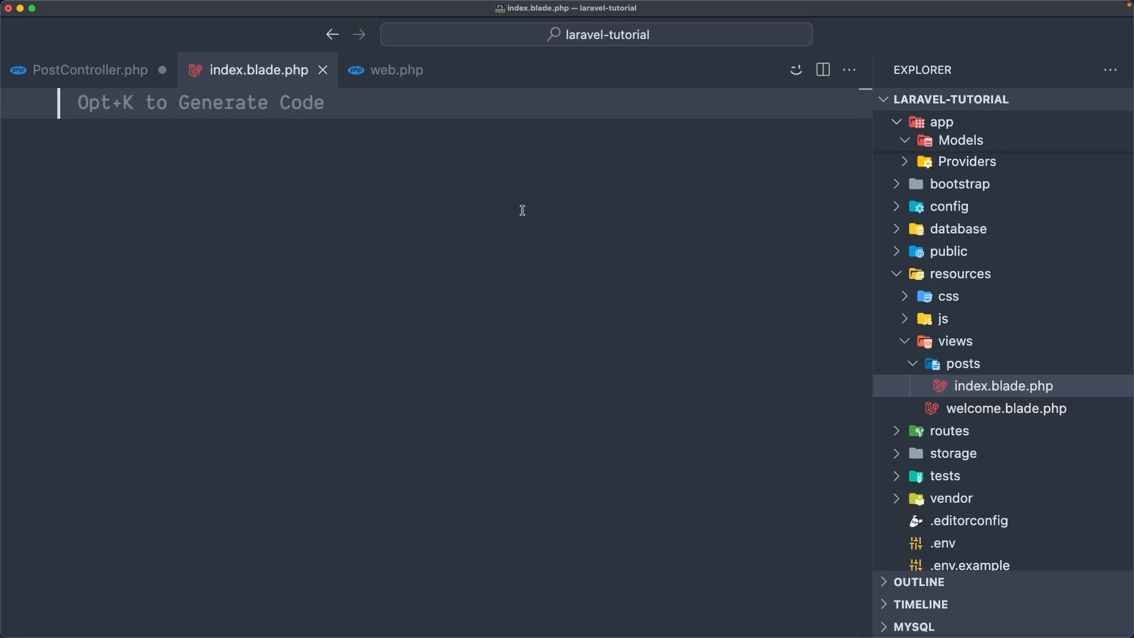
Insert an HTML5 page skeleton in index.blade.php with the title Posts
type("ht")
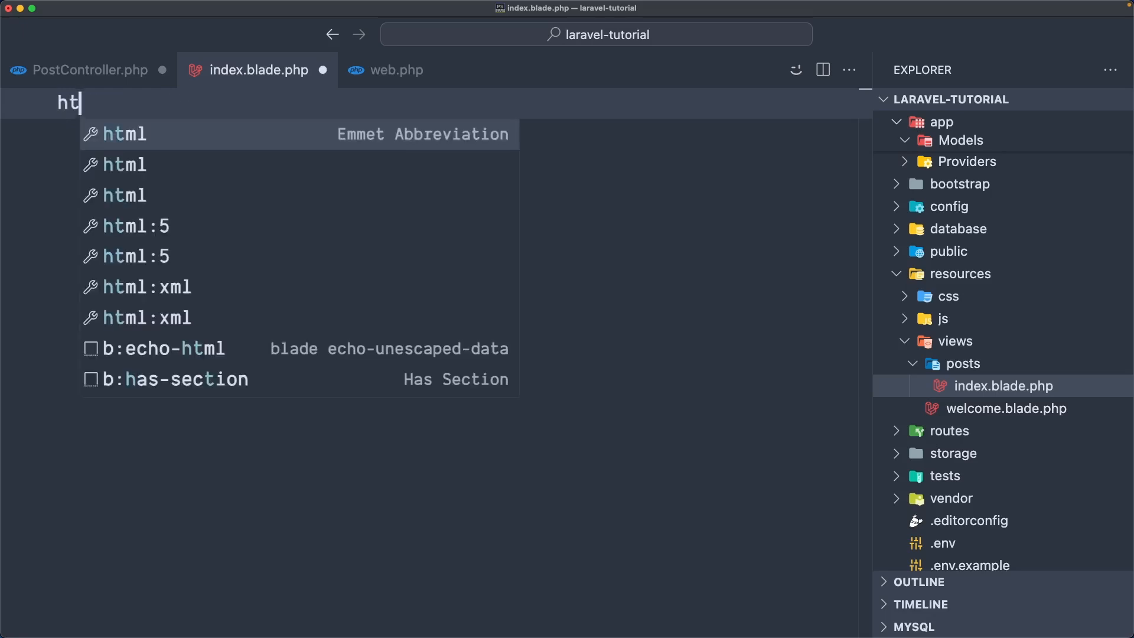
key("down")
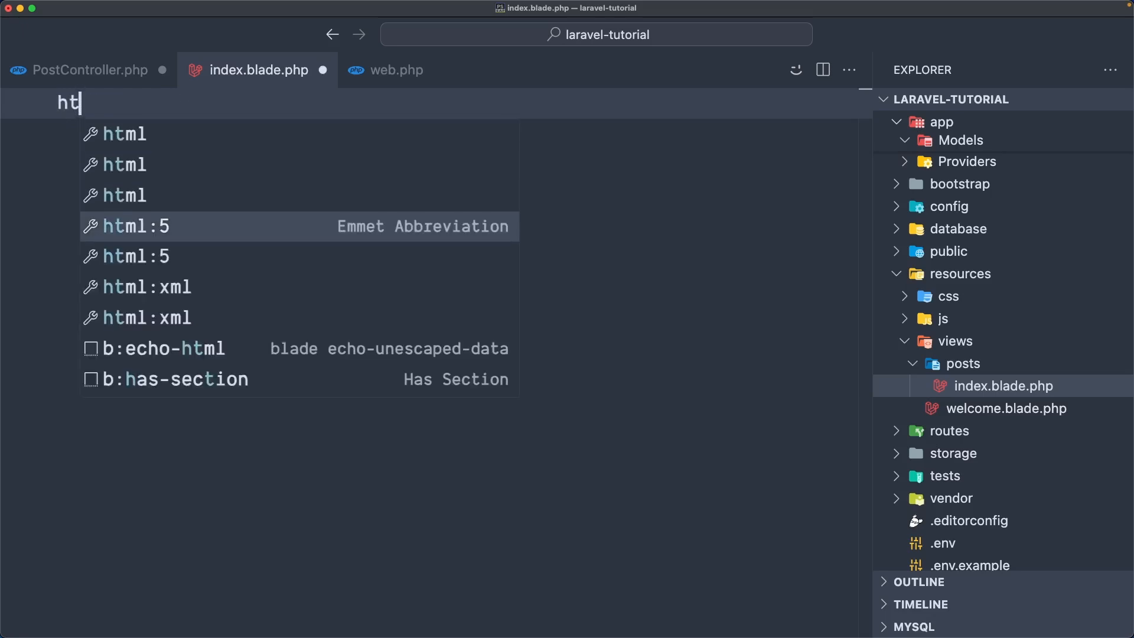
key("Tab")
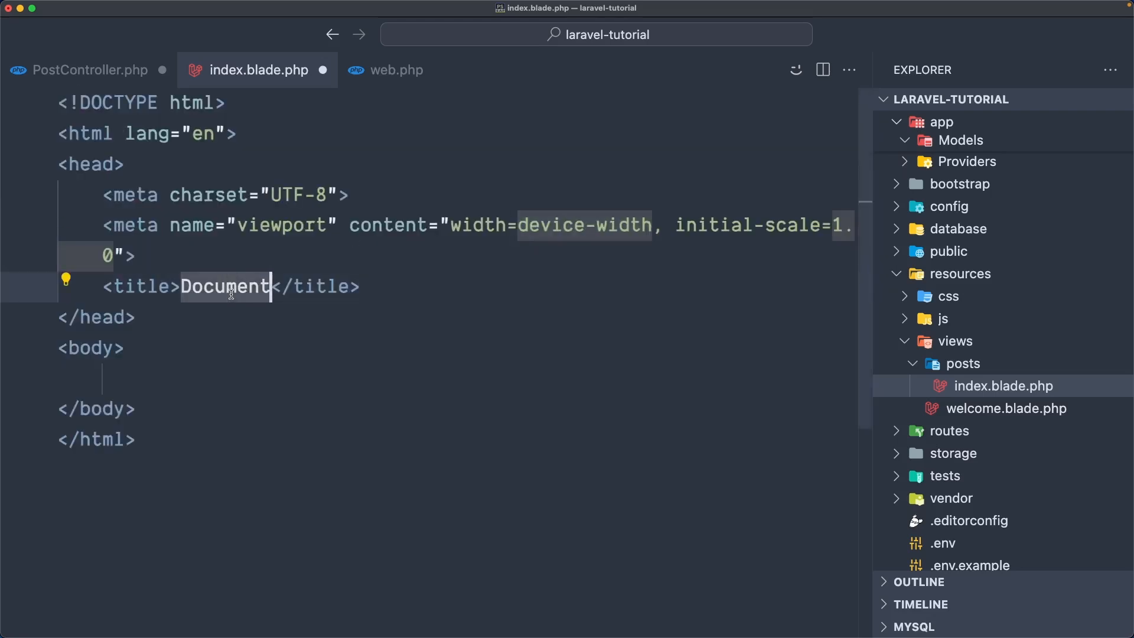
type("Posts")
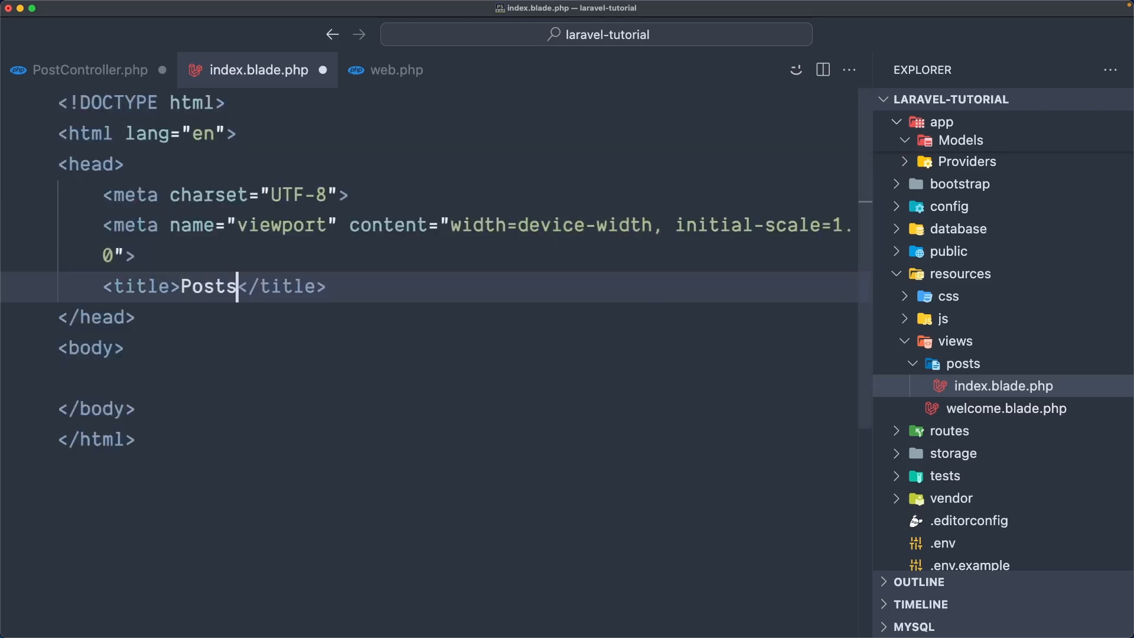
Add an <h1>Posts Index Page</h1> heading in the body, then return to the controller
type("<")
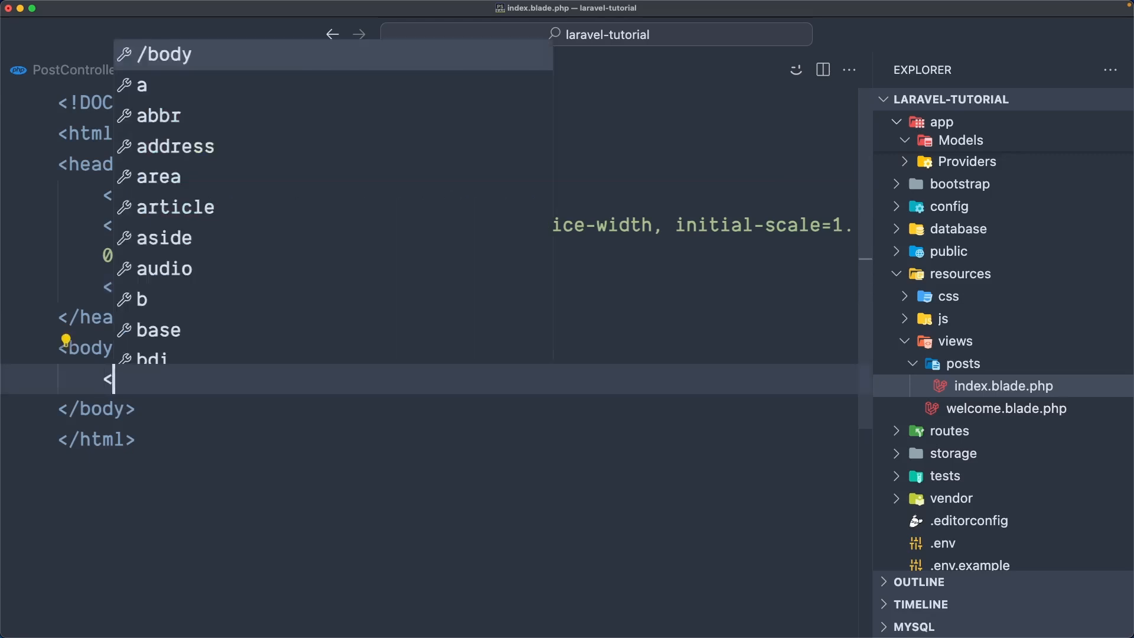
type("h1></h1>")
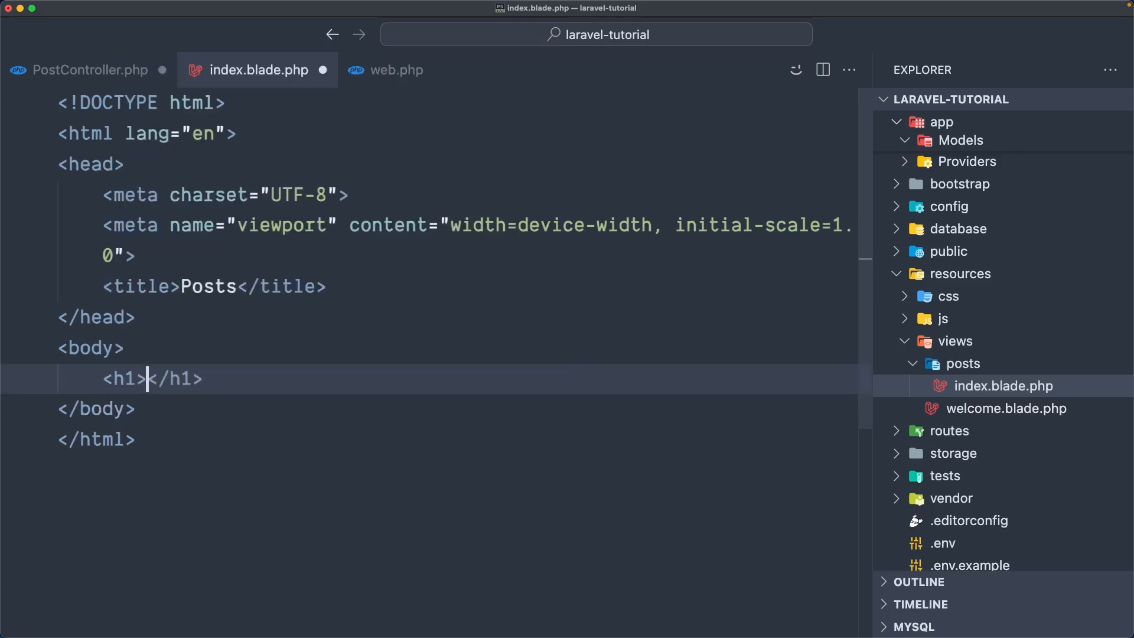
type("Posts Index")
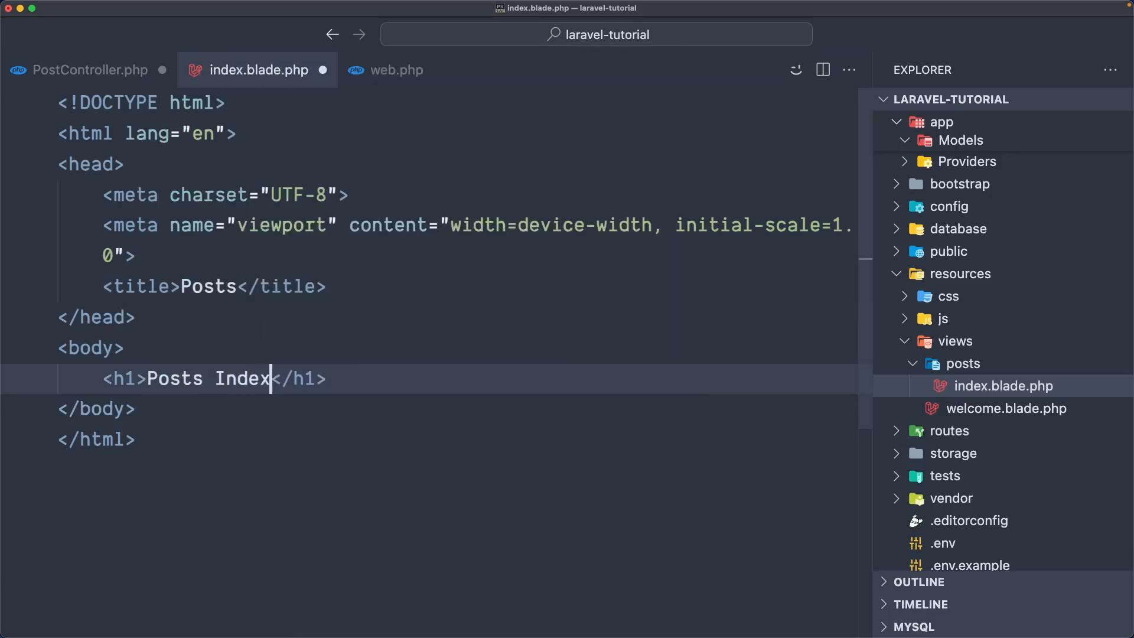
type("Page")
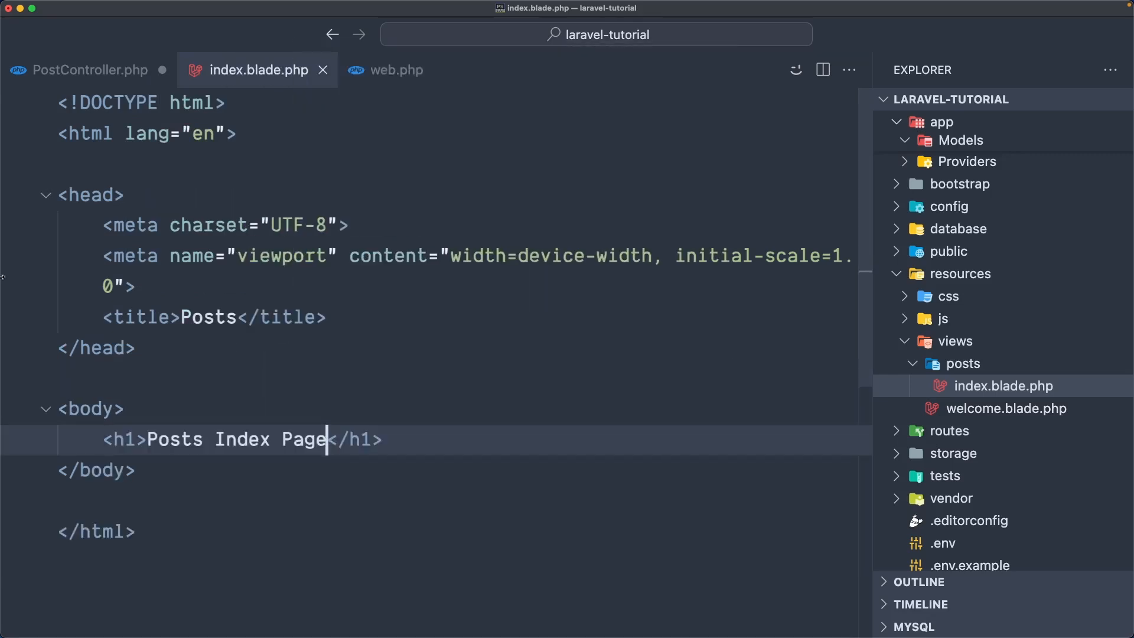
left_click(86, 70)
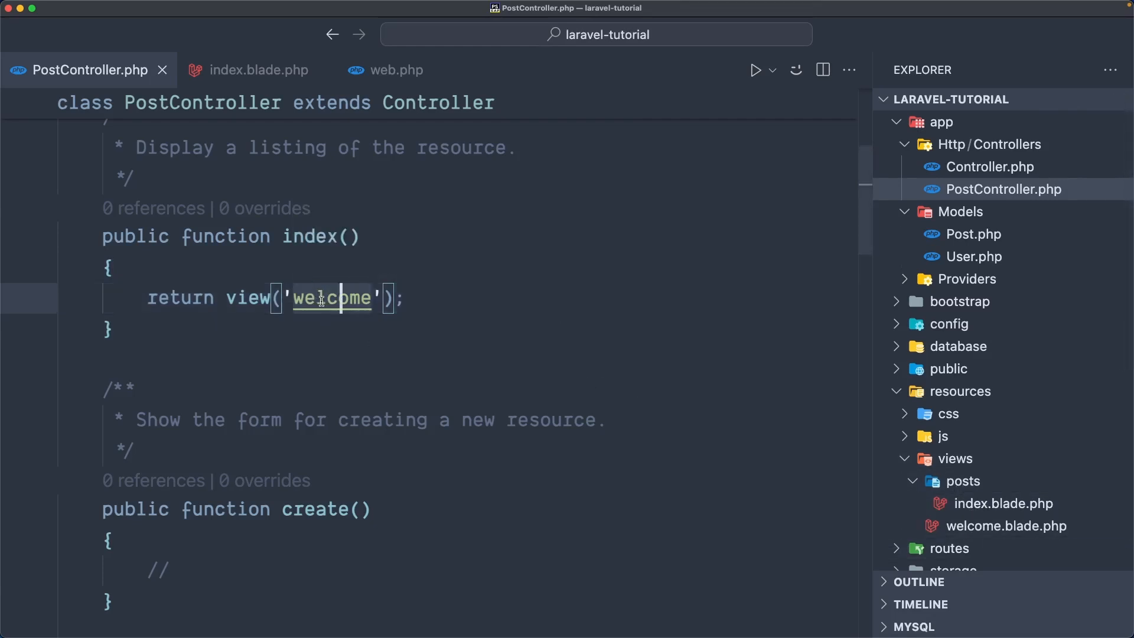
Change the index() return to view('posts.index') and save PostController.php
type("posts.index")
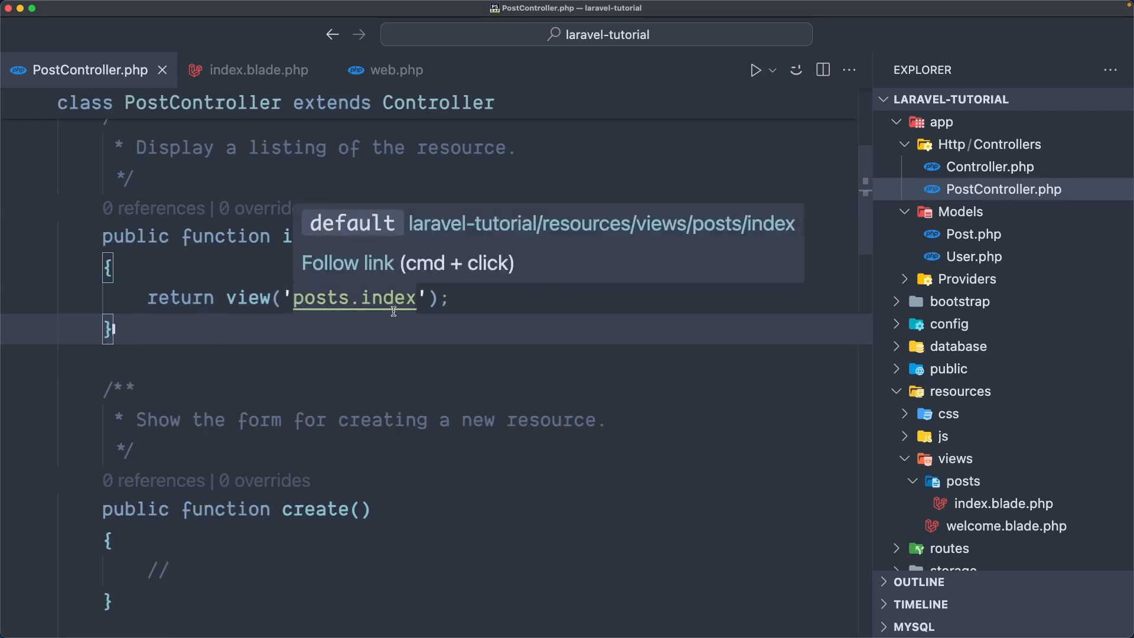
mouse_move(331, 352)
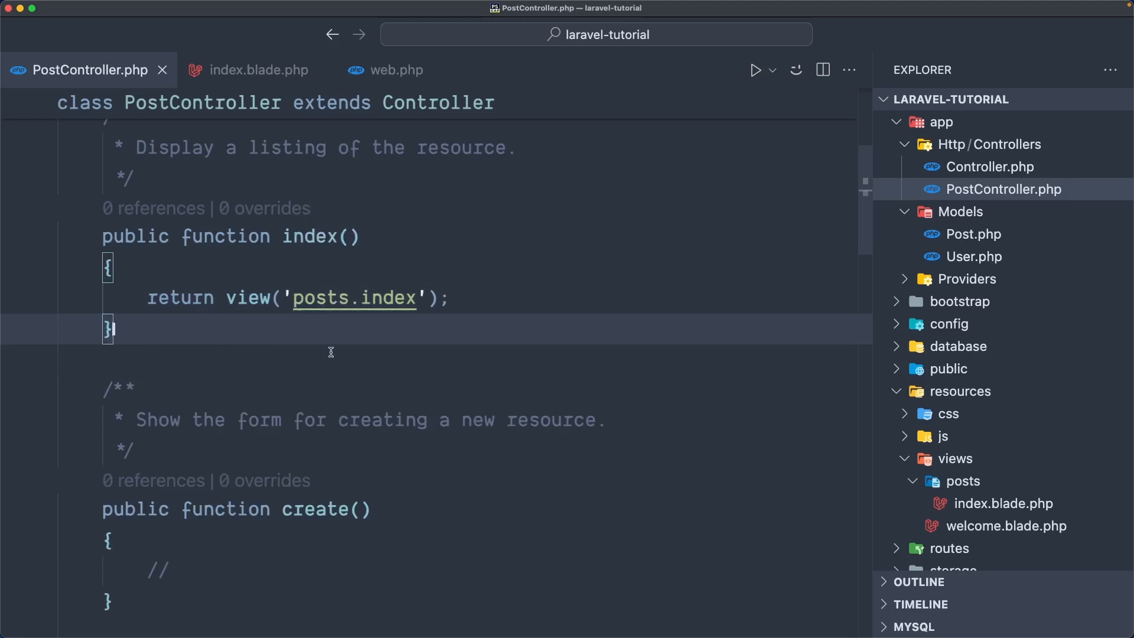
key("cmd+tab")
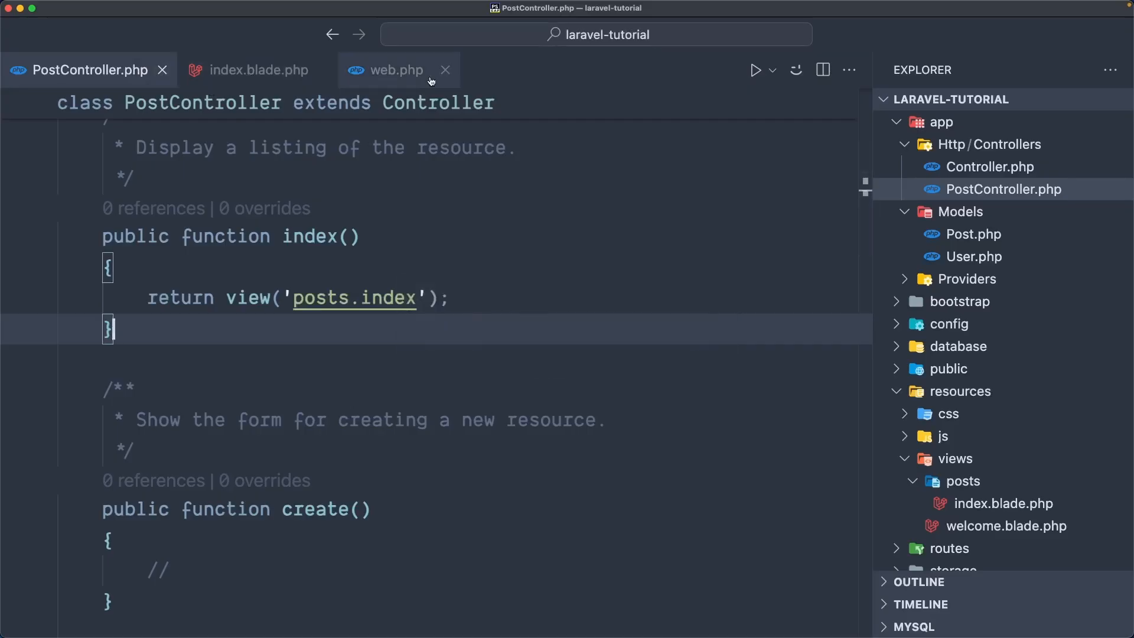
Output {{ date('Y-m-d') }} below the heading in index.blade.php and save
left_click(257, 69)
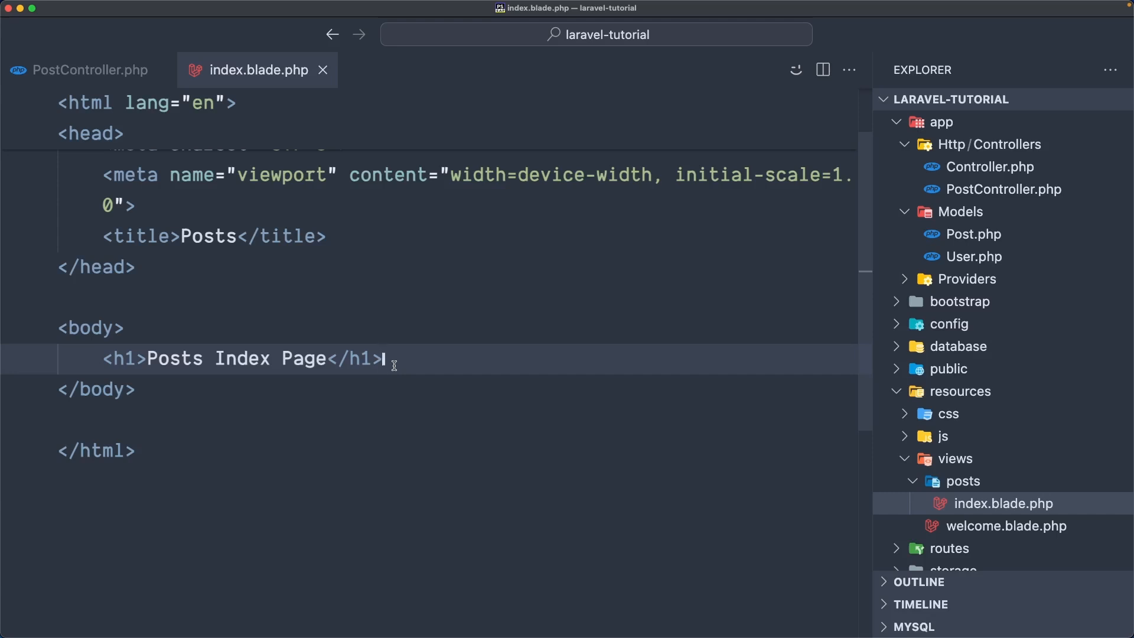
type("<a href=\"{{ route('posts.create') }}\">Create New Post</a>")
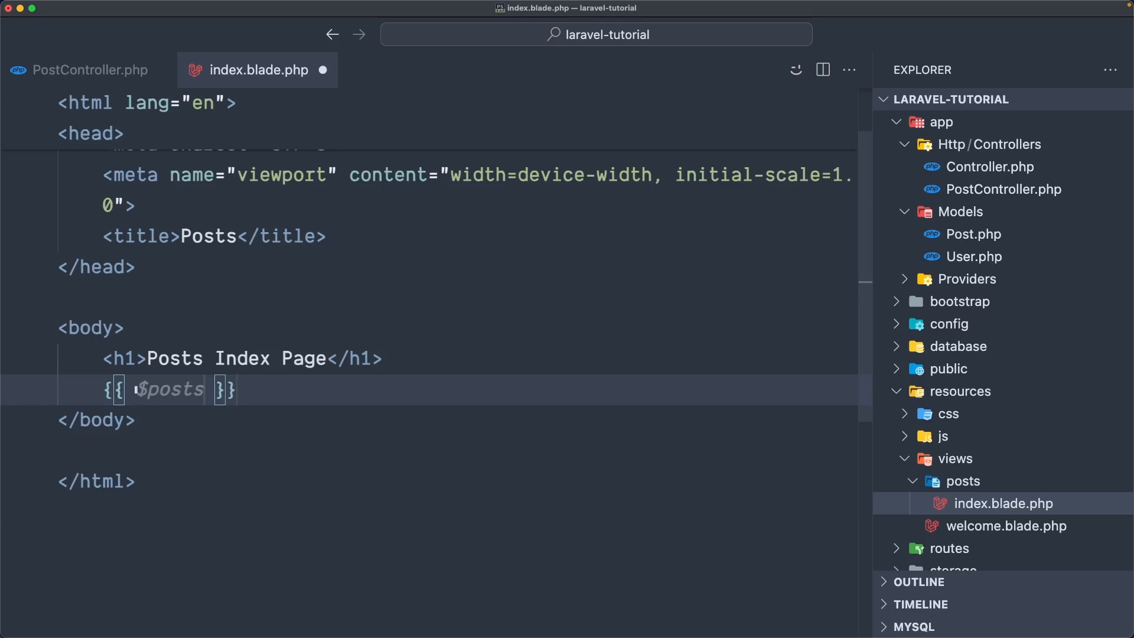
type("date('Y-m-d")
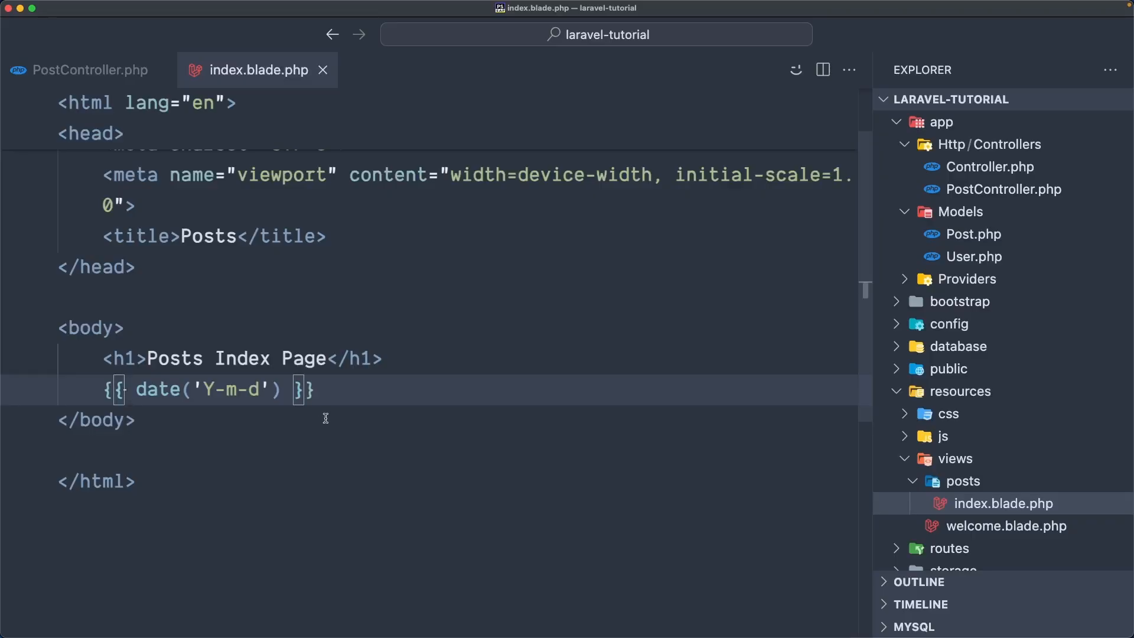
left_click(318, 391)
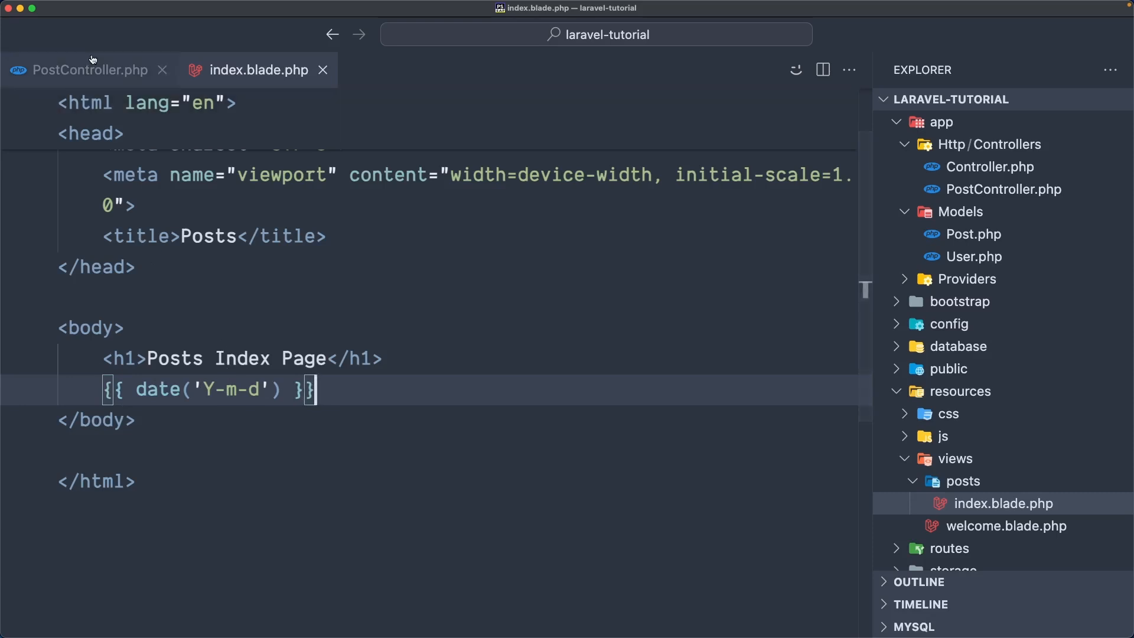
Start index() with a // get all posts from database comment
left_click(91, 70)
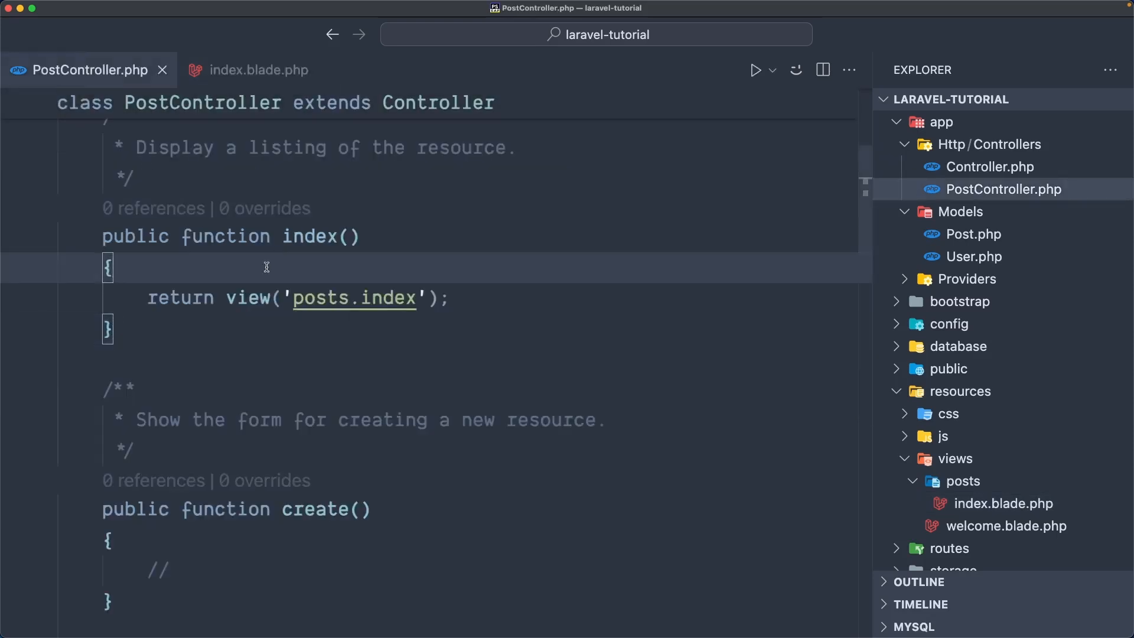
mouse_move(353, 297)
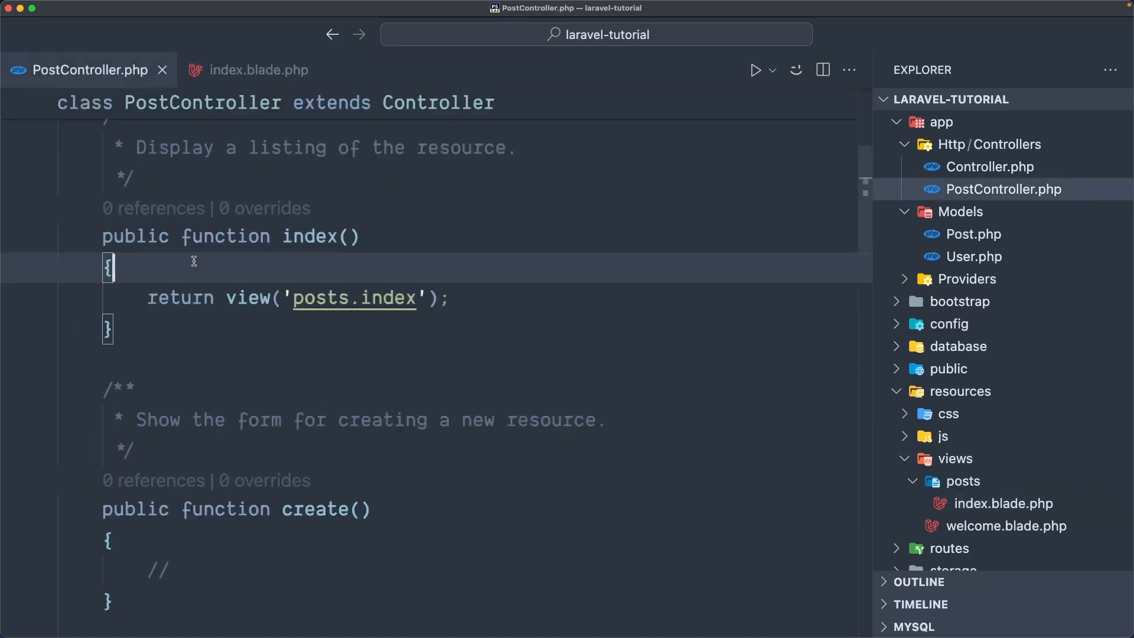
type("//")
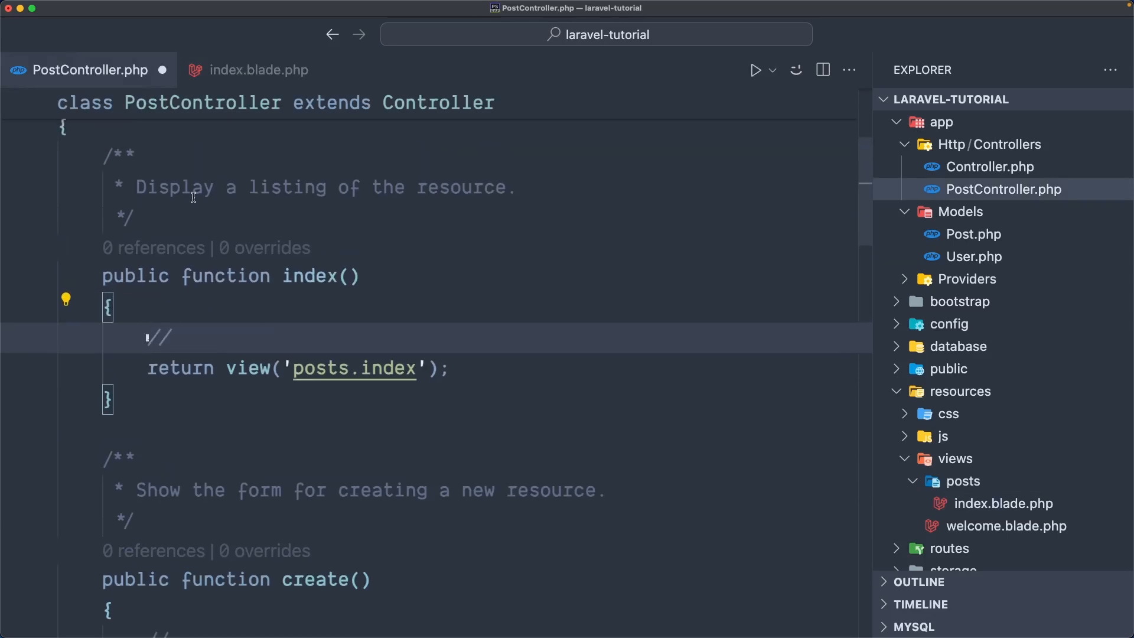
mouse_move(391, 245)
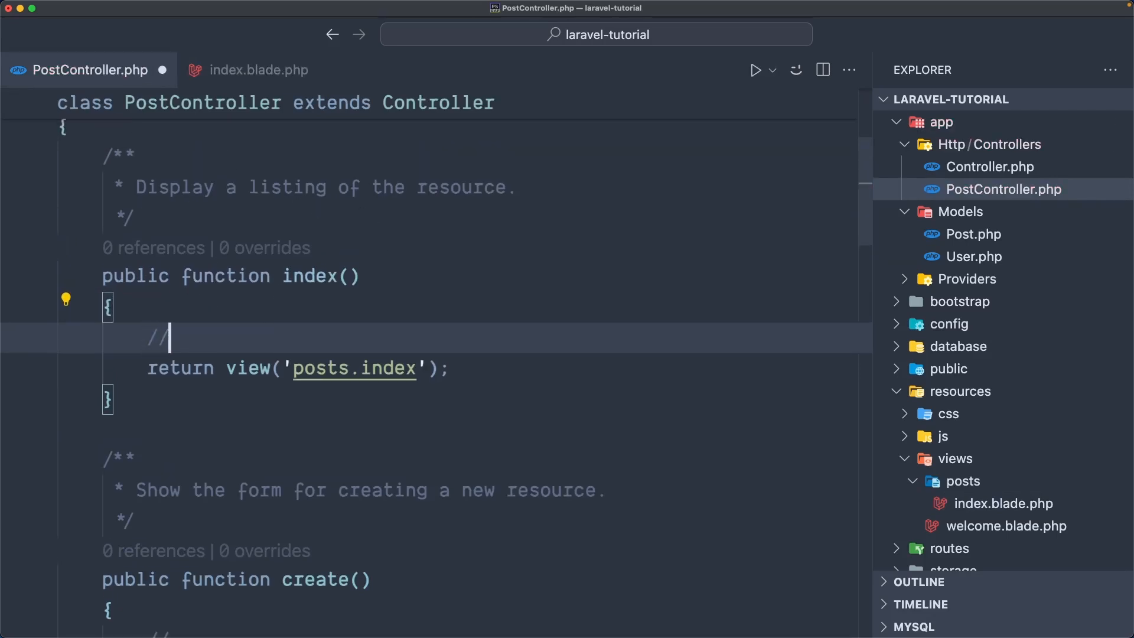
type("g")
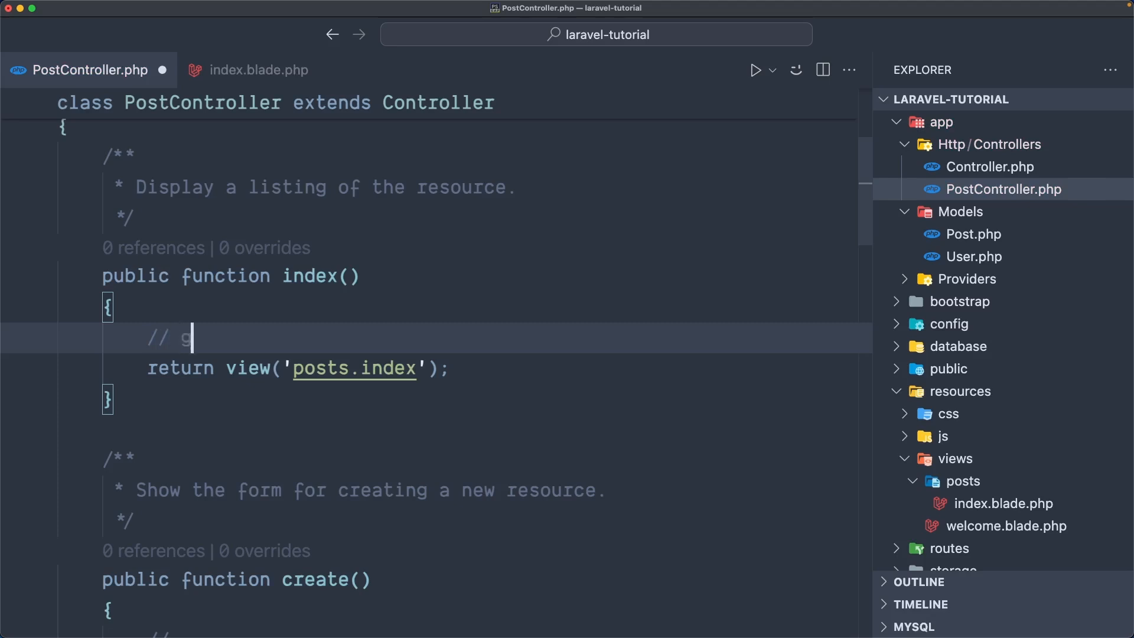
type("et all posts from database")
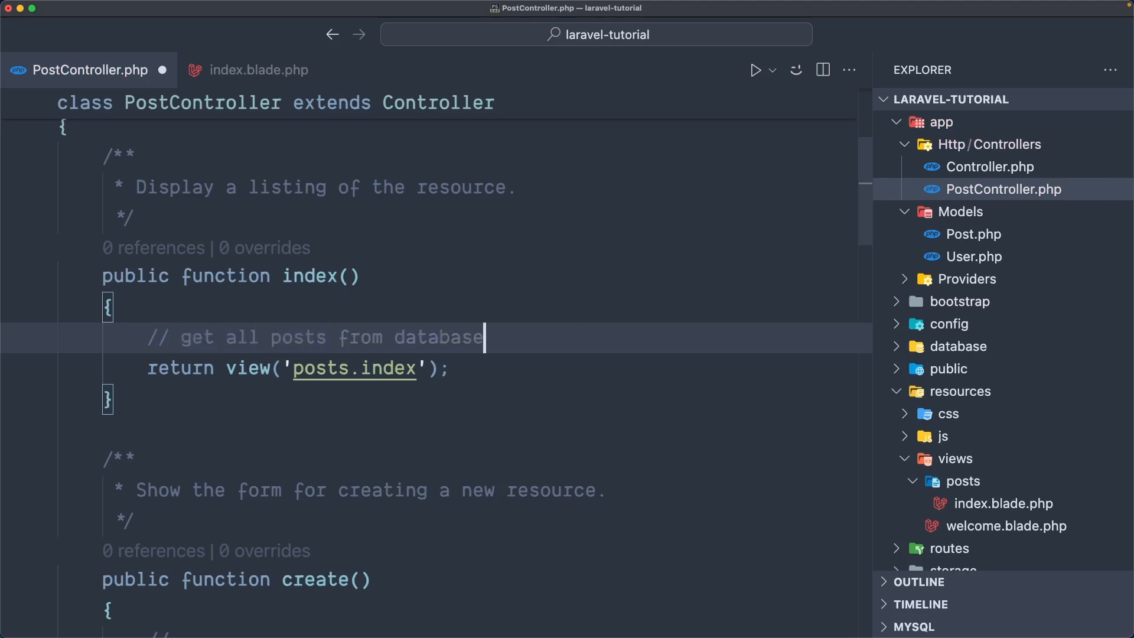
type("$posts = Post::all();")
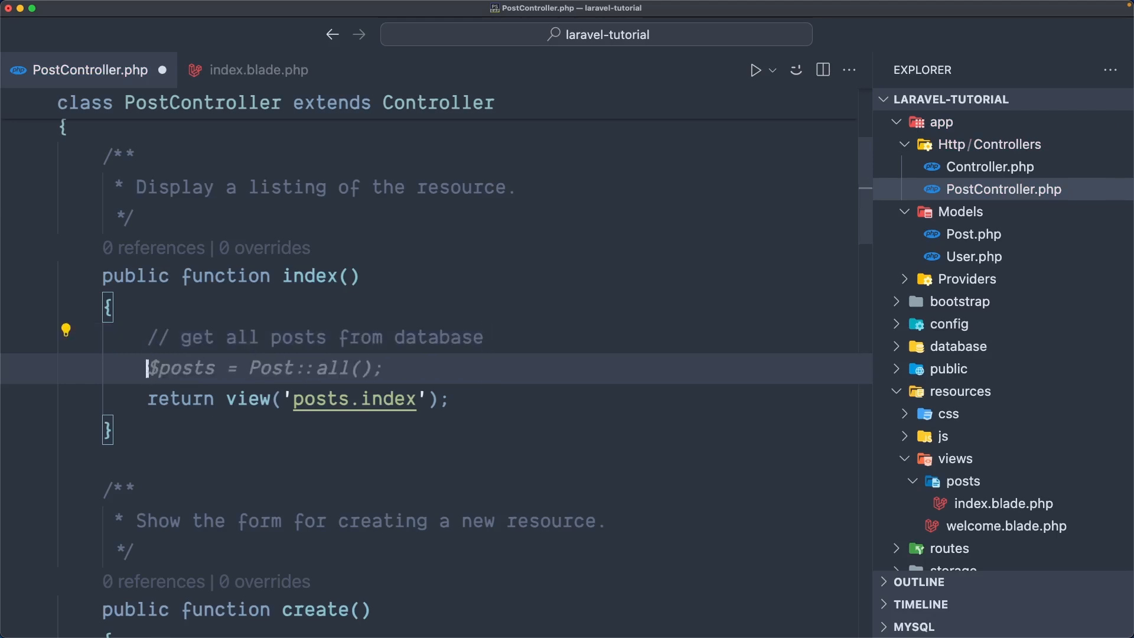
Define $name = 'Alfred'; and $age = 32; above the return statement
type("$")
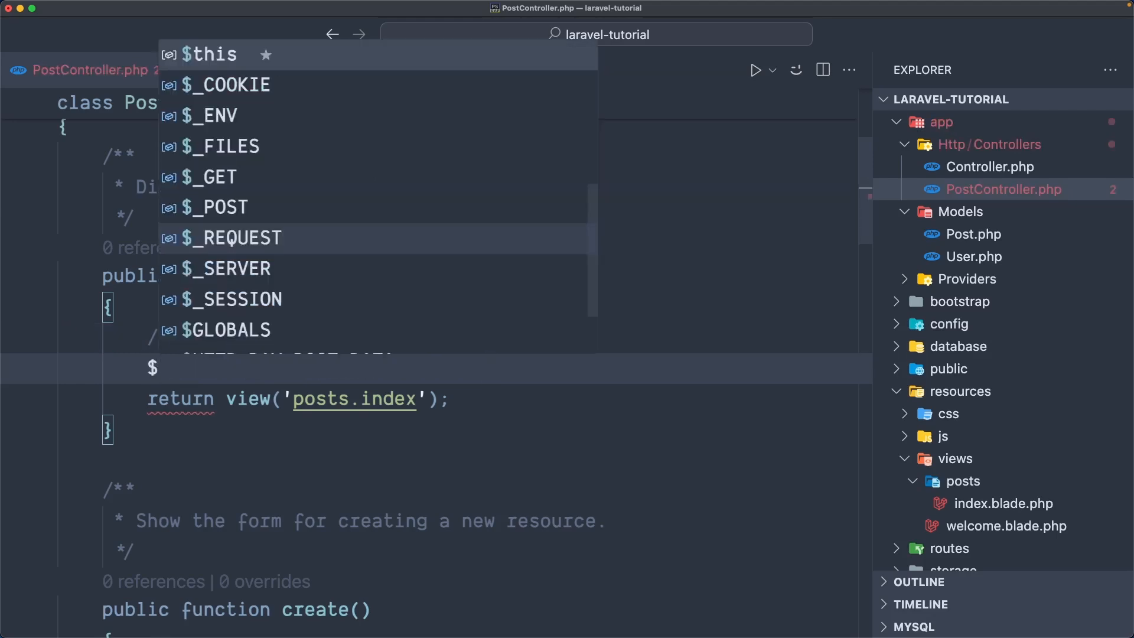
type("$name")
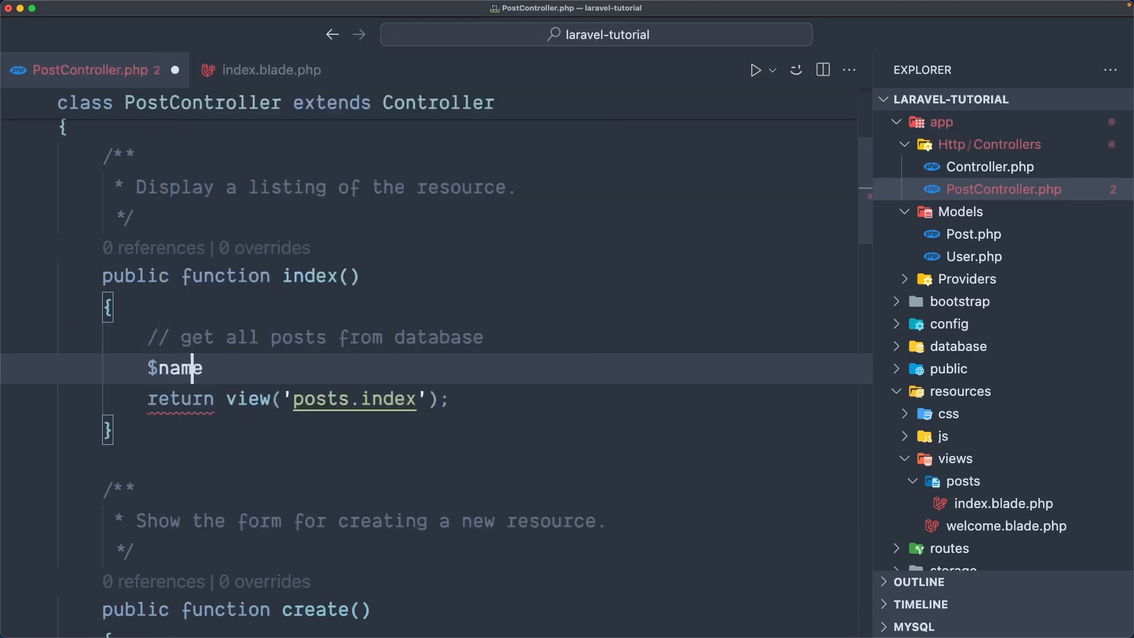
type("= 'Alfred';")
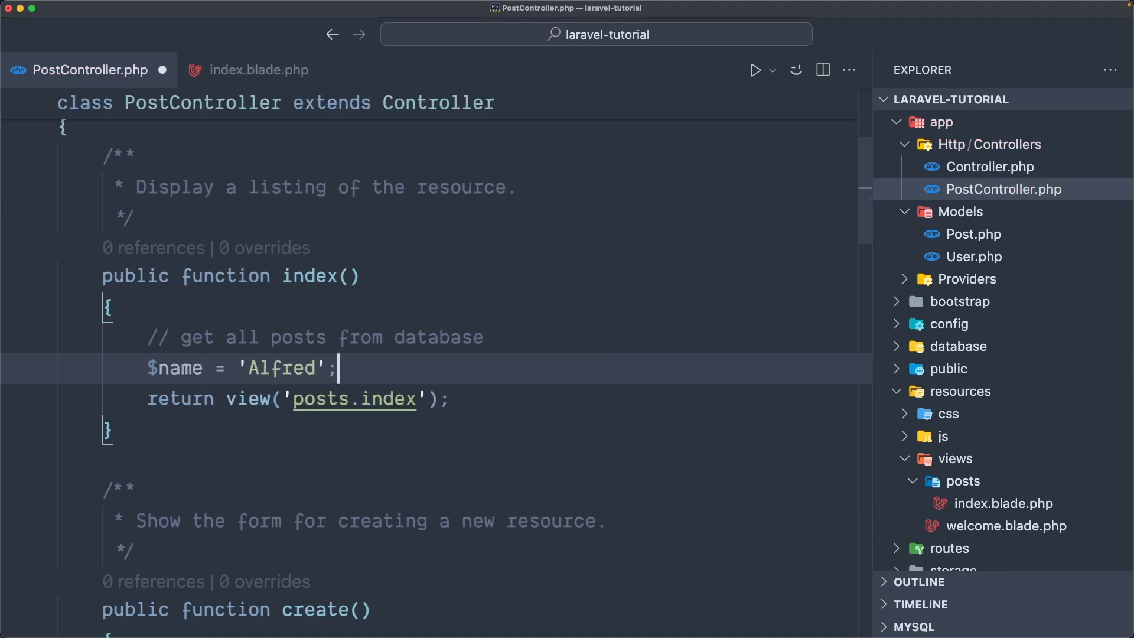
type("$posts = Post::all();")
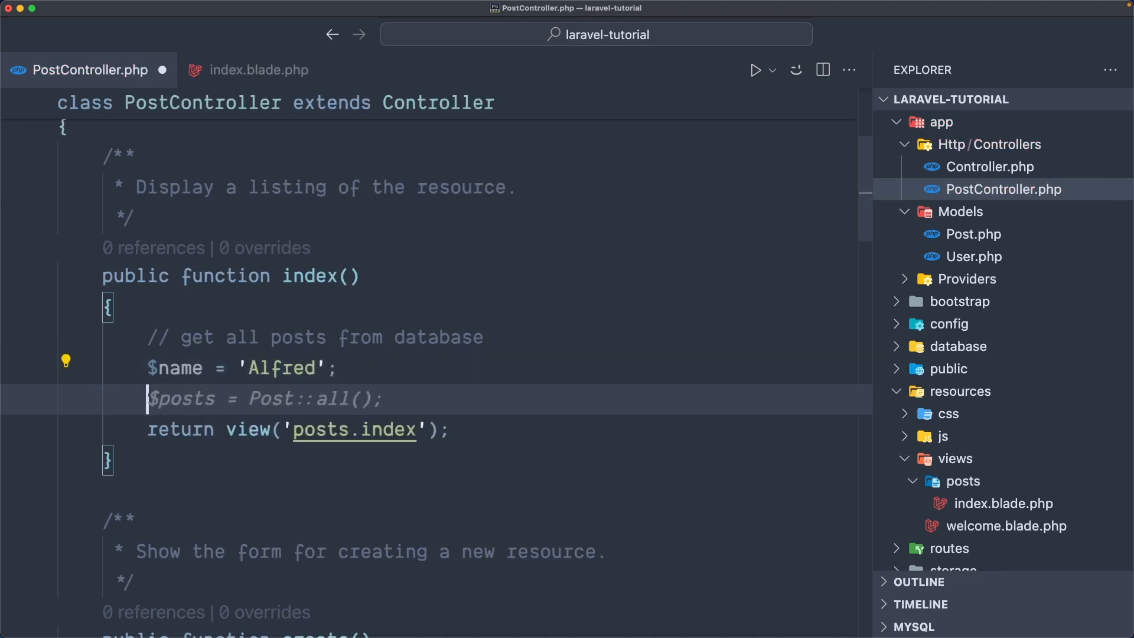
type("$age")
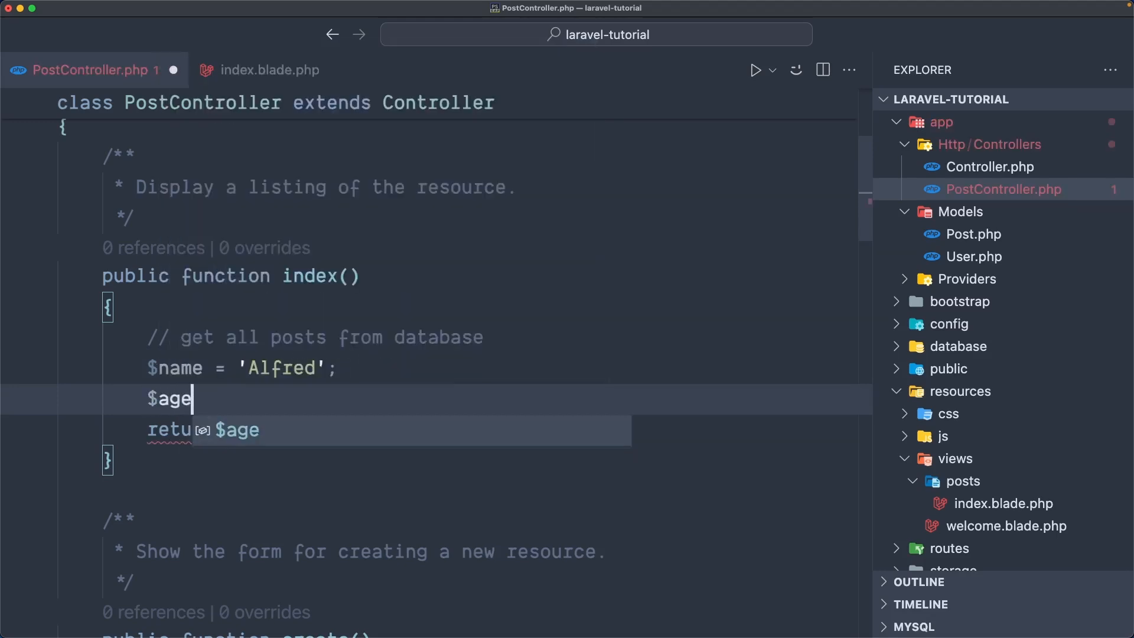
type("= 32;")
left_click(388, 429)
type(", [")
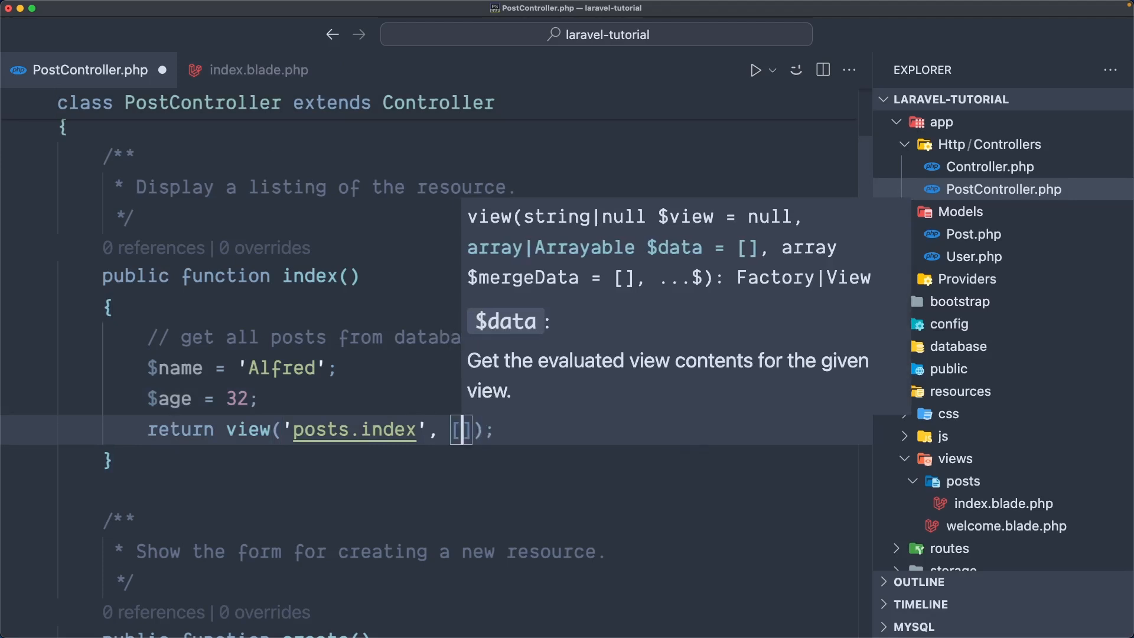
Pass ['username' => $name, 'age' => $age] to the posts.index view and save
type("['name' => $name, 'age' => $age]")
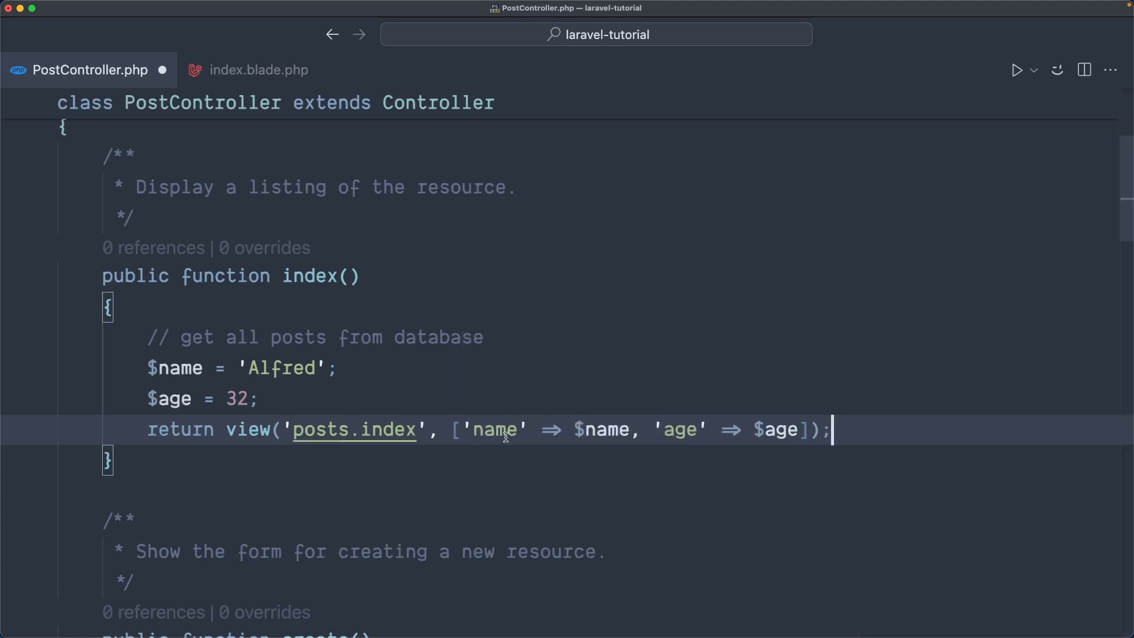
mouse_move(174, 367)
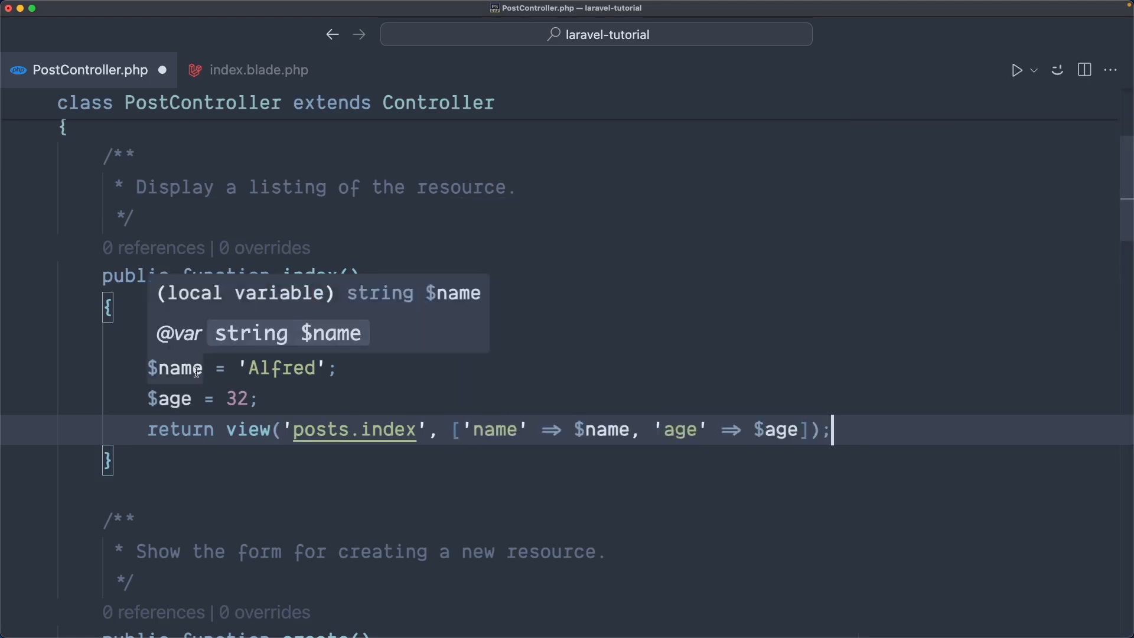
mouse_move(452, 390)
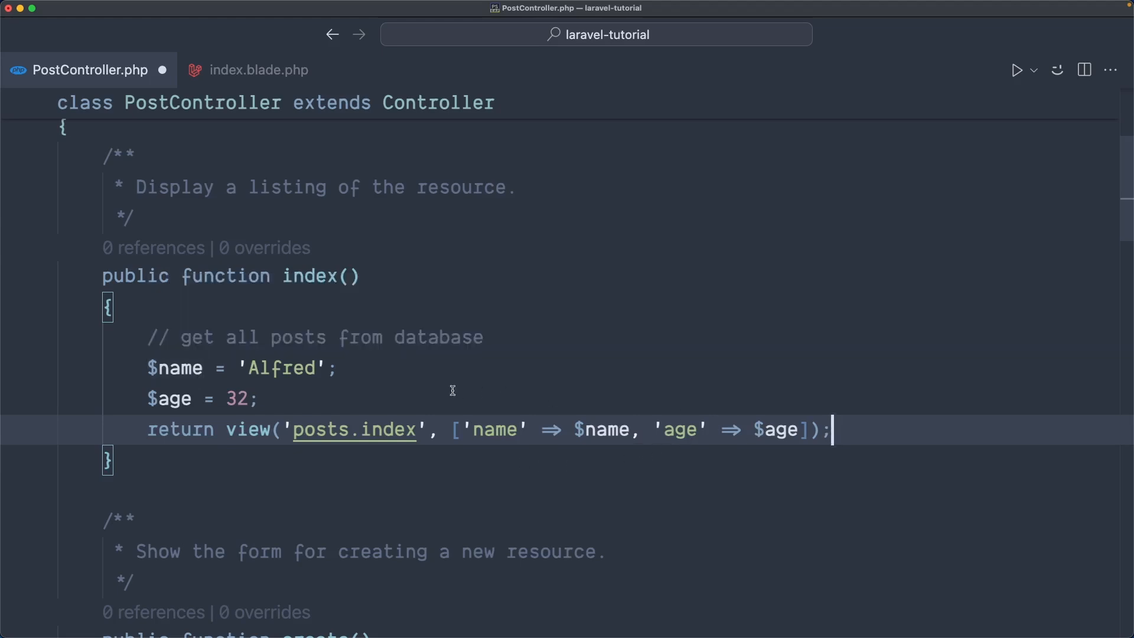
mouse_move(480, 430)
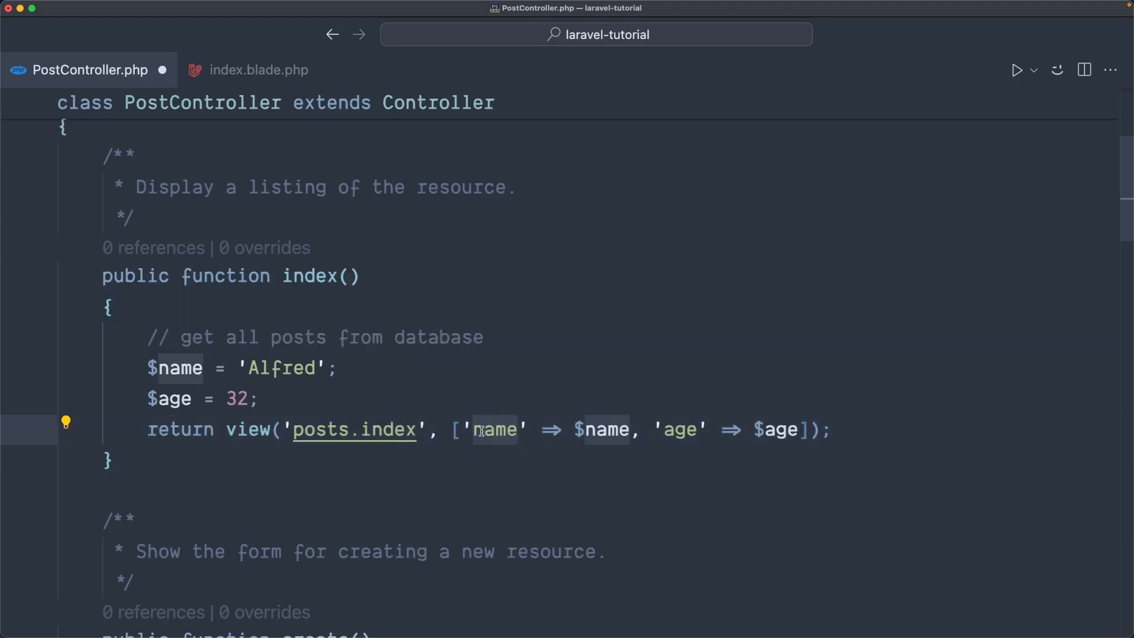
type("user")
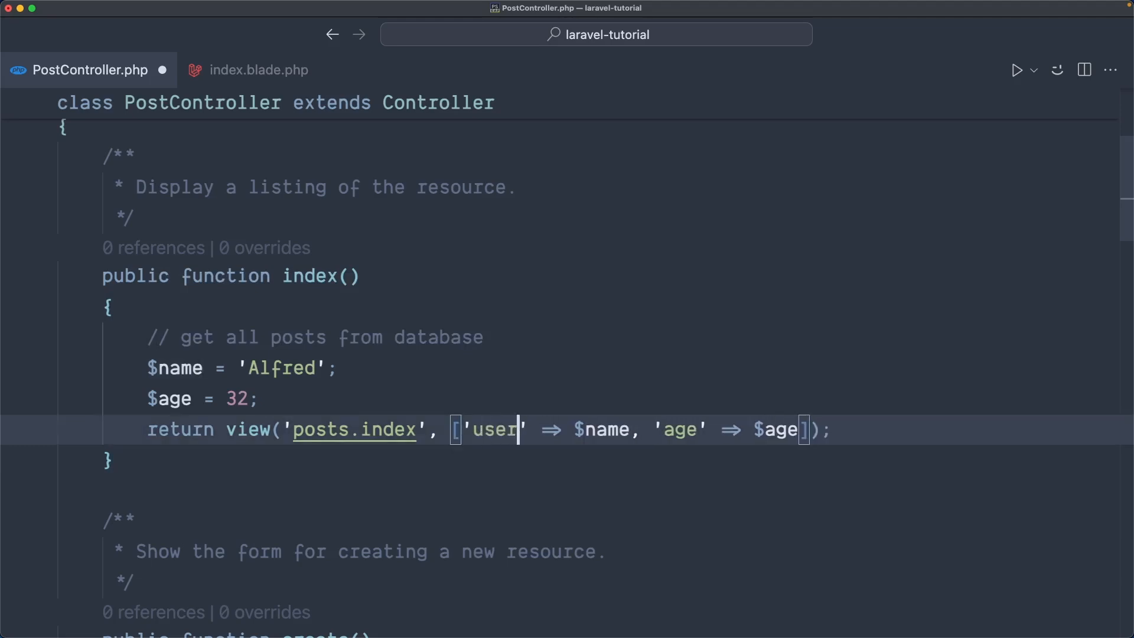
type("nam")
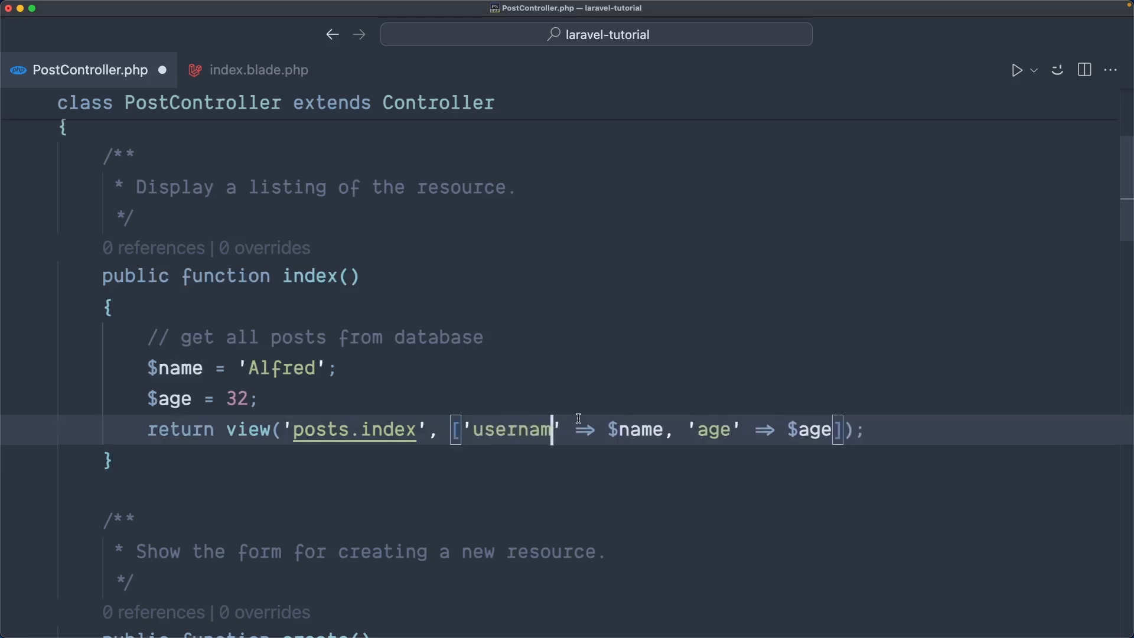
type("e")
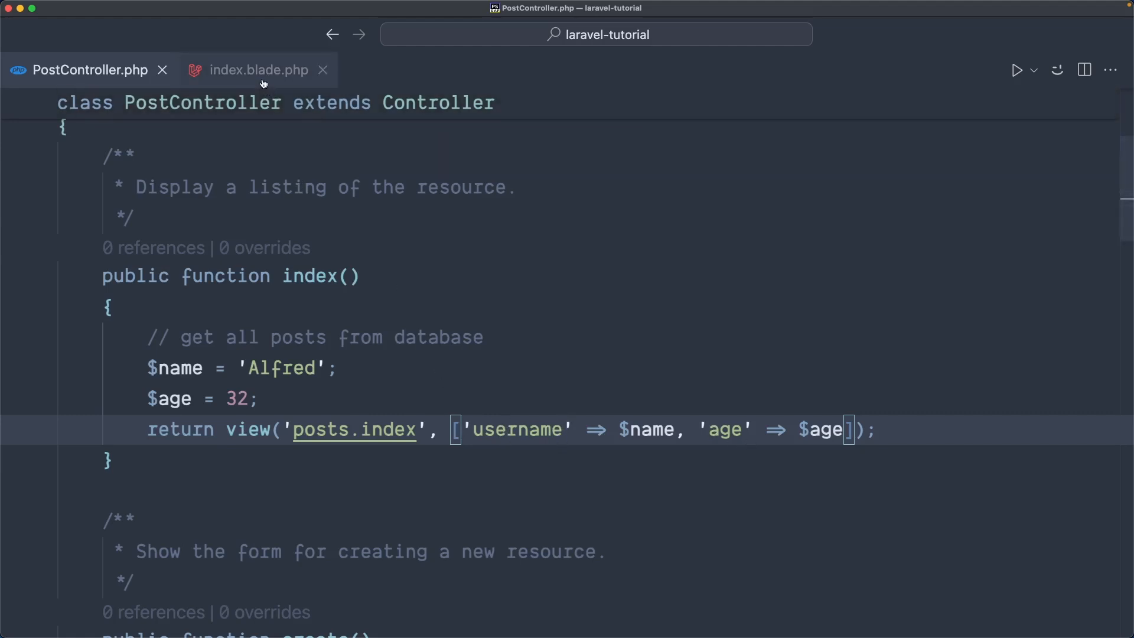
Replace the date output in index.blade.php with {{ $username }}, then return to PostController
left_click(258, 70)
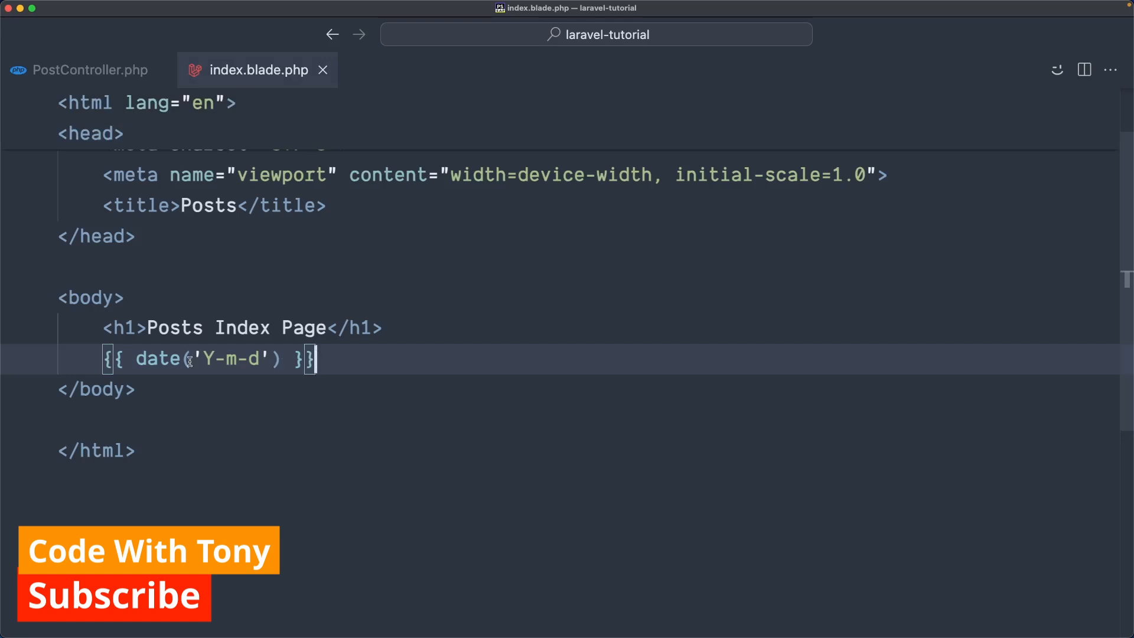
mouse_move(278, 359)
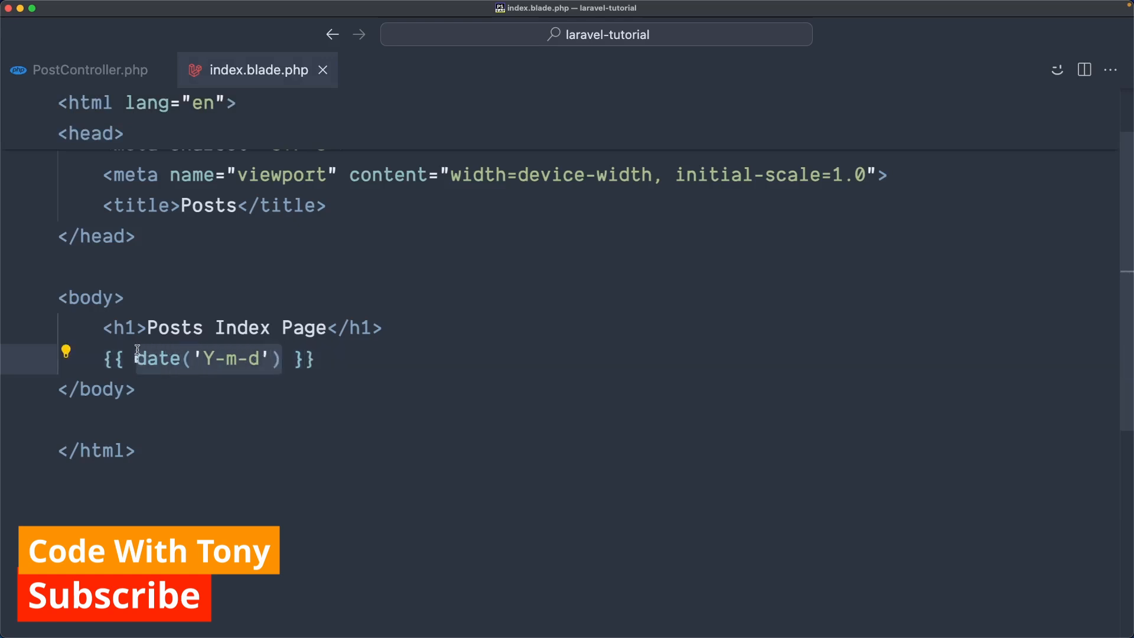
type("$username }}")
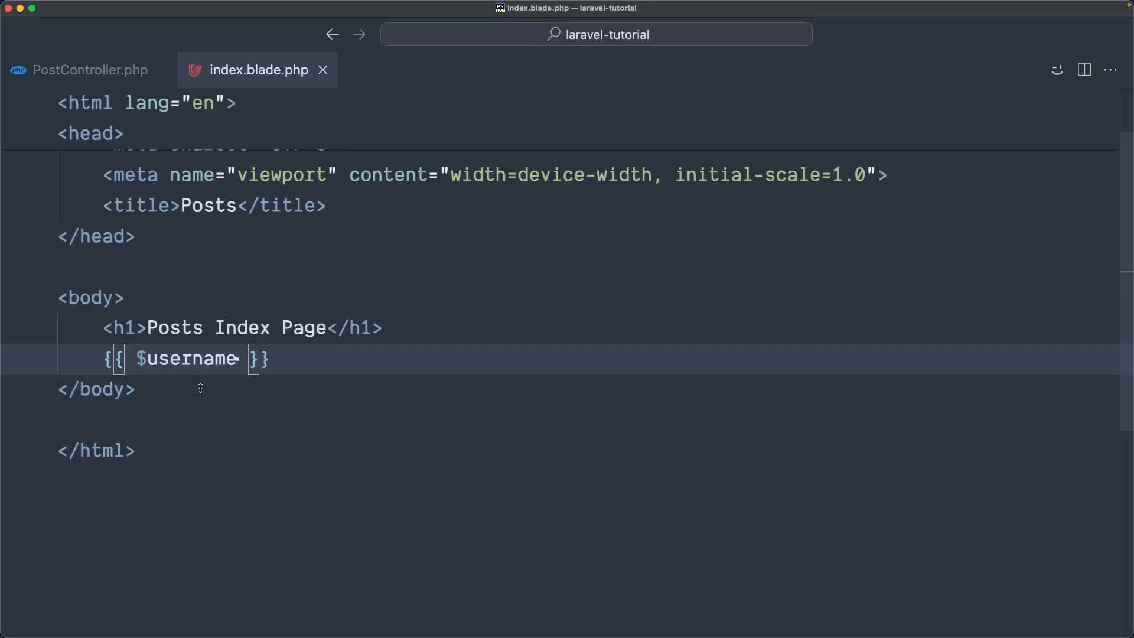
mouse_move(192, 169)
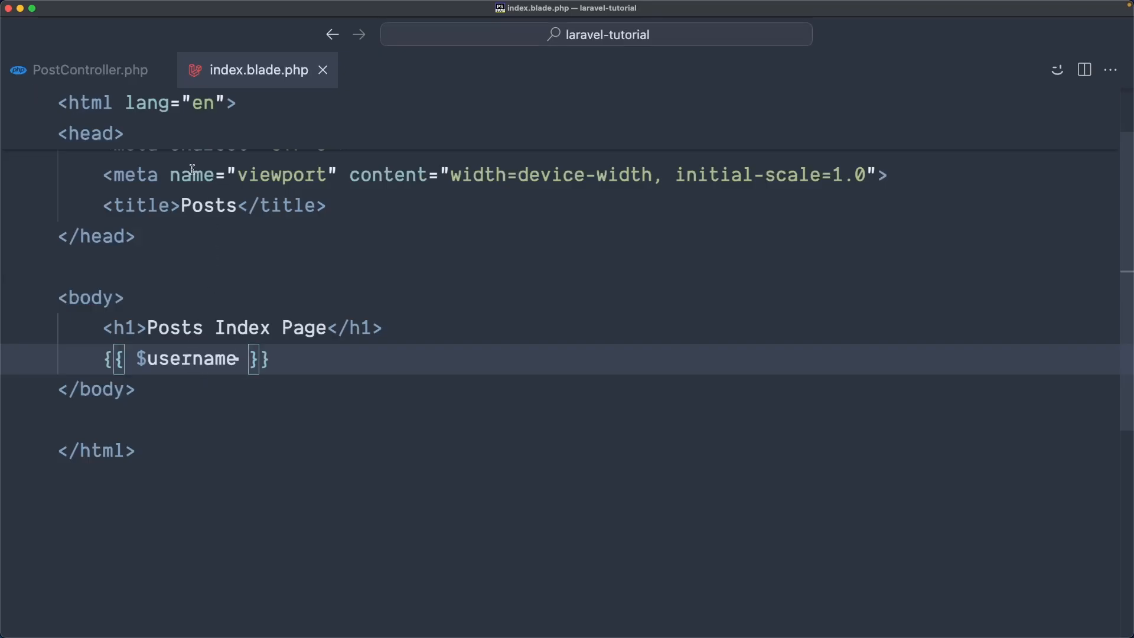
left_click(89, 70)
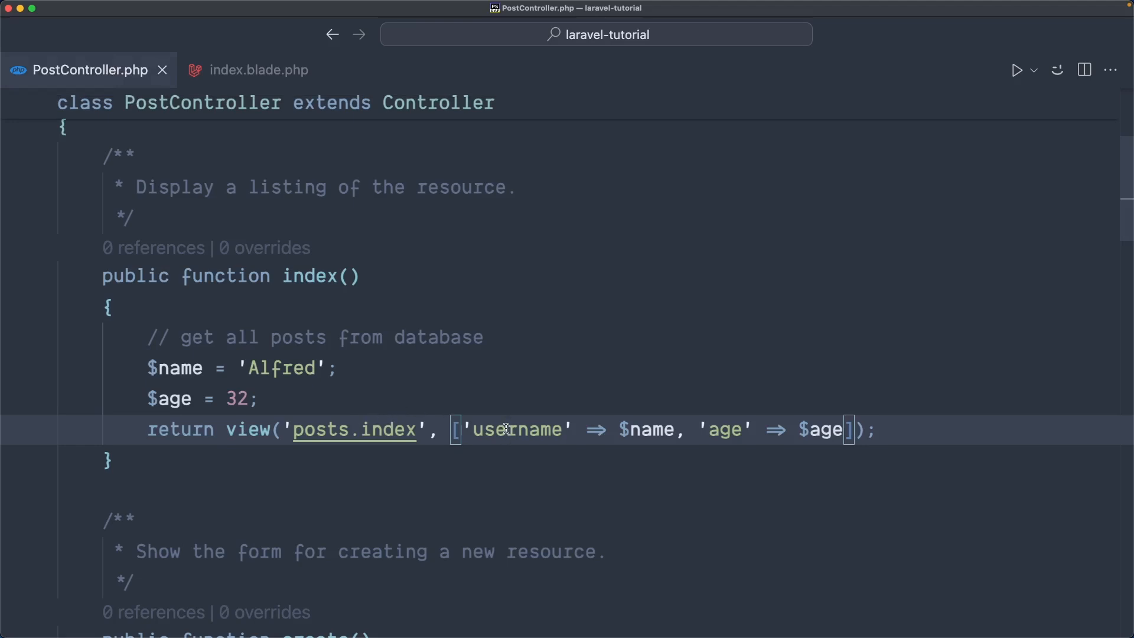
Add a div reading My name is {{ $username }} and my age is {{ $age }}
left_click(259, 70)
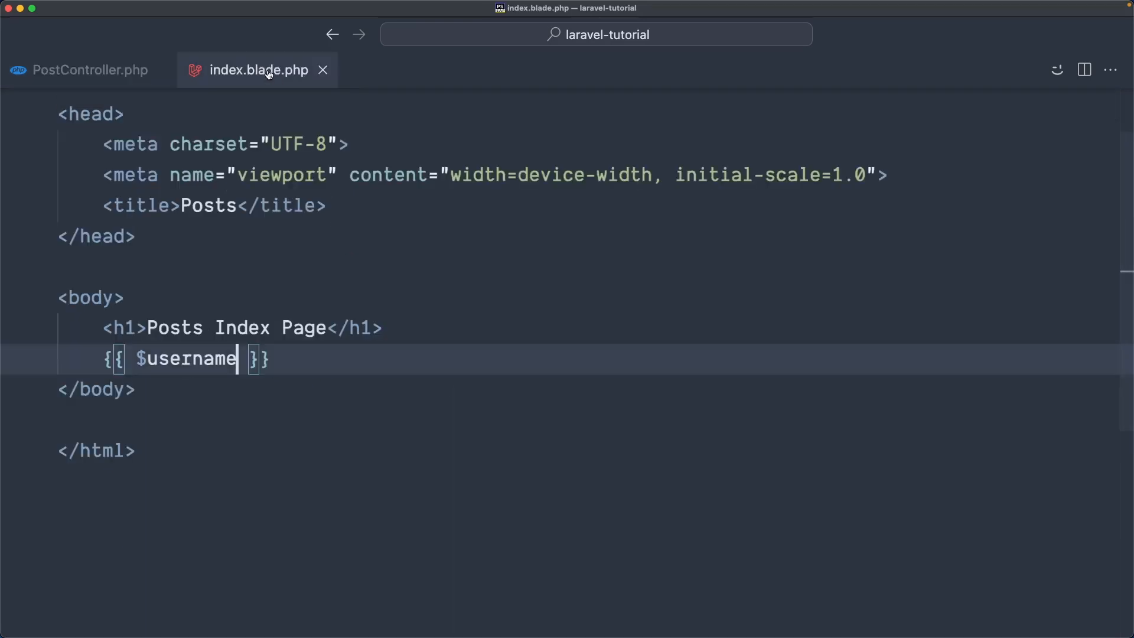
type("div")
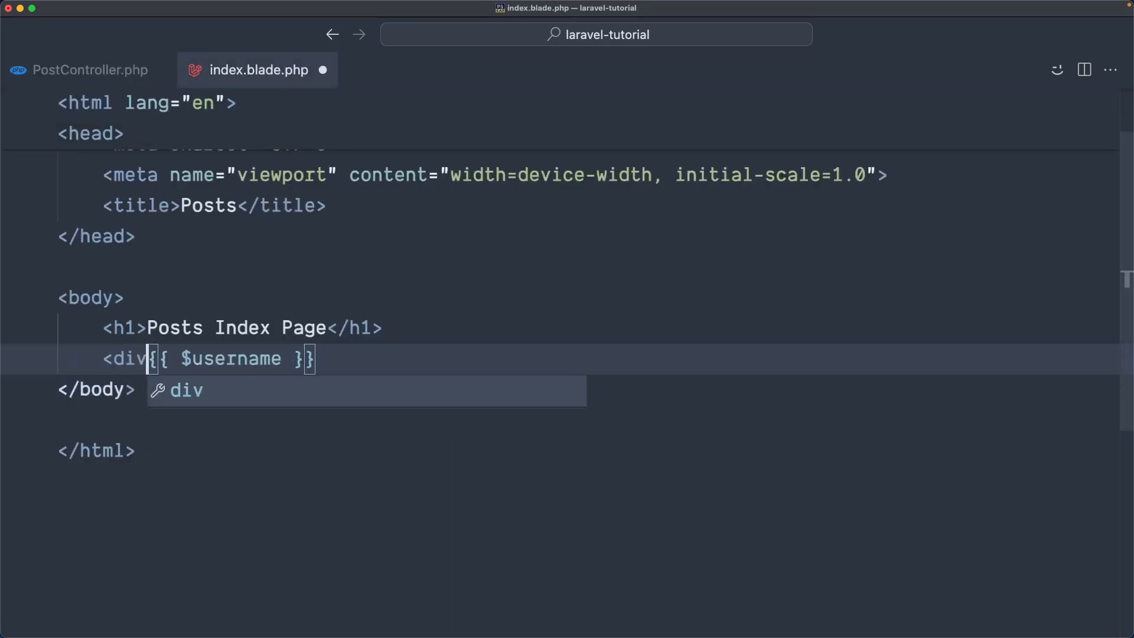
key("Tab")
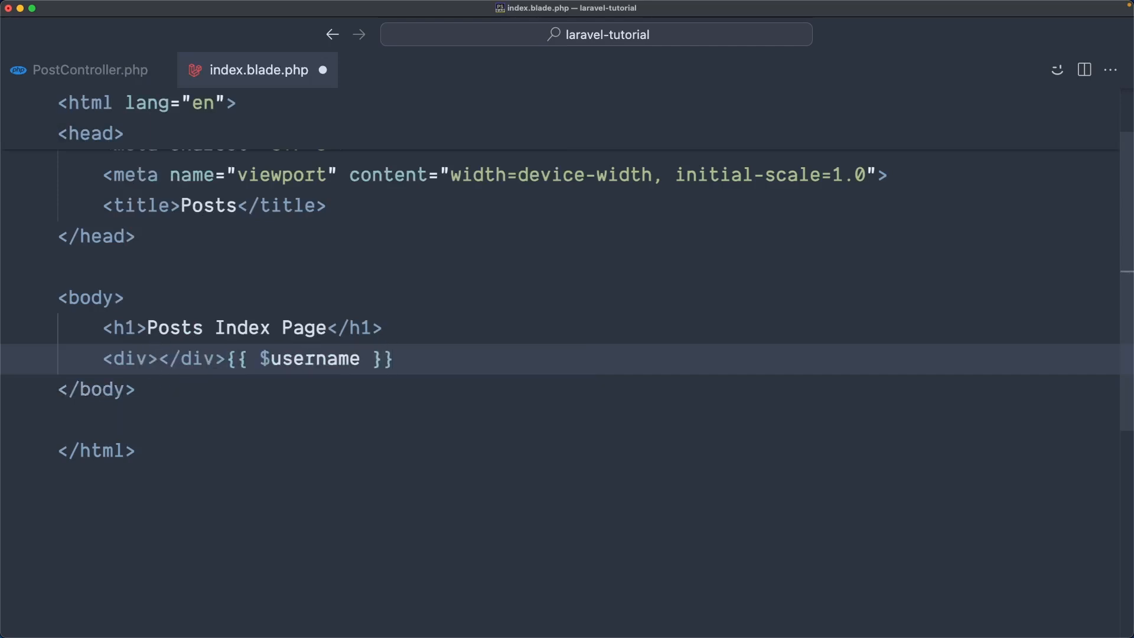
type("My name is")
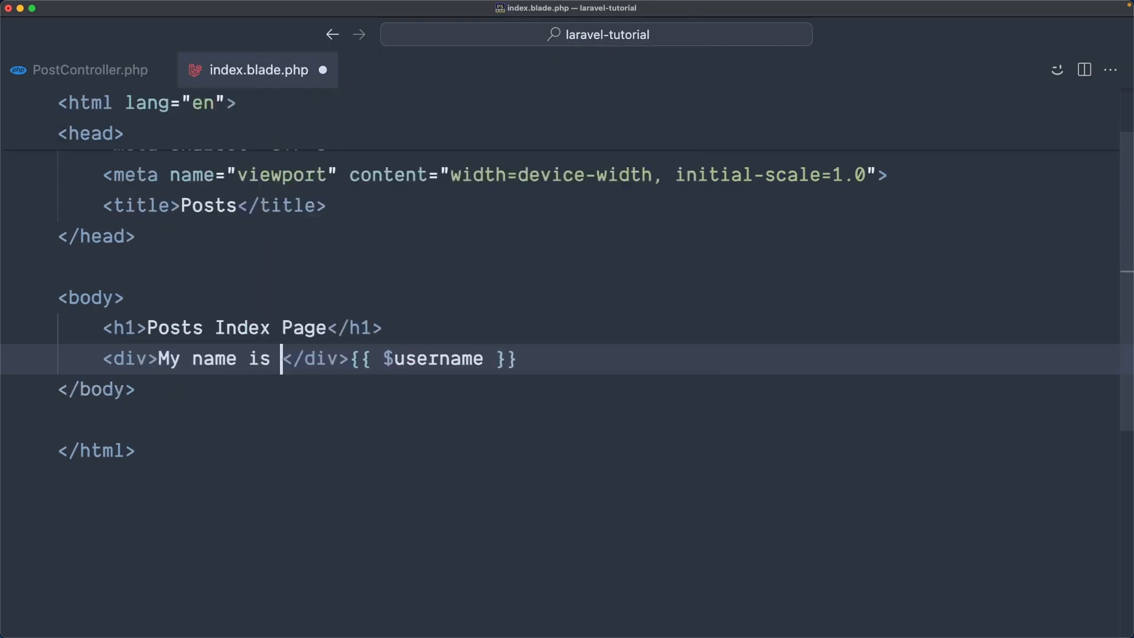
type("{{  }}")
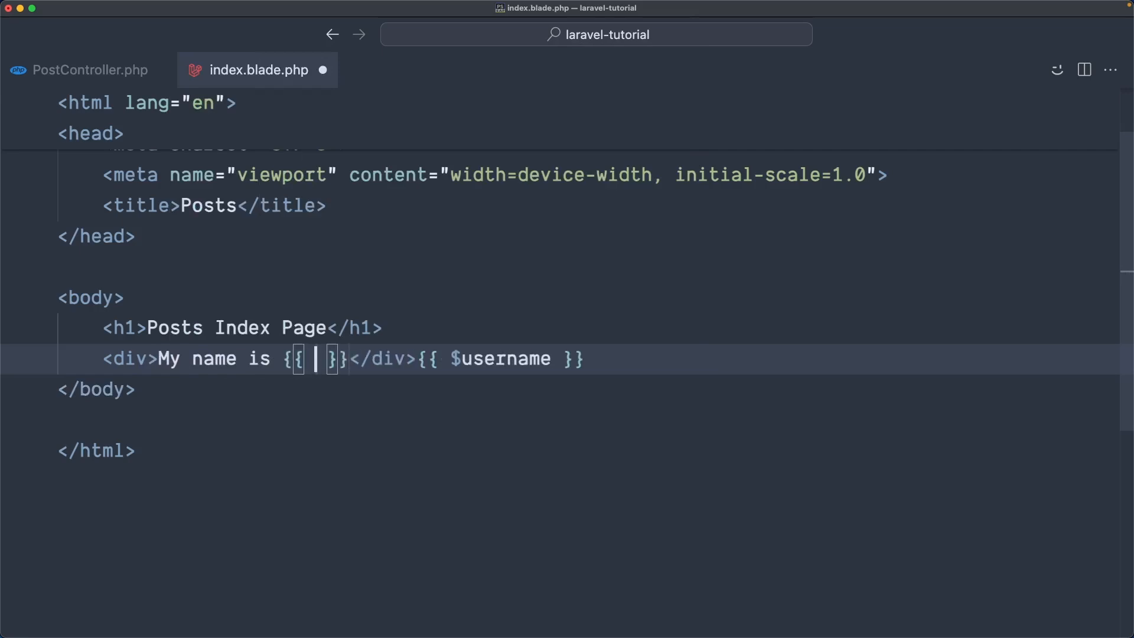
type("$u")
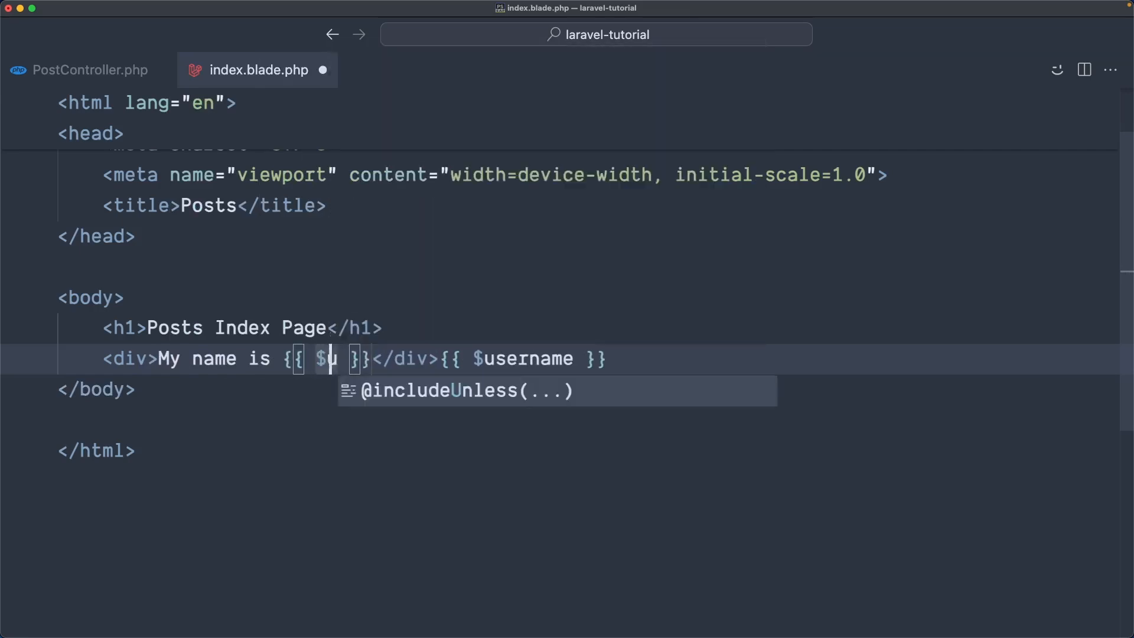
type("sername")
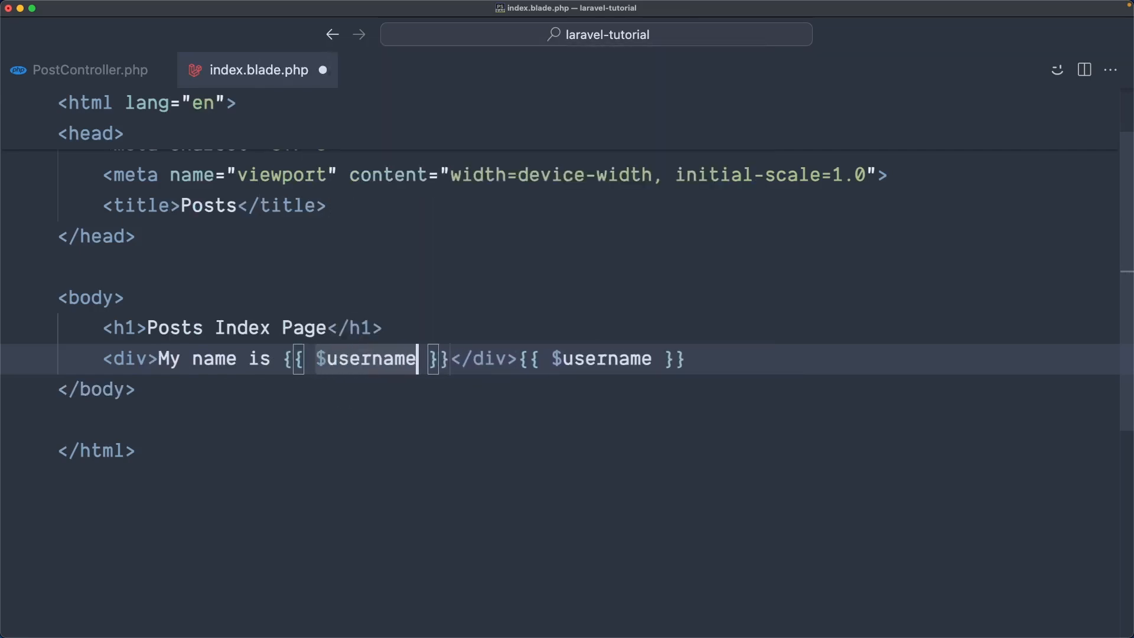
type("and")
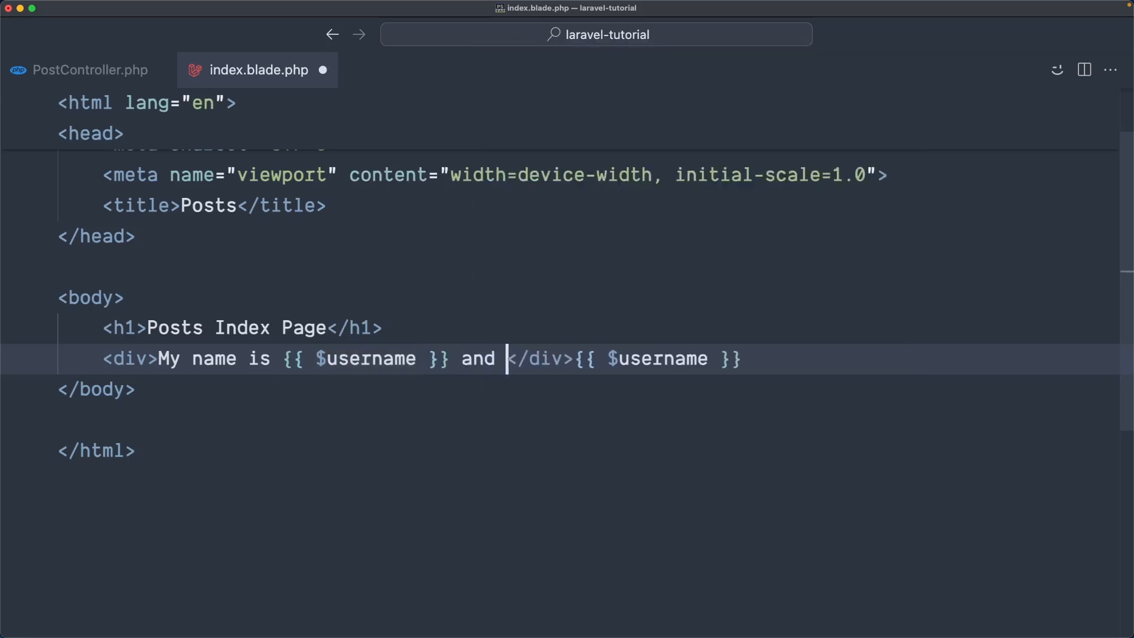
type("my age is {{")
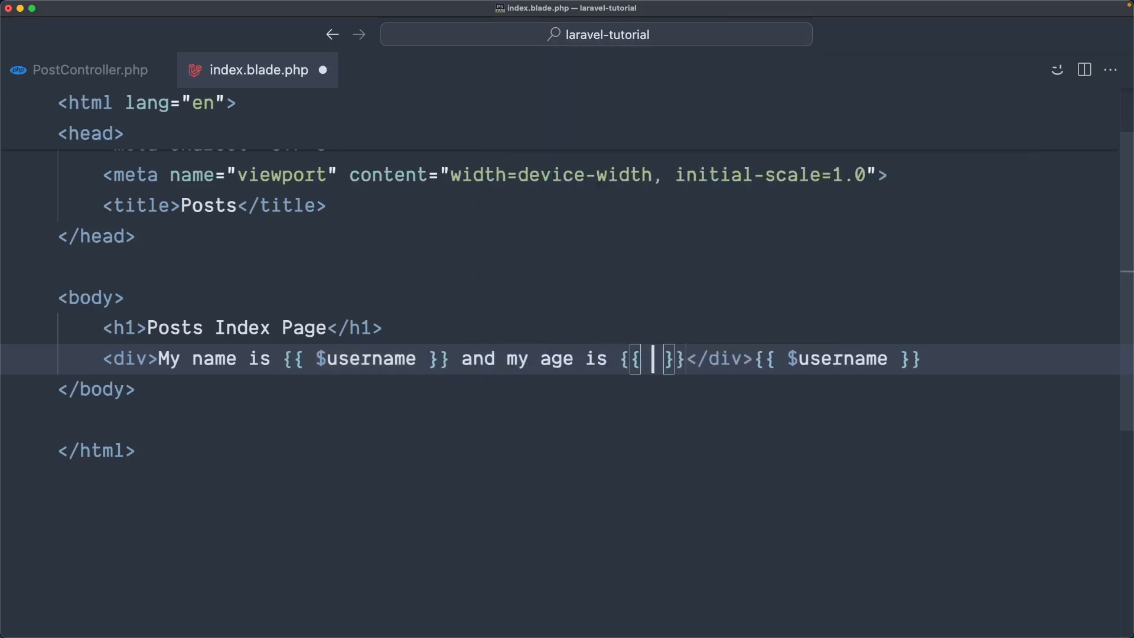
type("$age")
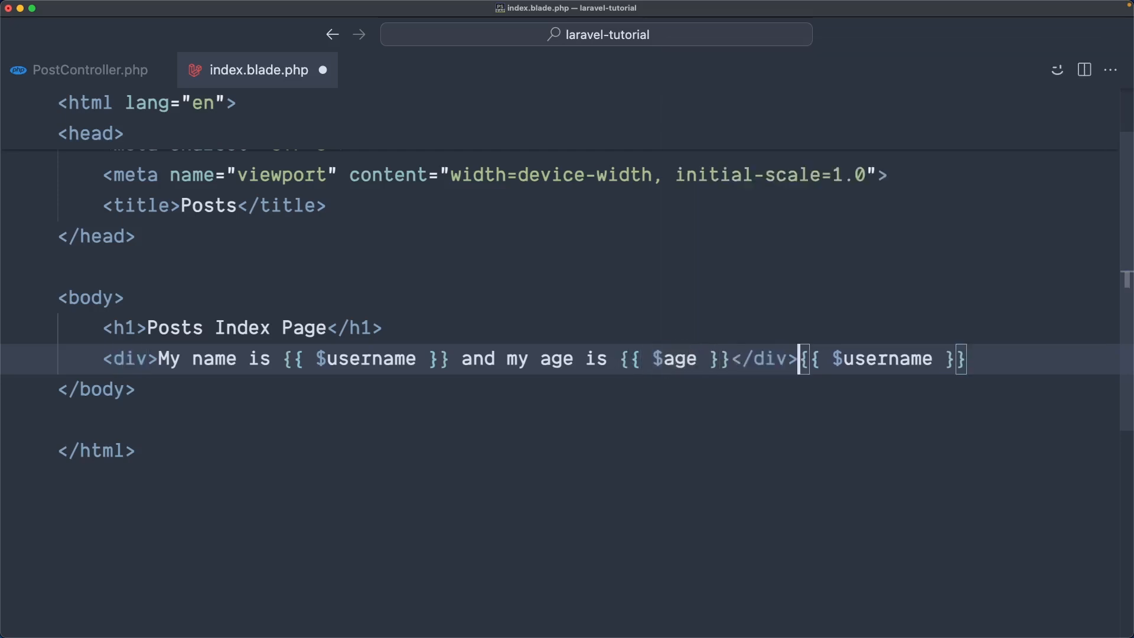
Delete the stray {{ $username }} after the div, save, and view 'My name is Alfred and my age is 32' enlarged
key("Backspace")
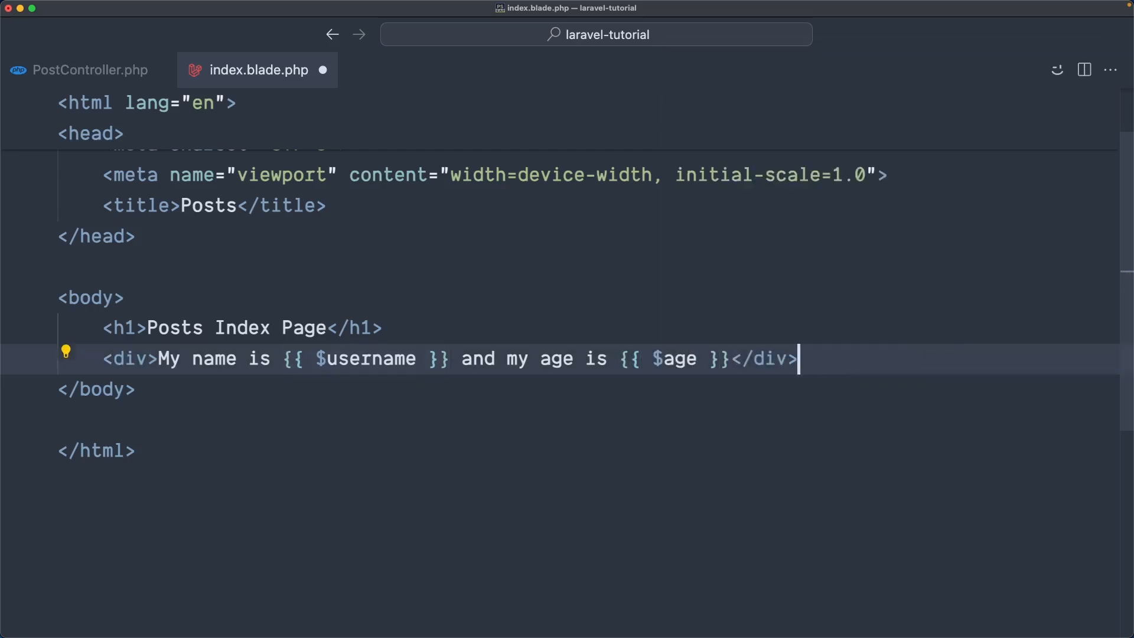
key("cmd+s")
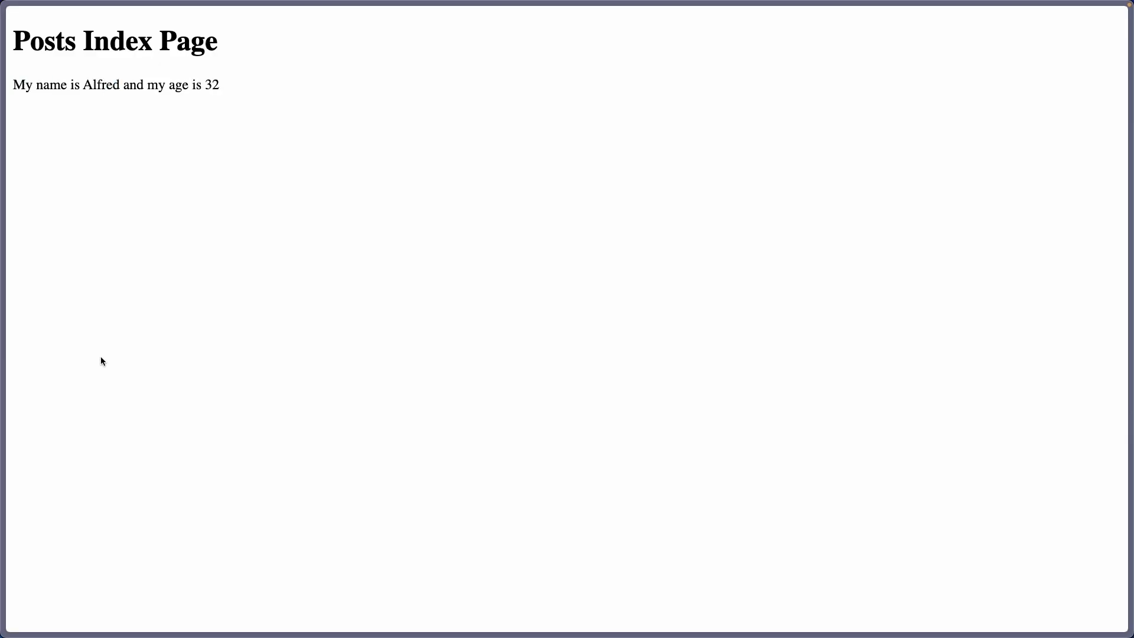
key("ctrl+plus")
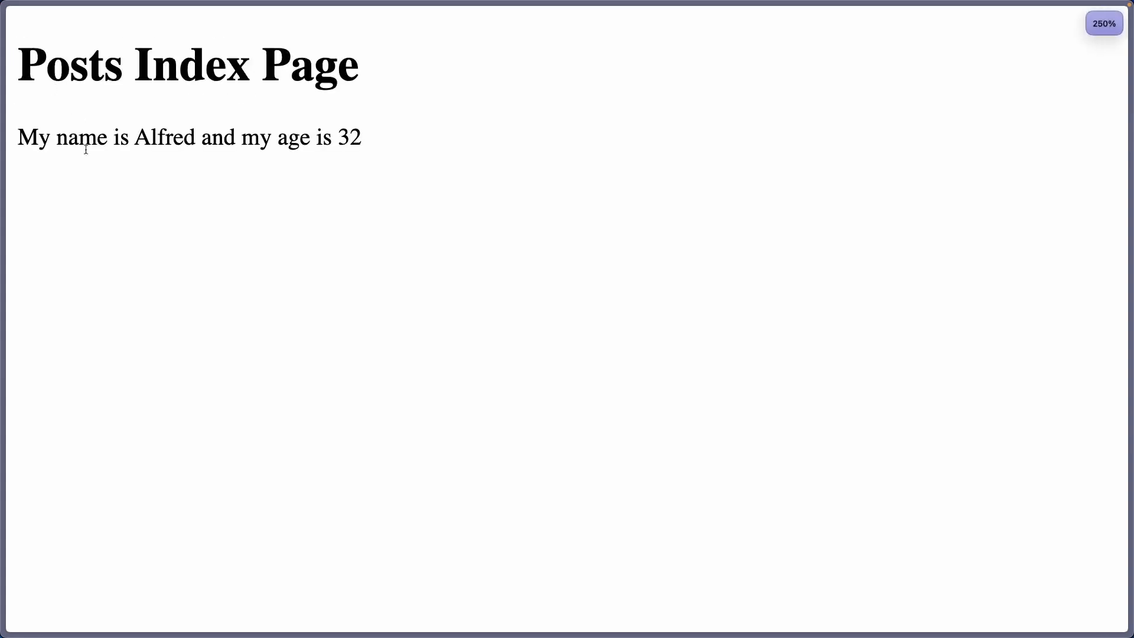
mouse_move(125, 154)
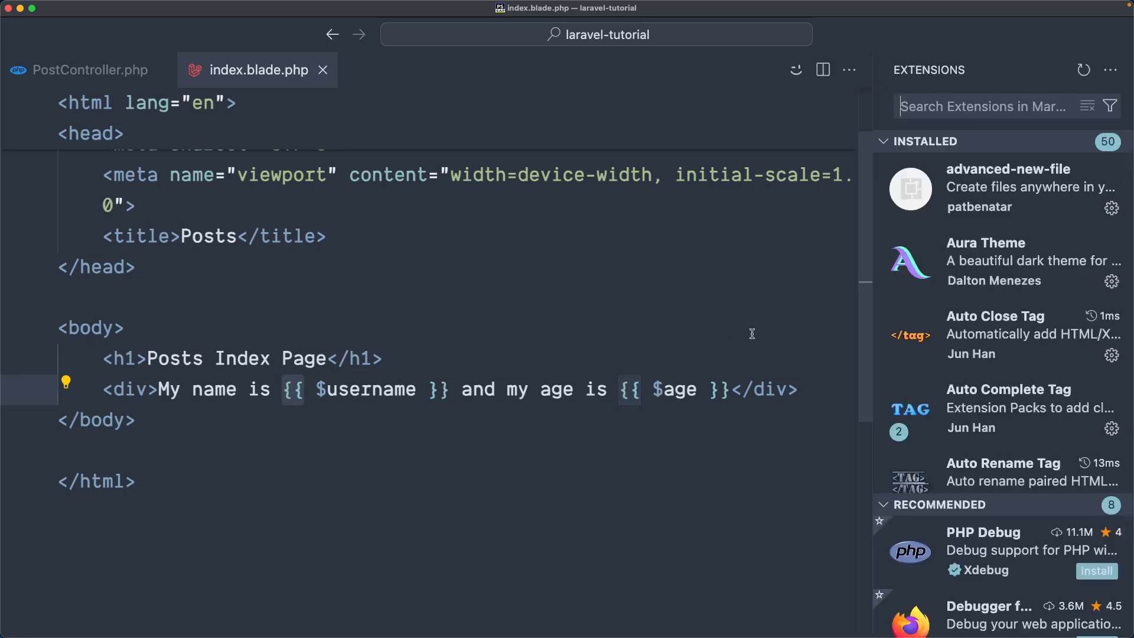
mouse_move(924, 306)
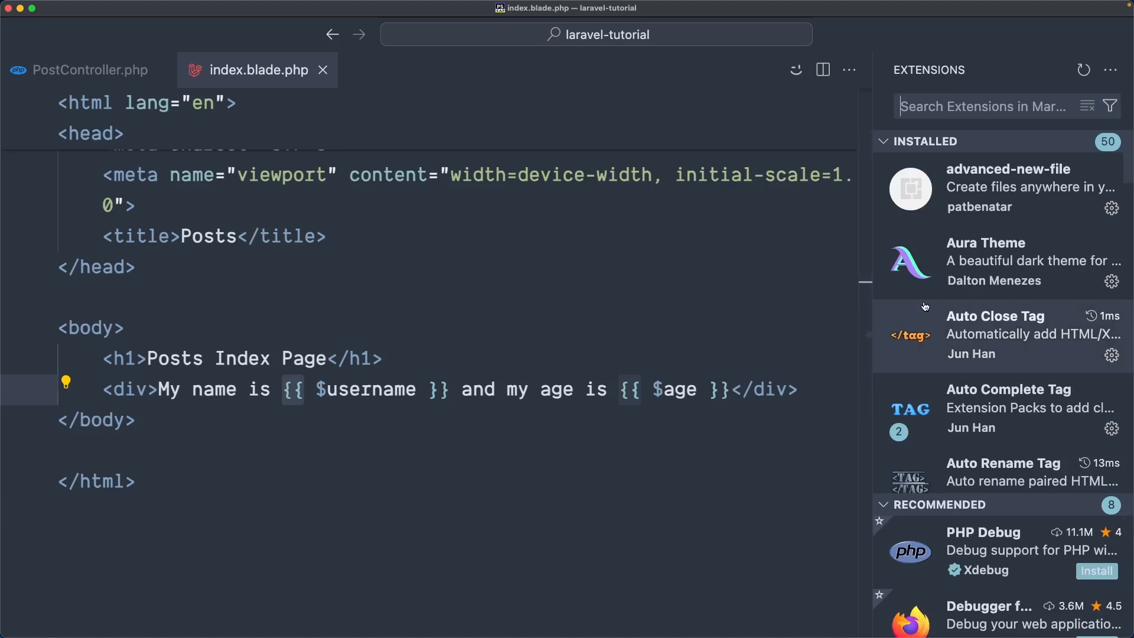
mouse_move(838, 288)
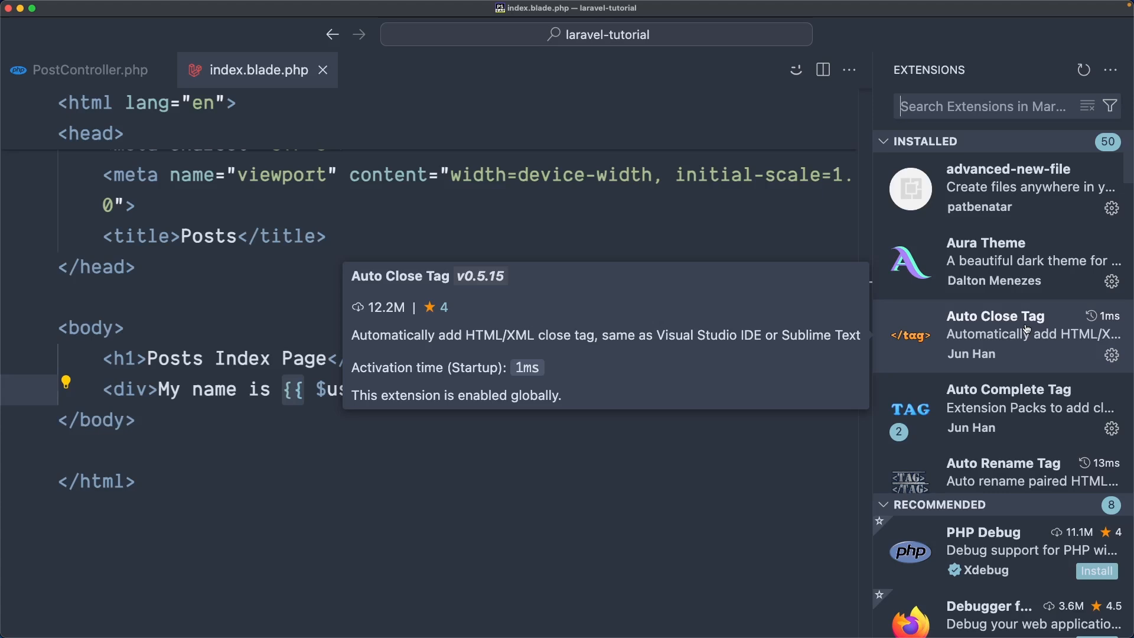
Search the extensions marketplace for 'laravel sni' and select Laravel Blade Snippets
type("laravel sni")
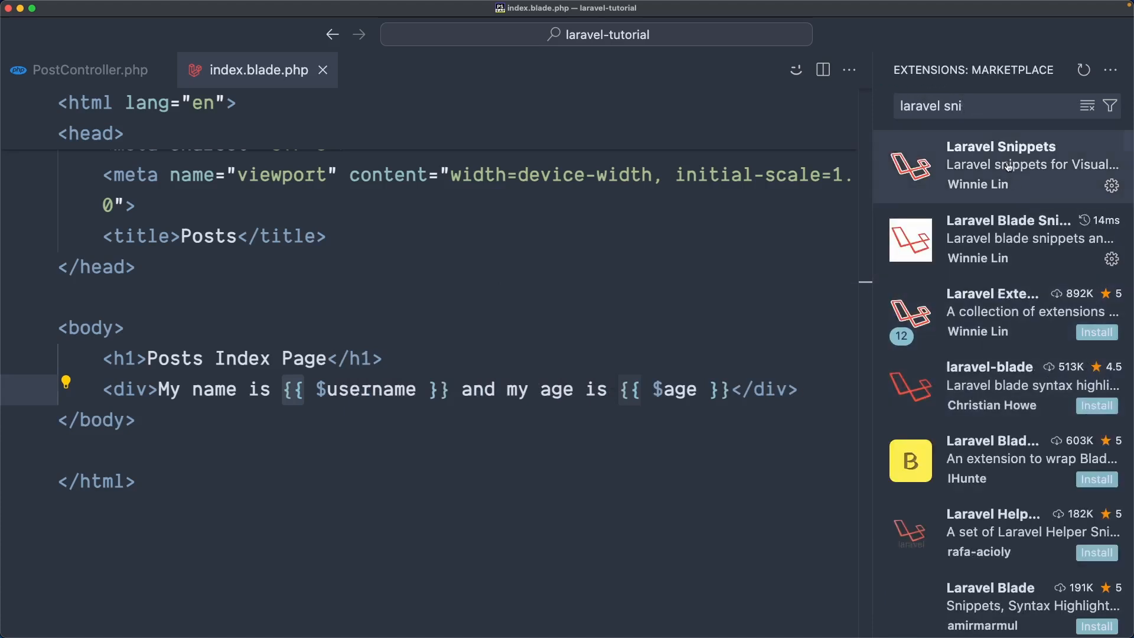
left_click(1005, 238)
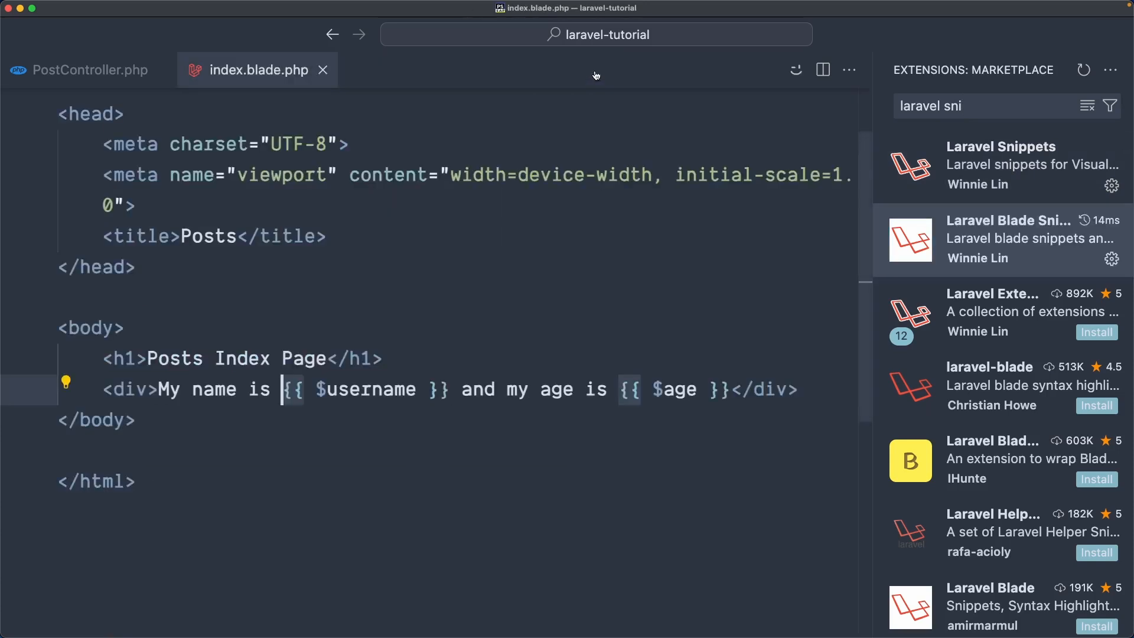
Define $posts = ['post 1','post 2','post 3'] in index() and pass it to the view as 'posts' => $posts
left_click(89, 70)
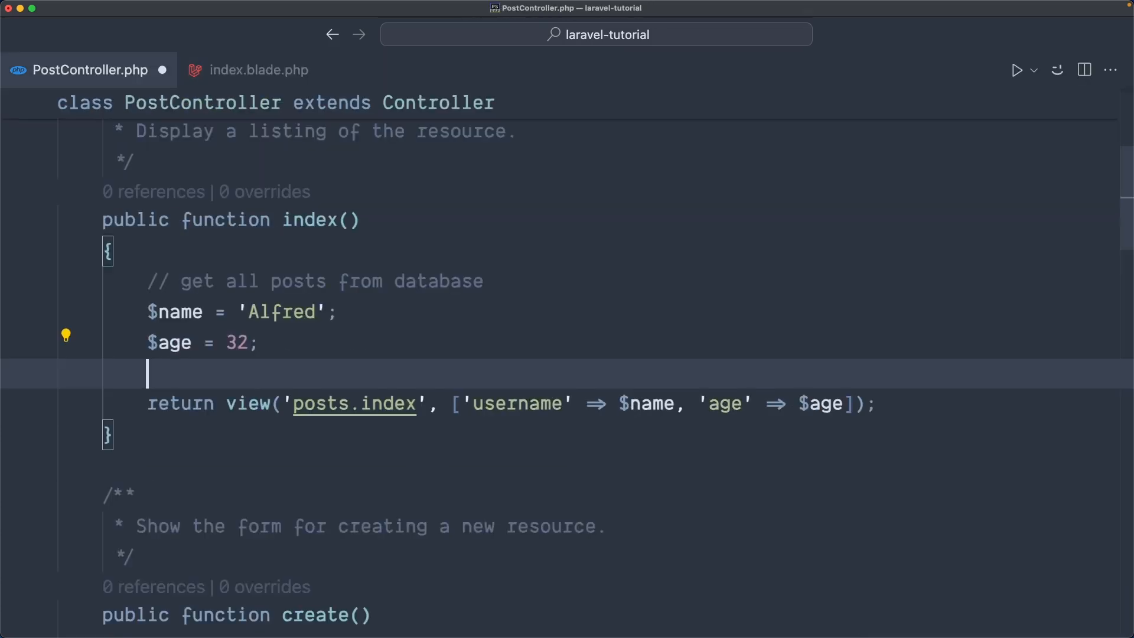
type("$posts = Post::all();")
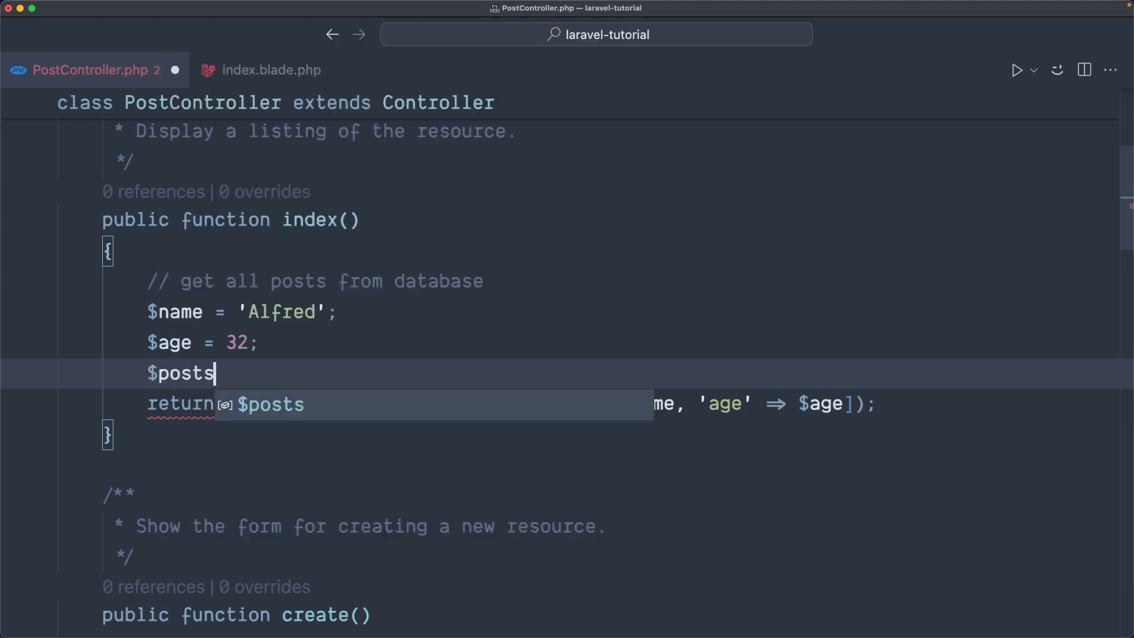
type("= []")
type("'post 1',")
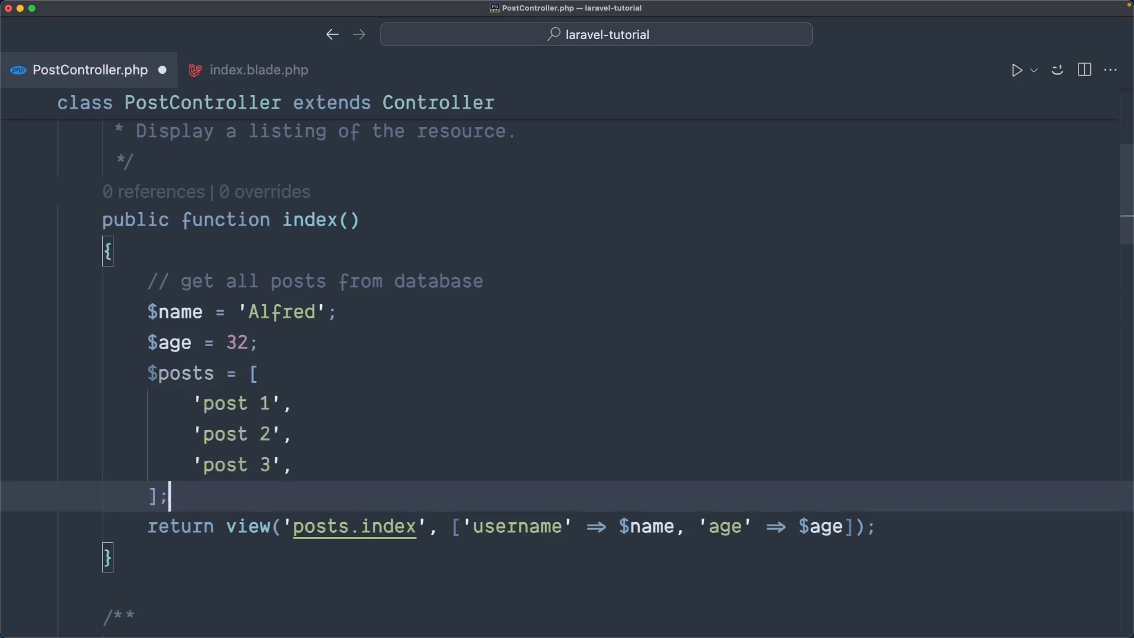
mouse_move(364, 382)
type(", ")
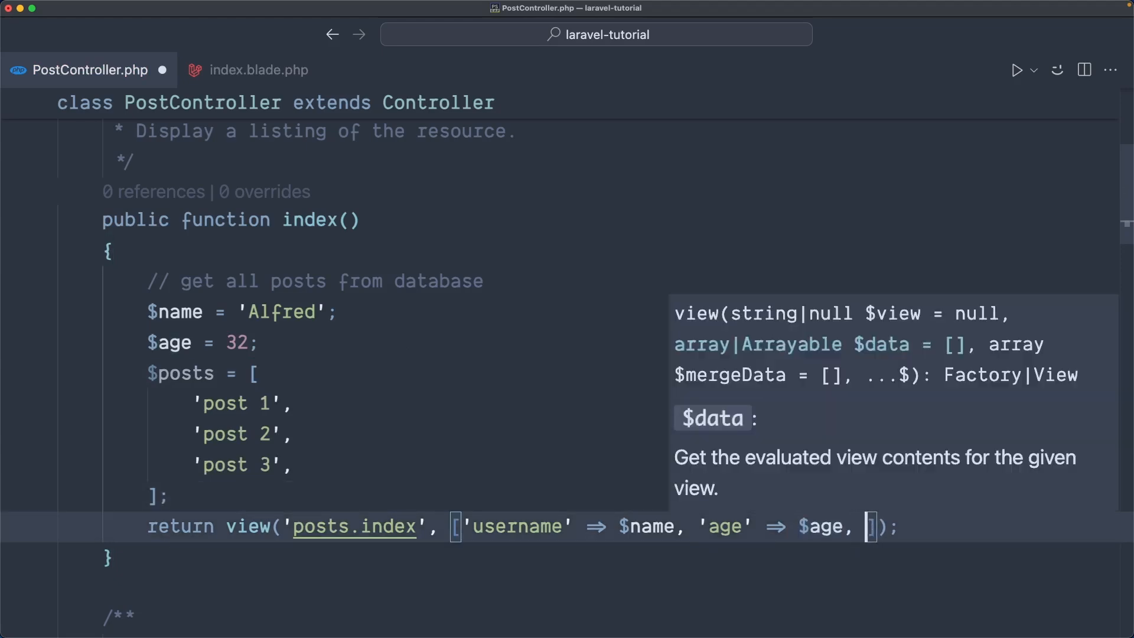
type("'posts' => $posts")
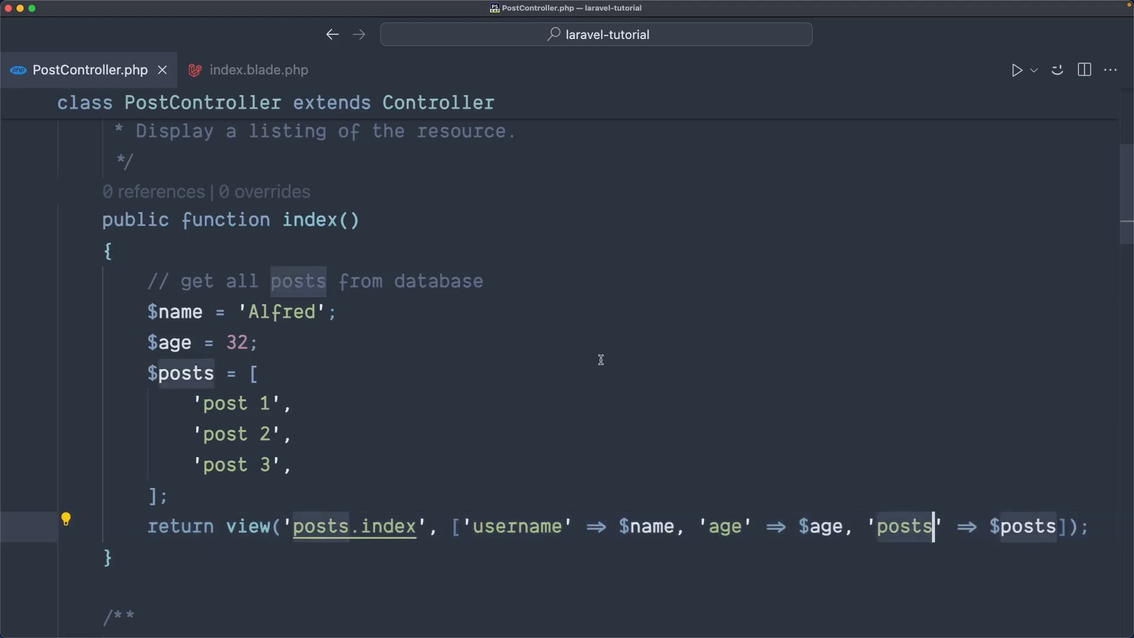
left_click(259, 69)
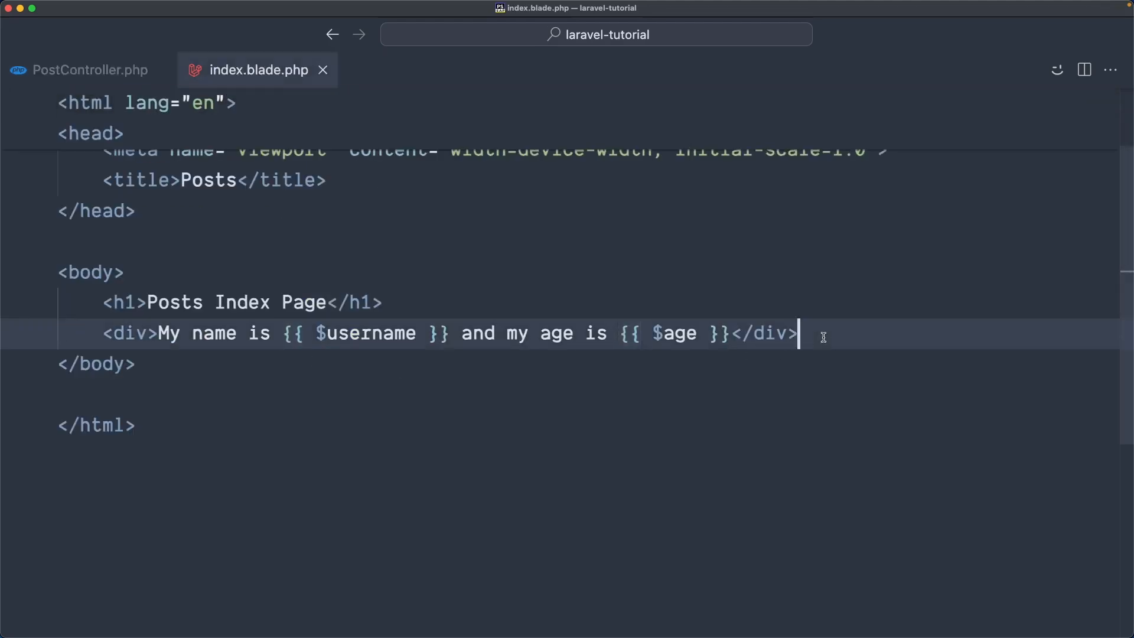
Add a <ul> with <li> items holding hardcoded Post text in index.blade.php
type("<ul>")
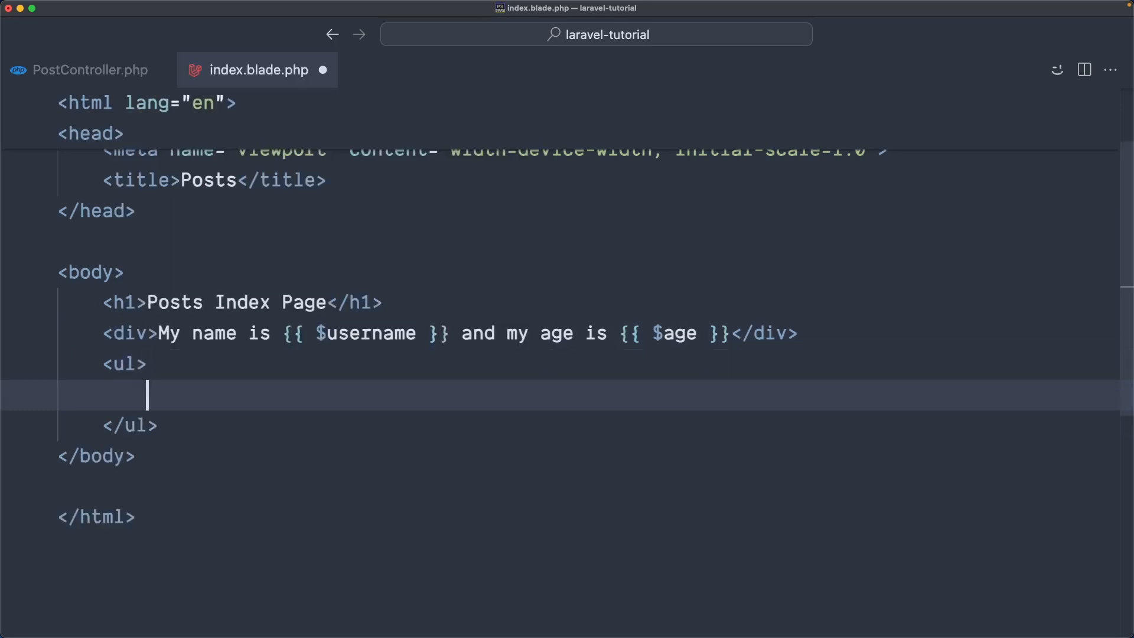
type("<l")
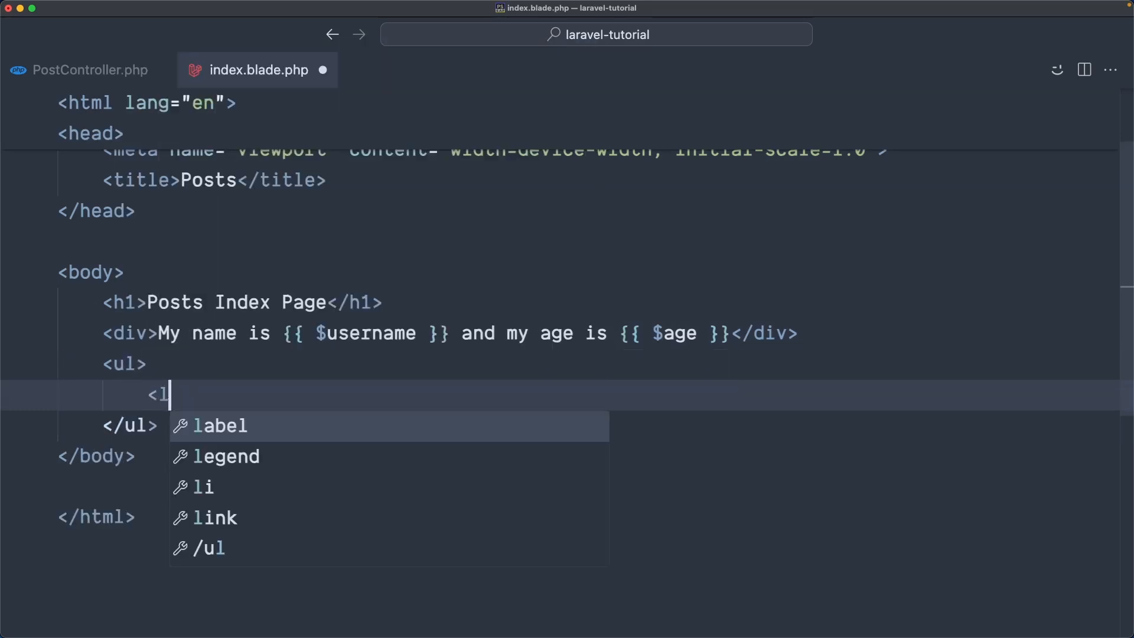
key("Tab")
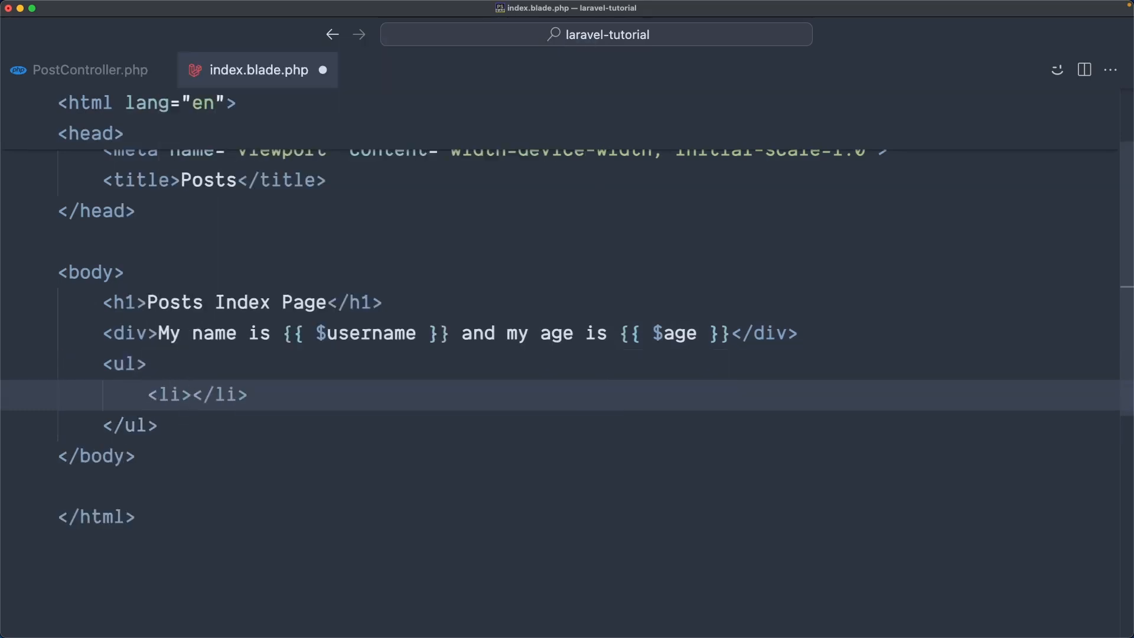
type("Post 1")
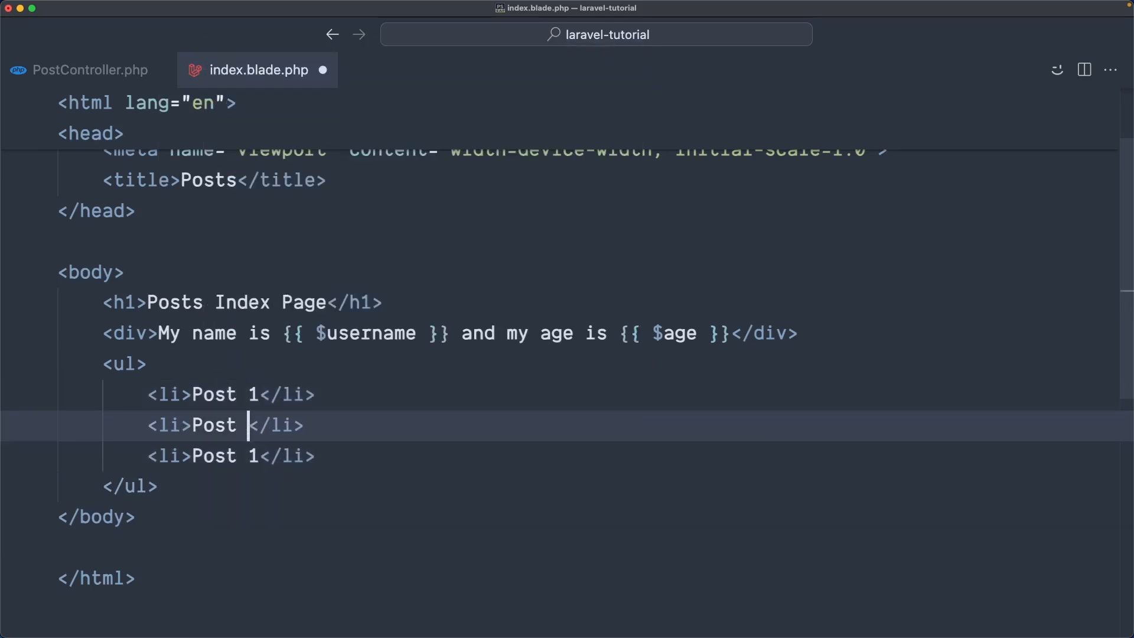
type("2")
left_click(231, 455)
type("3")
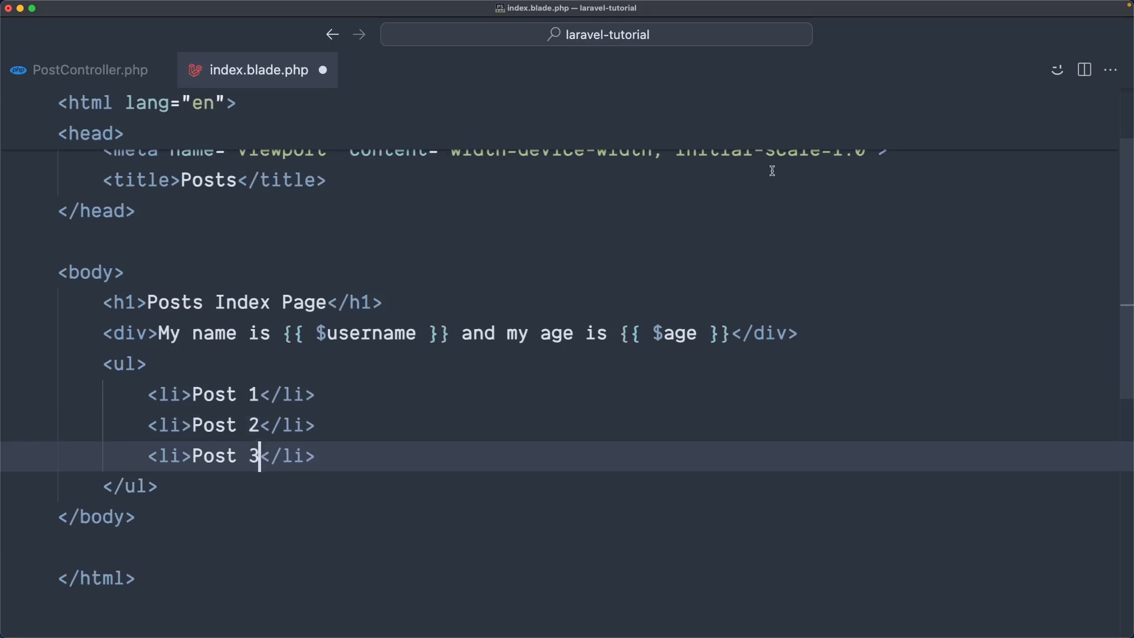
left_click(89, 70)
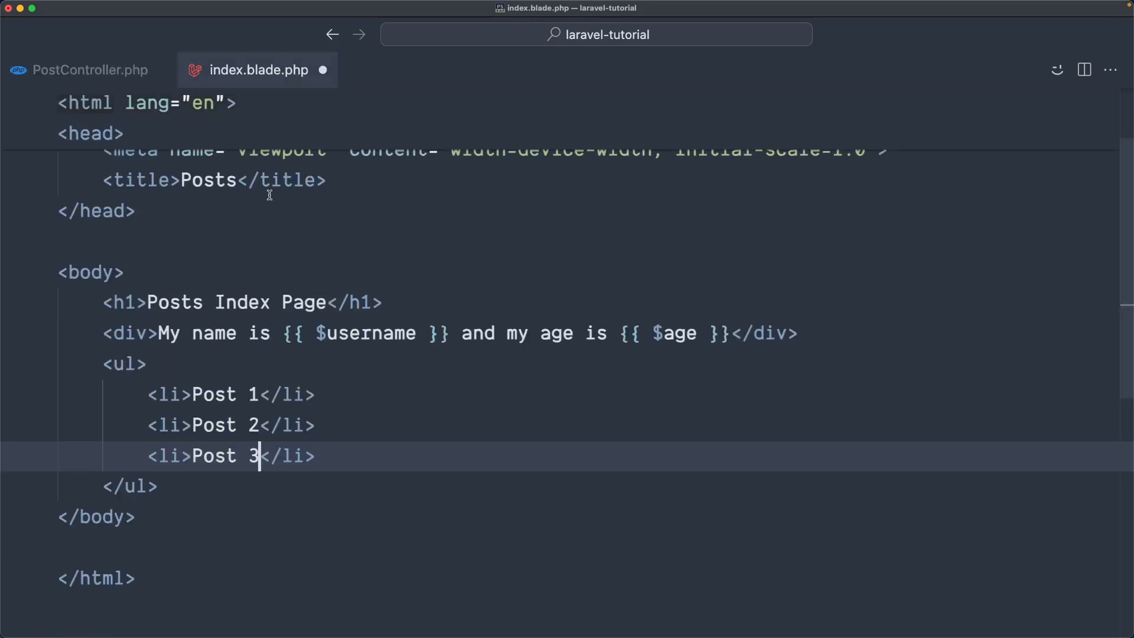
Replace the hardcoded items with {{ $posts[0] }} and {{ $posts[1] }}
left_click(227, 394)
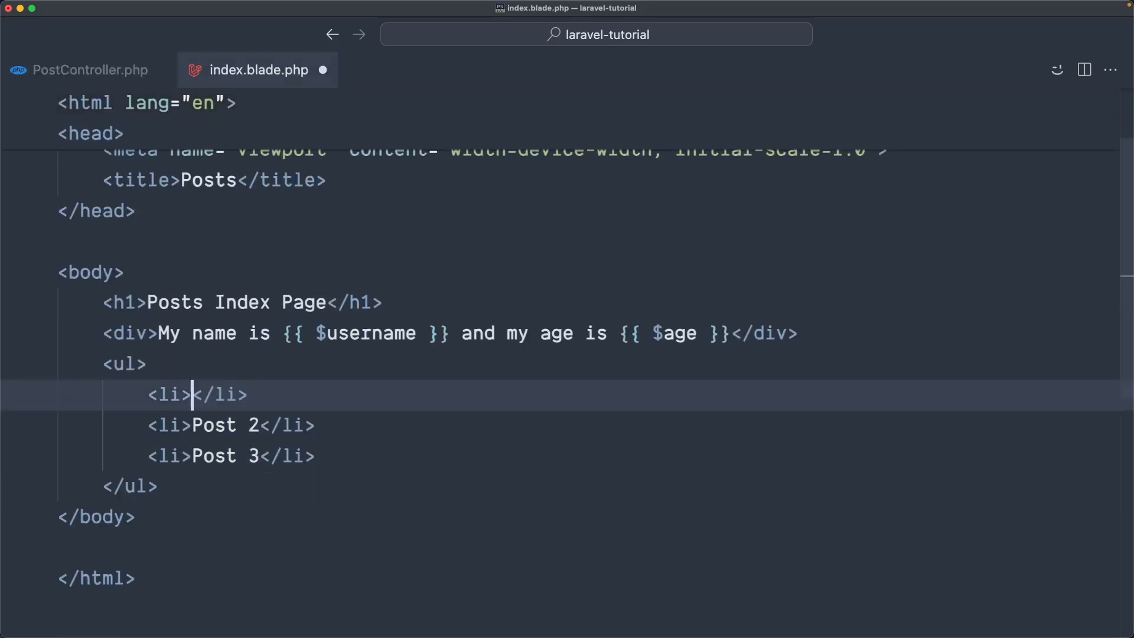
type("{{  }}")
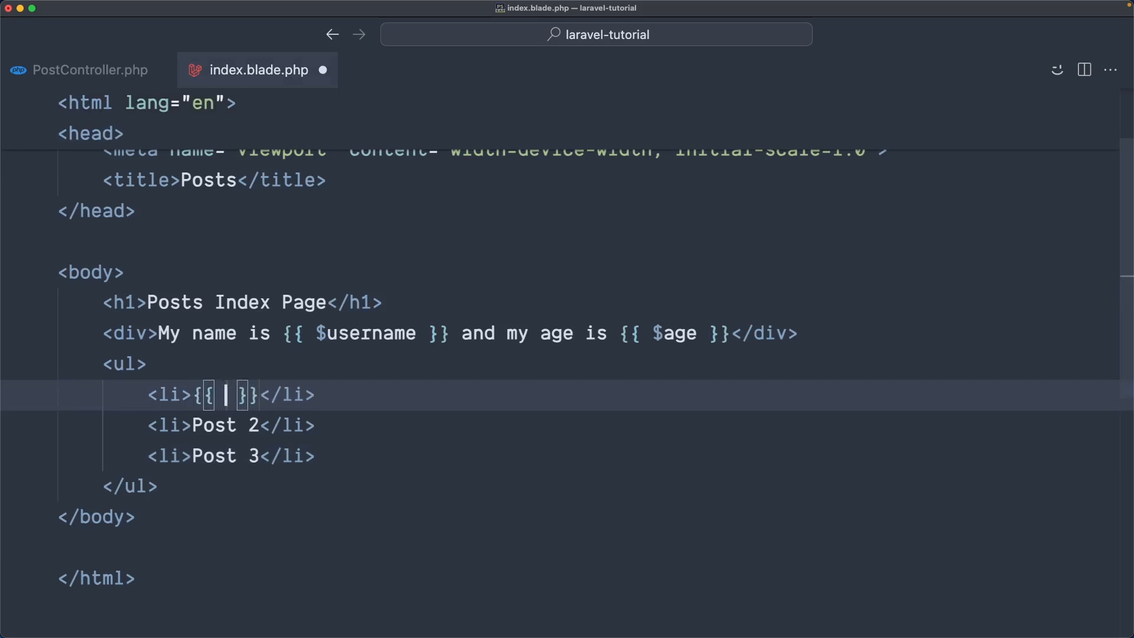
type("$p")
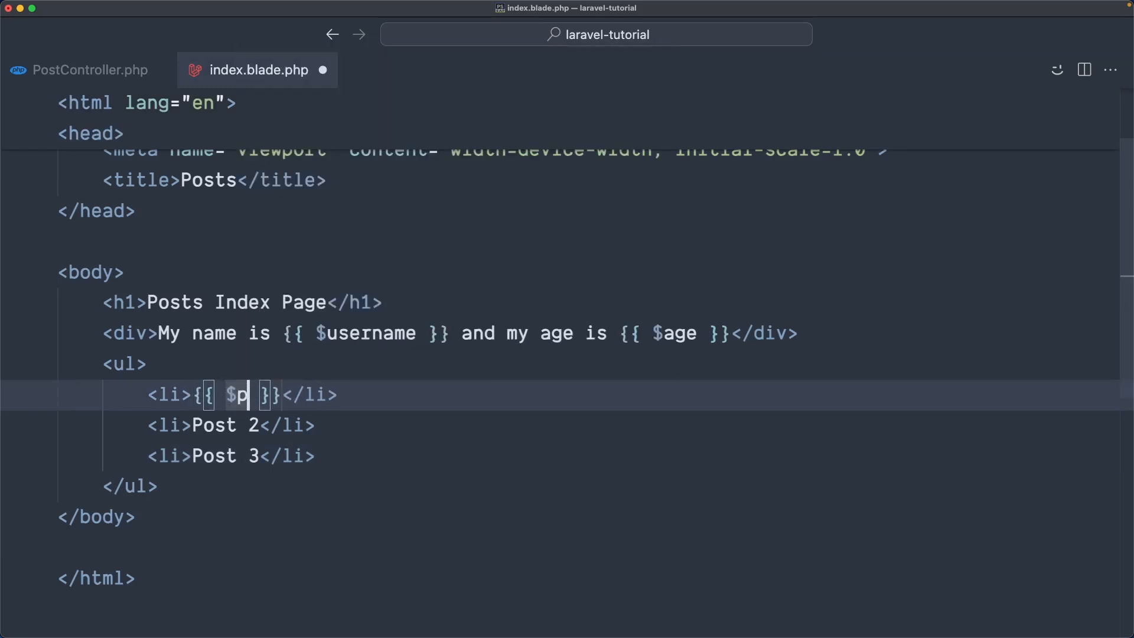
type("osts[")
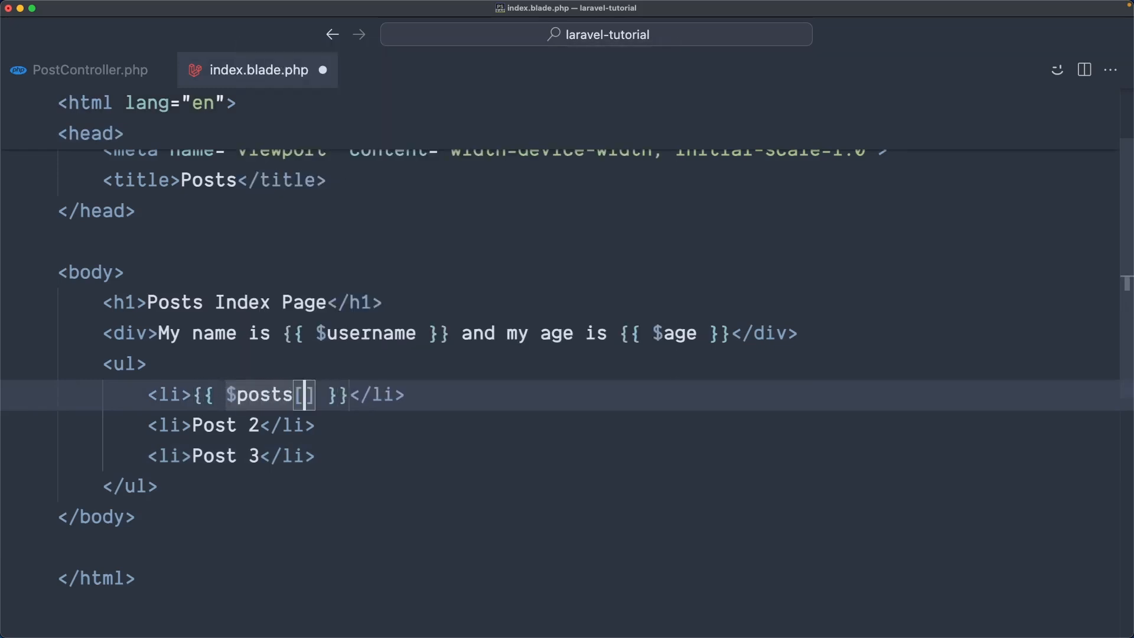
type("0")
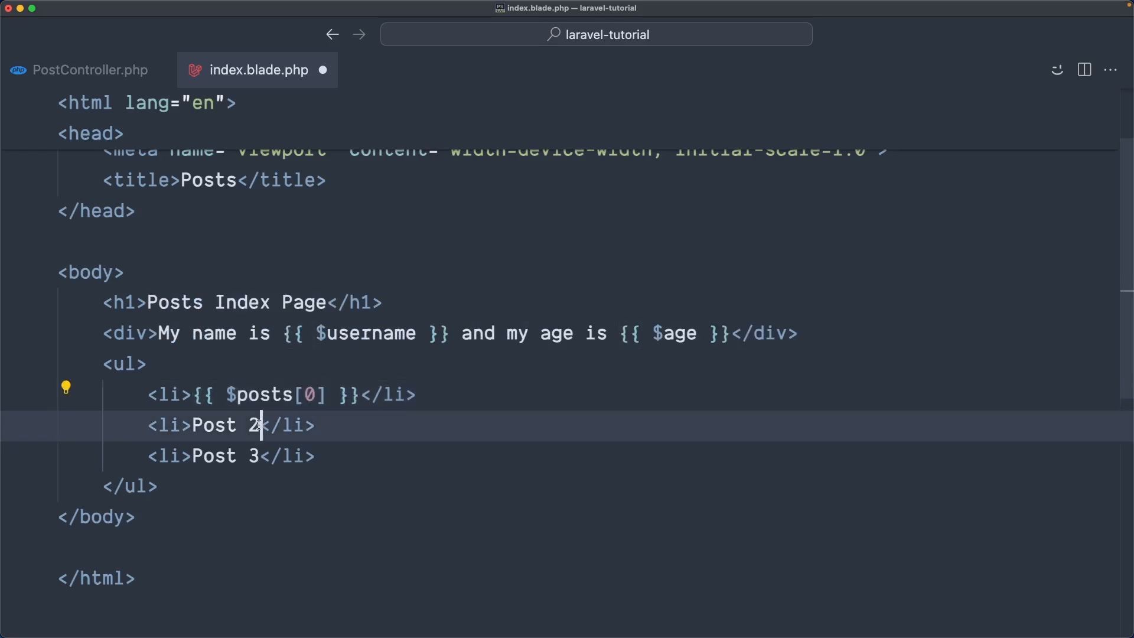
type("{{ $posts[0] }}")
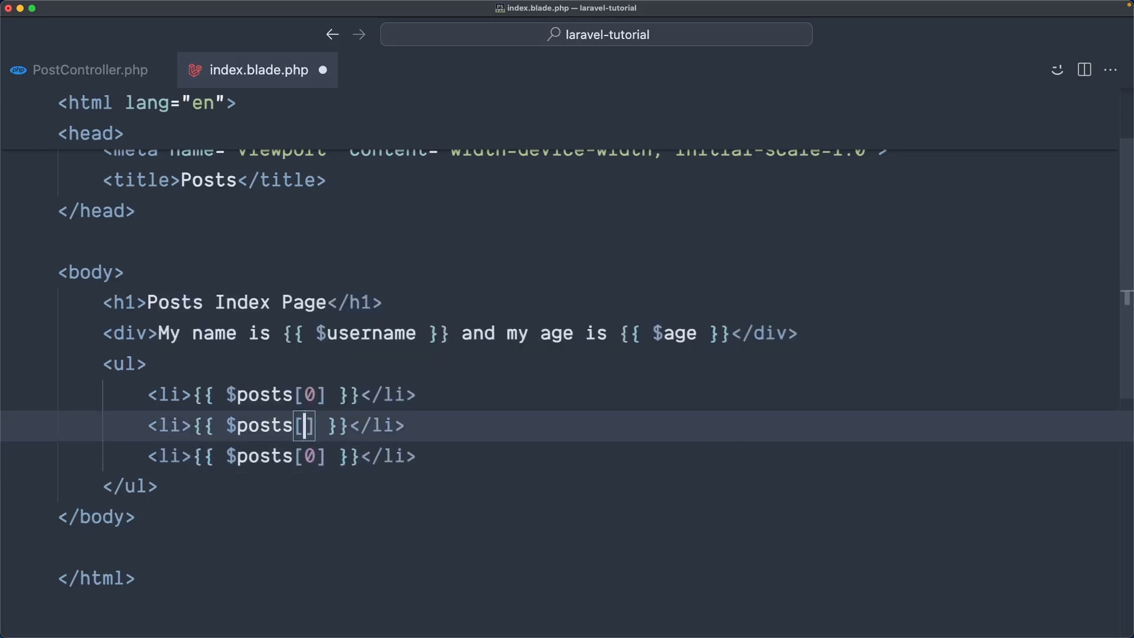
type("1")
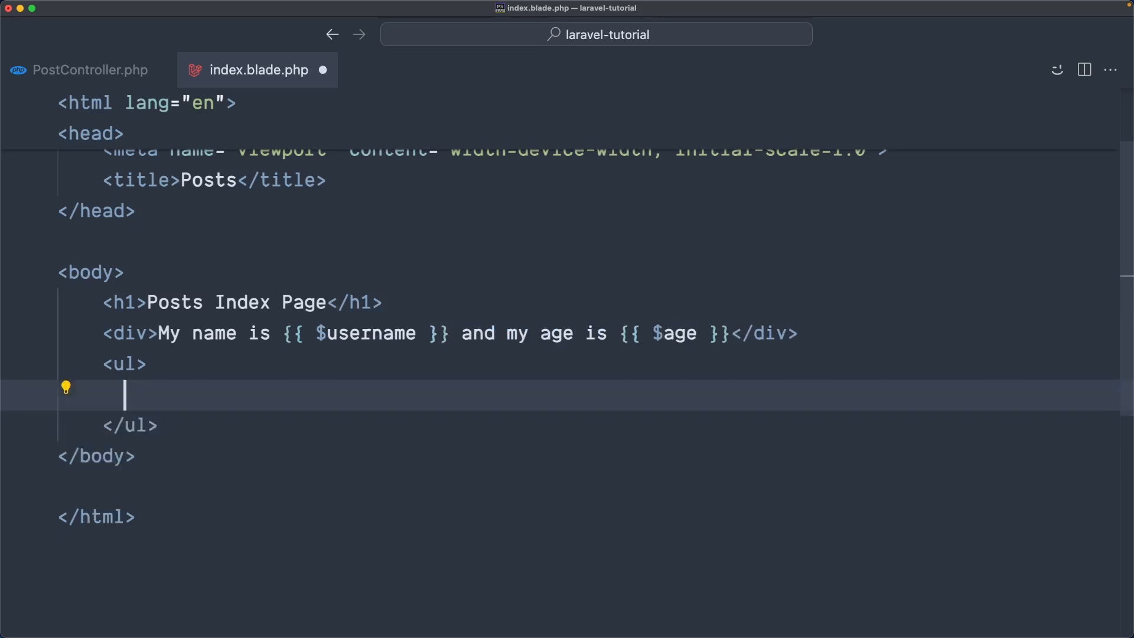
type("@foreach ($posts as $post)")
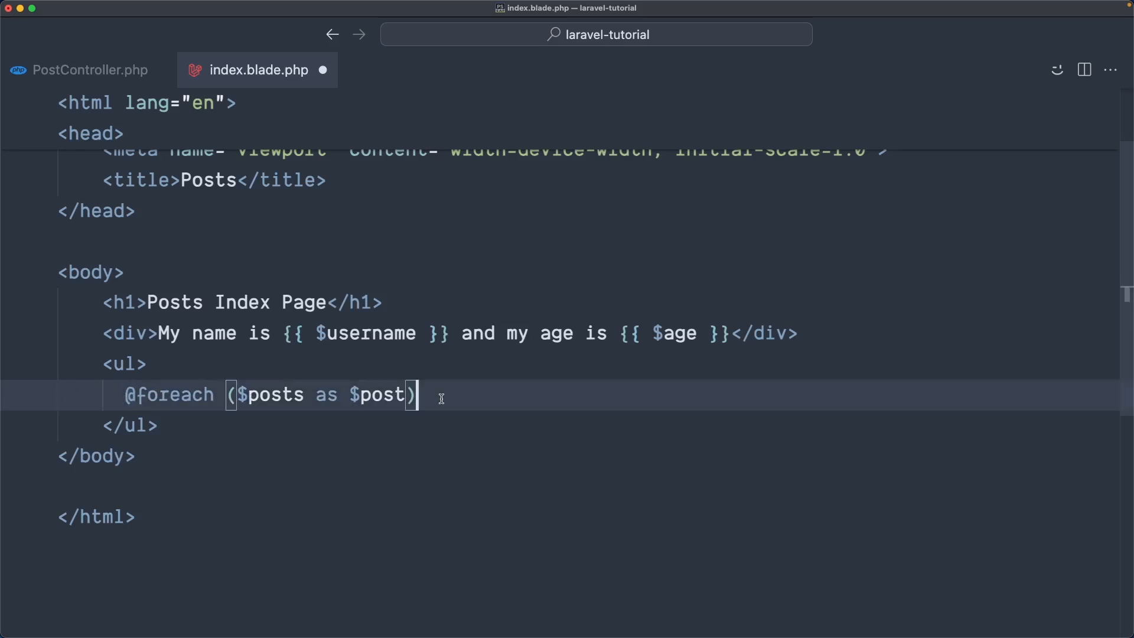
type("<li>{{ $post }}</li>")
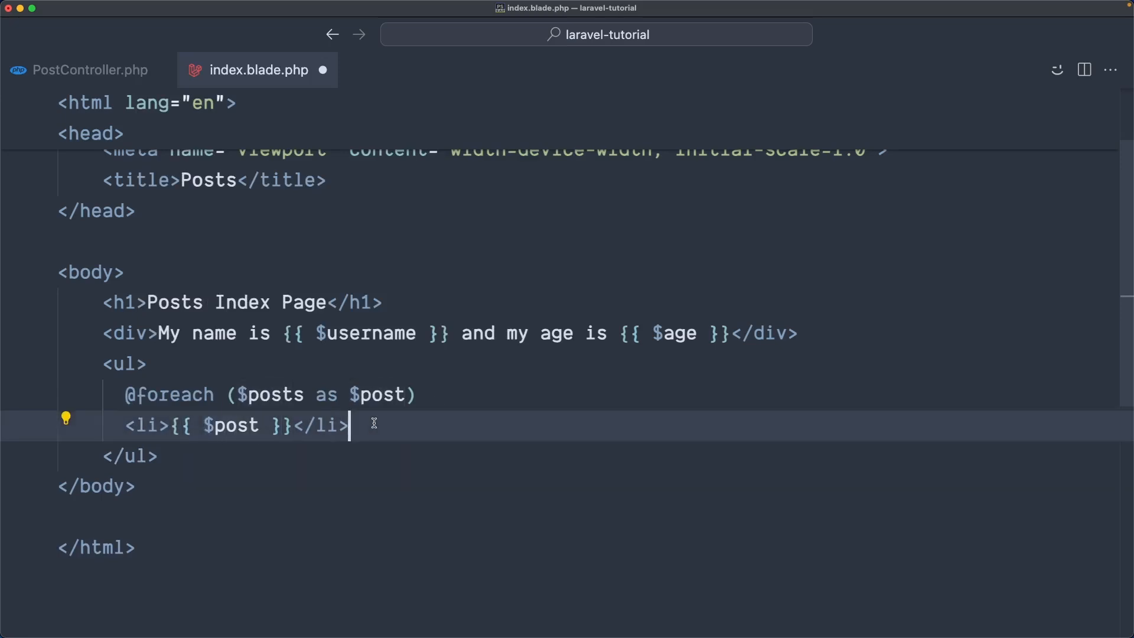
type("@endforeach")
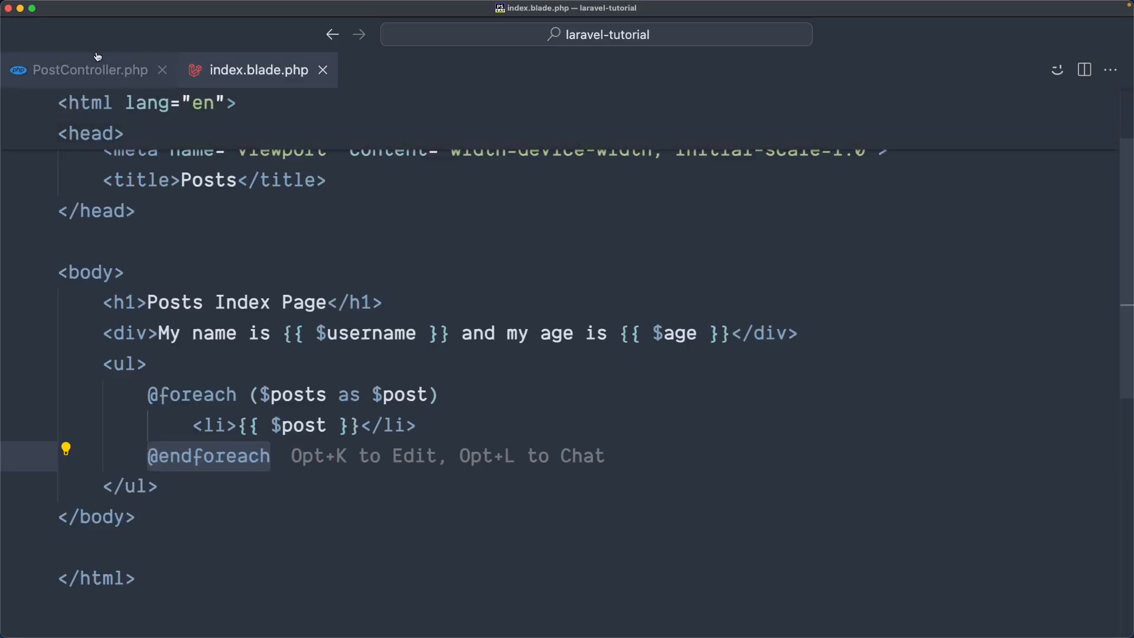
left_click(91, 70)
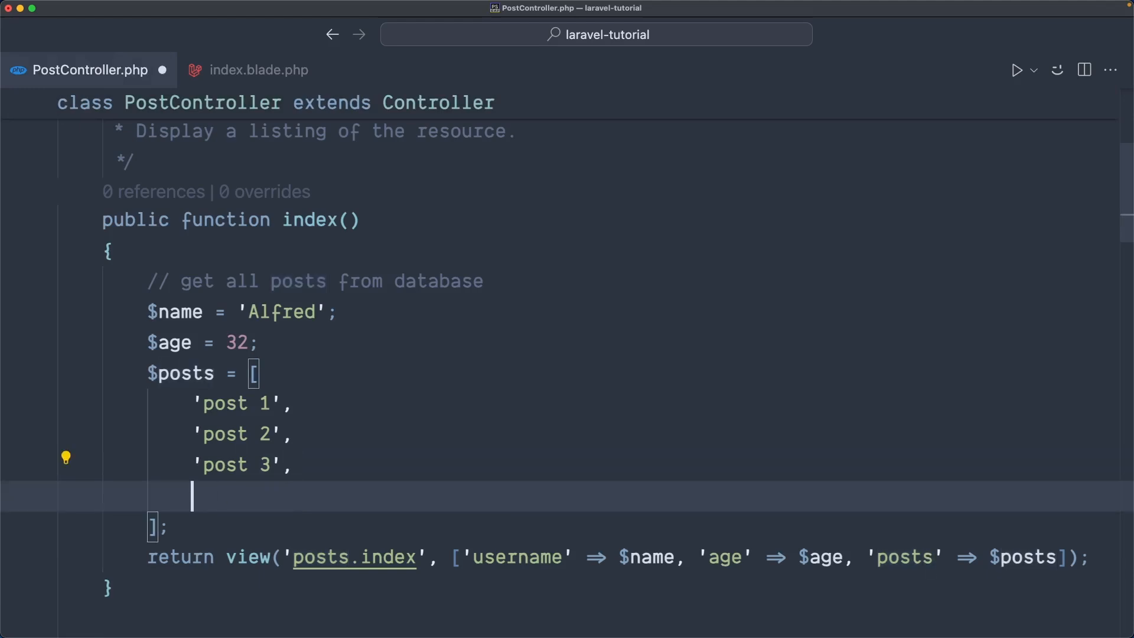
Add 'post 4' to the controller's $posts array, save, and return to index.blade.php
type("'post 4',")
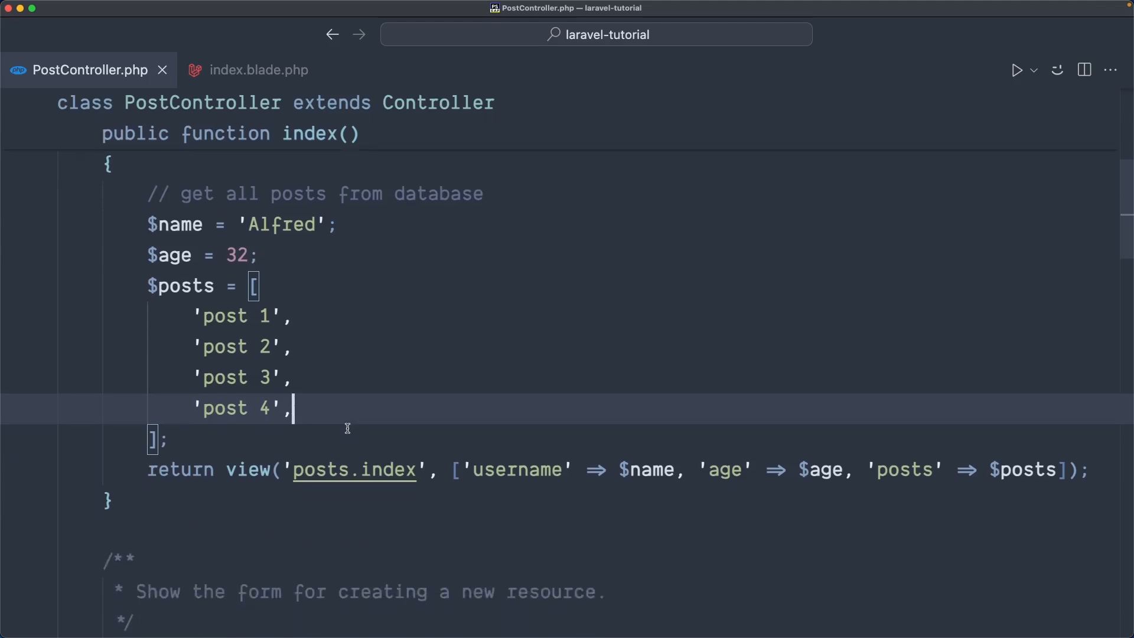
mouse_move(247, 469)
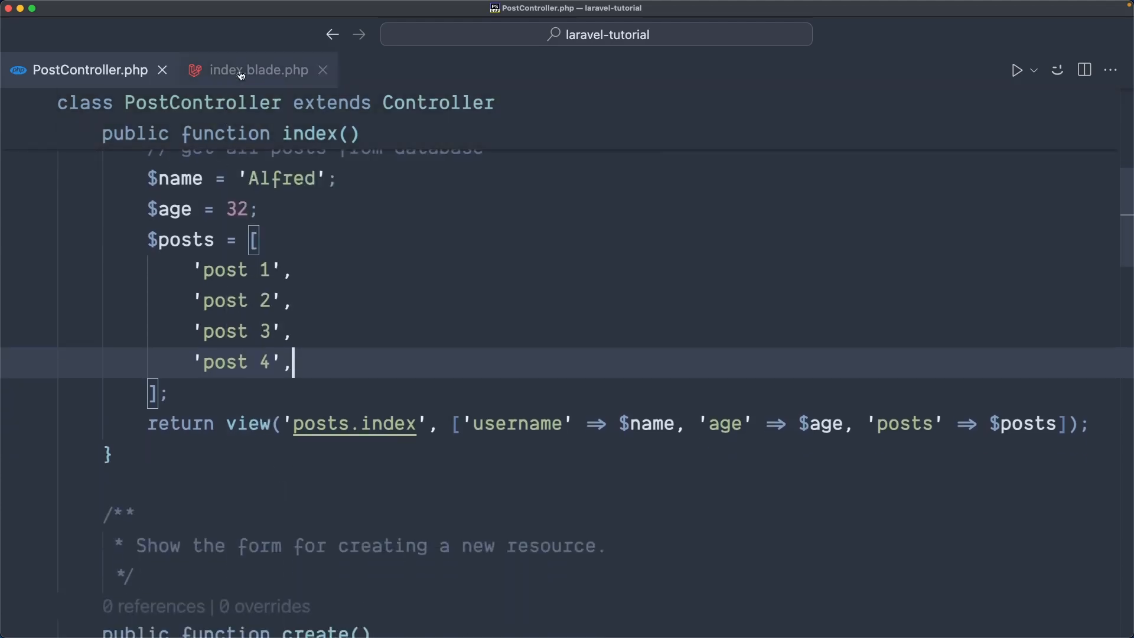
left_click(259, 70)
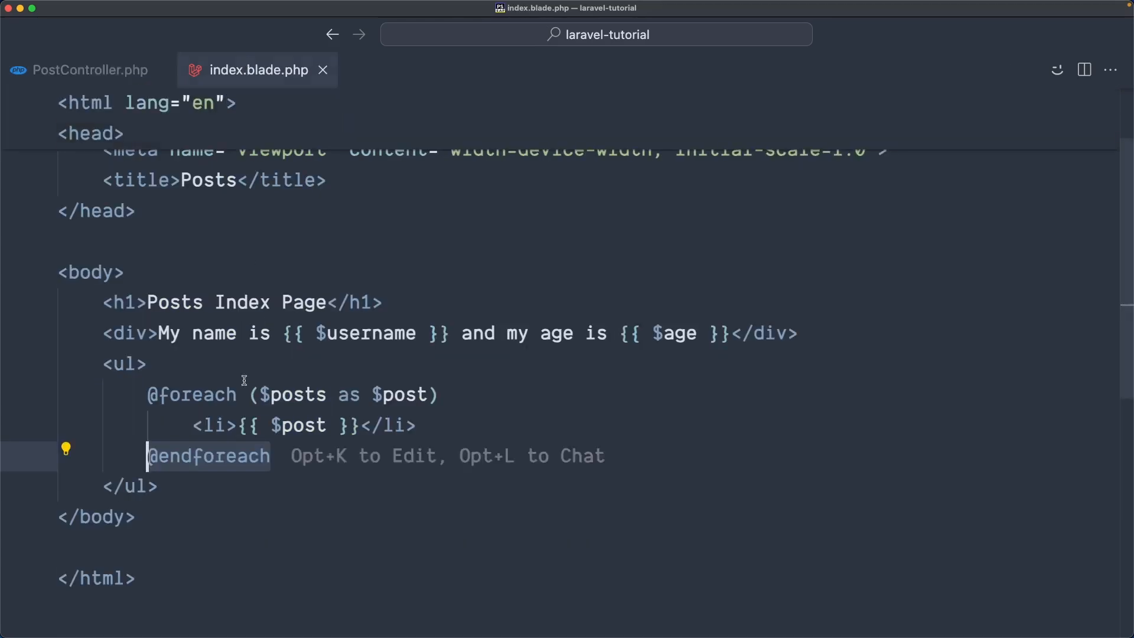
mouse_move(188, 363)
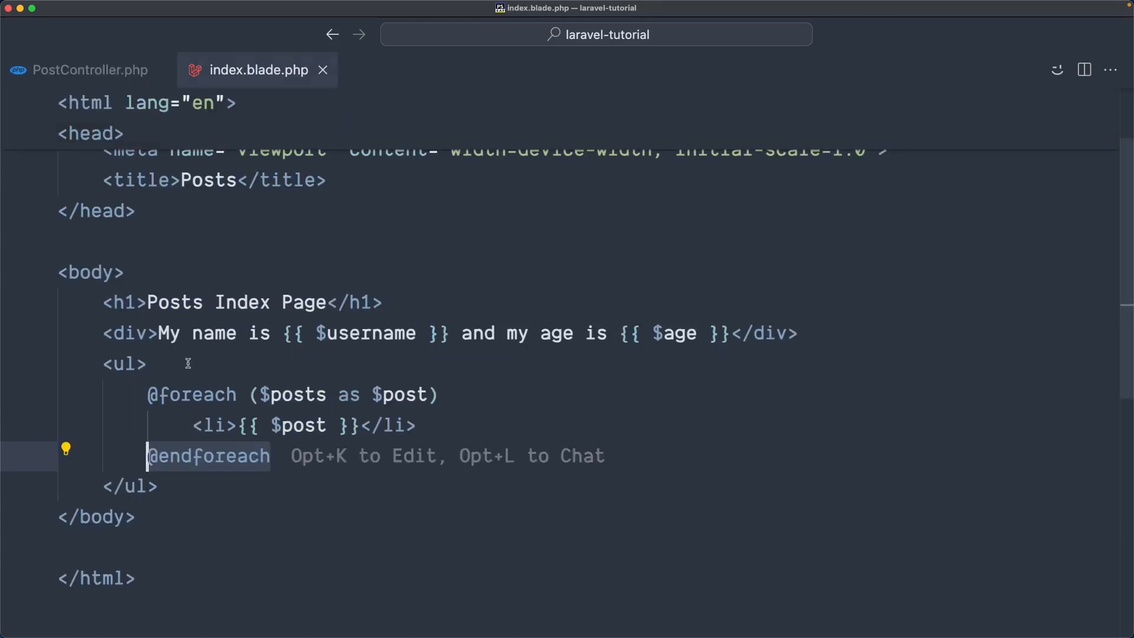